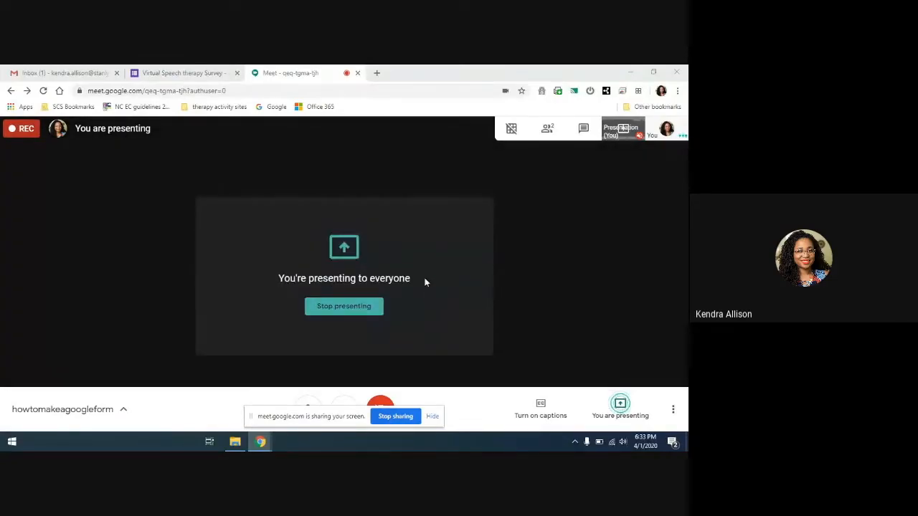
{"action": "mouse_move", "coordinate": [282, 229]}
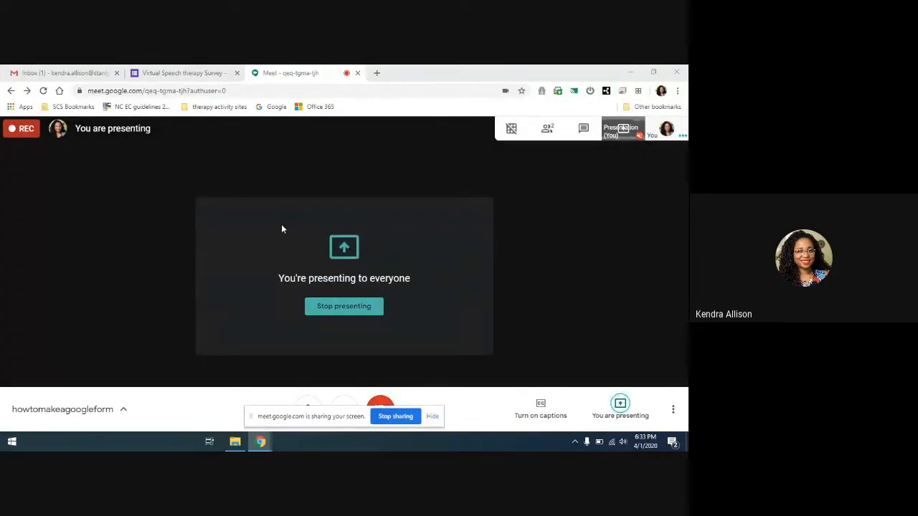
- Switch to the 'Virtual Speech therapy Survey' tab, leaving the Meet presenting page
{"action": "left_click", "coordinate": [183, 72]}
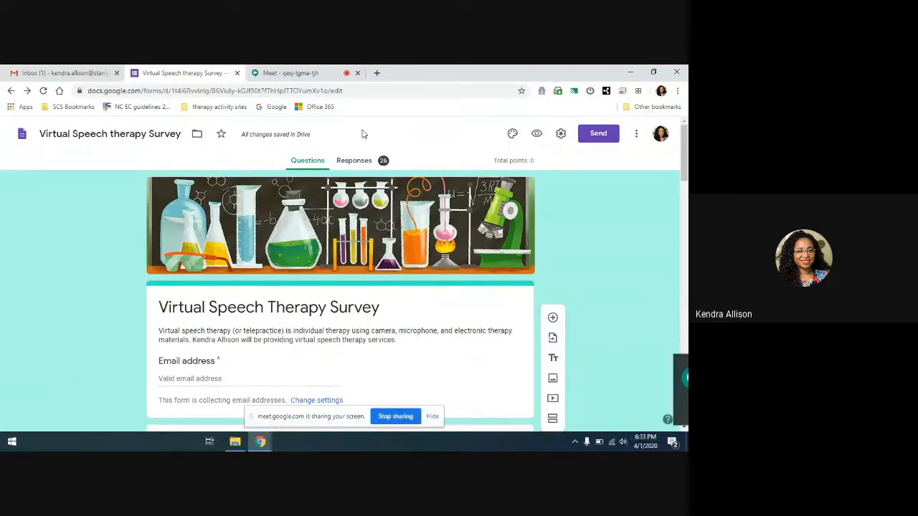
- In a new tab, launch Google Forms from the Google apps launcher
{"action": "left_click", "coordinate": [470, 72]}
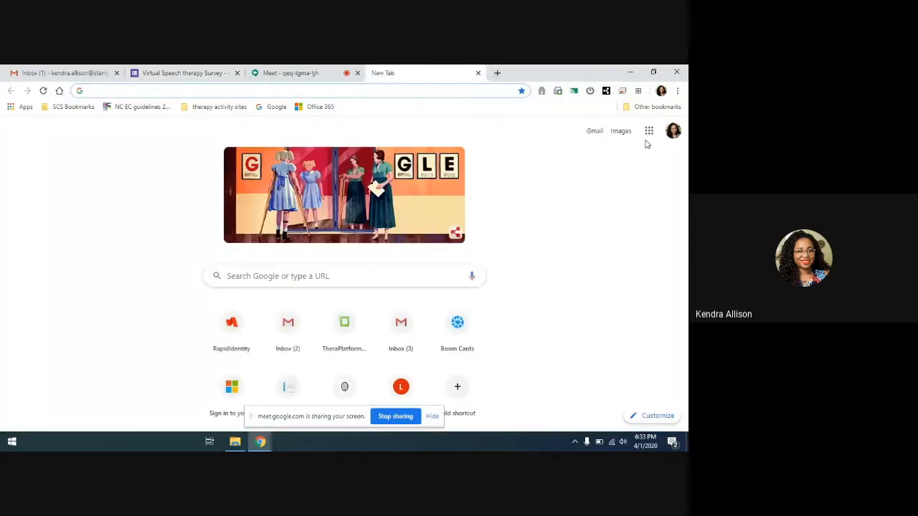
{"action": "mouse_move", "coordinate": [649, 131]}
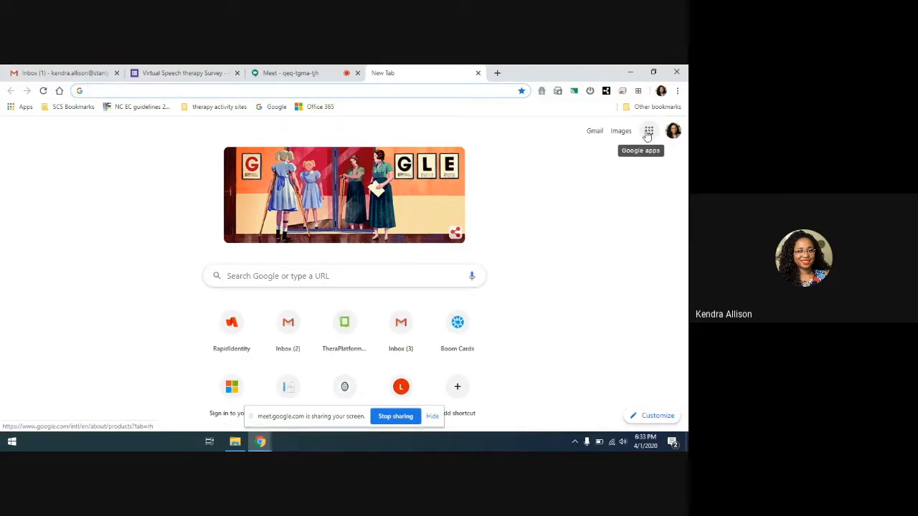
{"action": "left_click", "coordinate": [648, 130]}
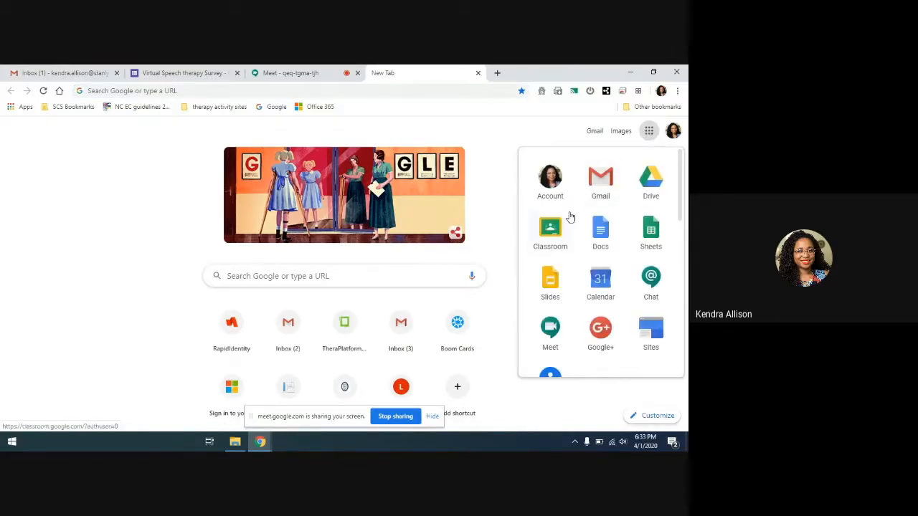
{"action": "scroll", "scroll_direction": "down", "scroll_amount": 3}
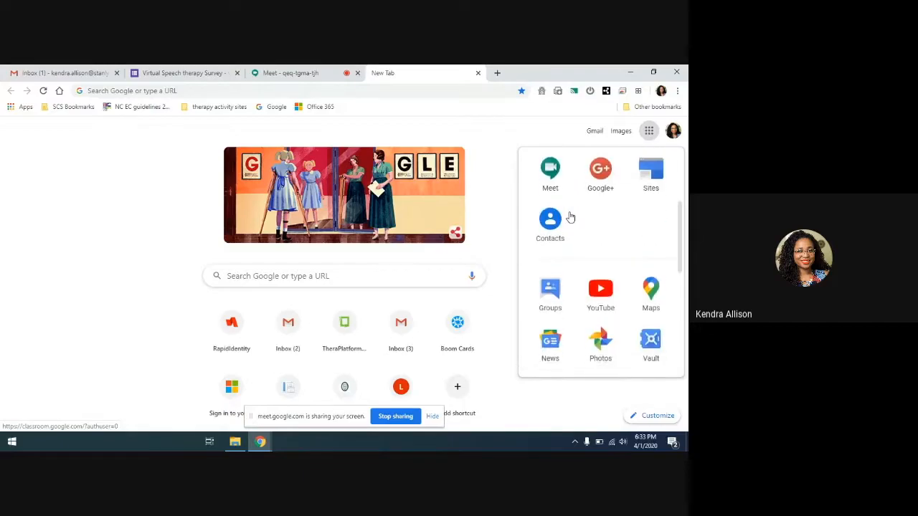
{"action": "scroll", "scroll_direction": "down", "scroll_amount": 3}
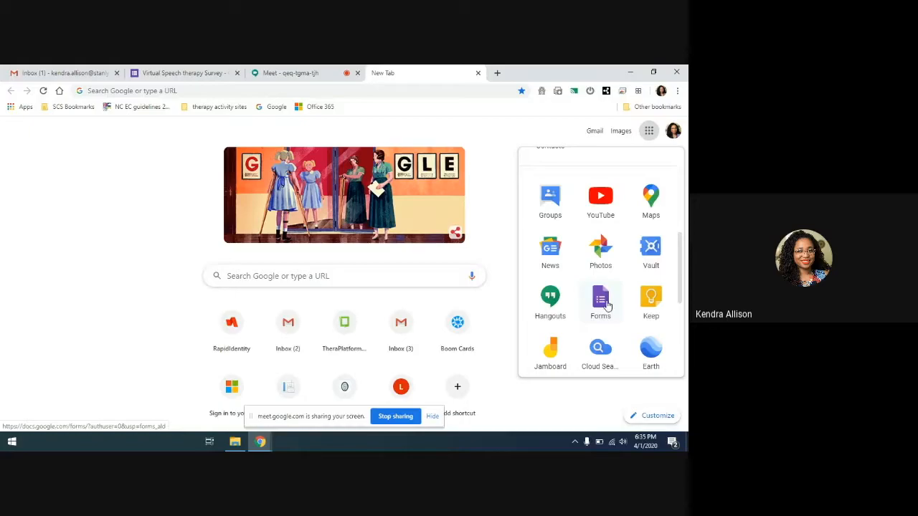
{"action": "left_click", "coordinate": [600, 302]}
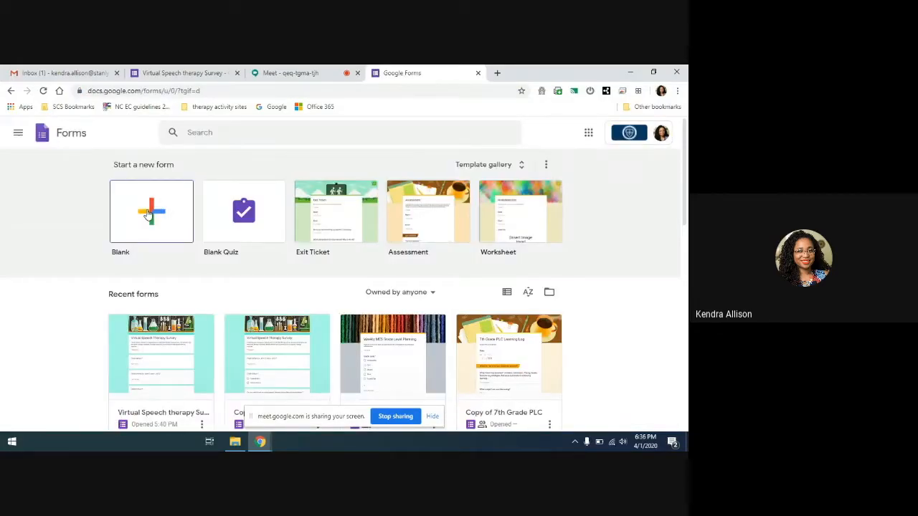
- Start a blank form and title it 'Test virtual therapy survey'
{"action": "left_click", "coordinate": [152, 211]}
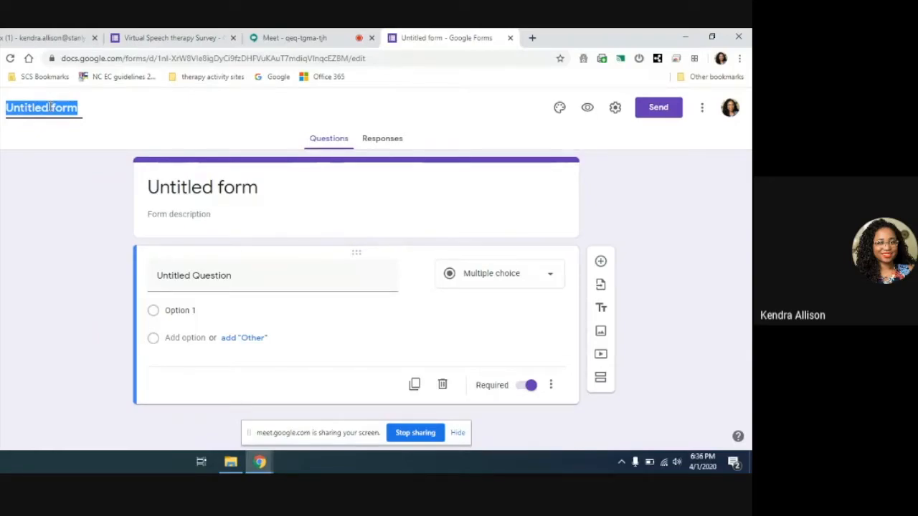
{"action": "type", "text": "Test virtual"}
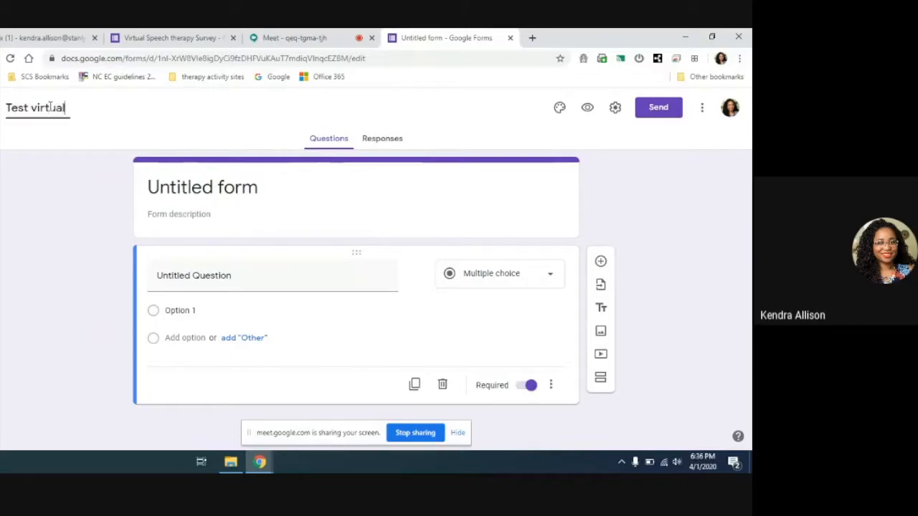
{"action": "type", "text": "s"}
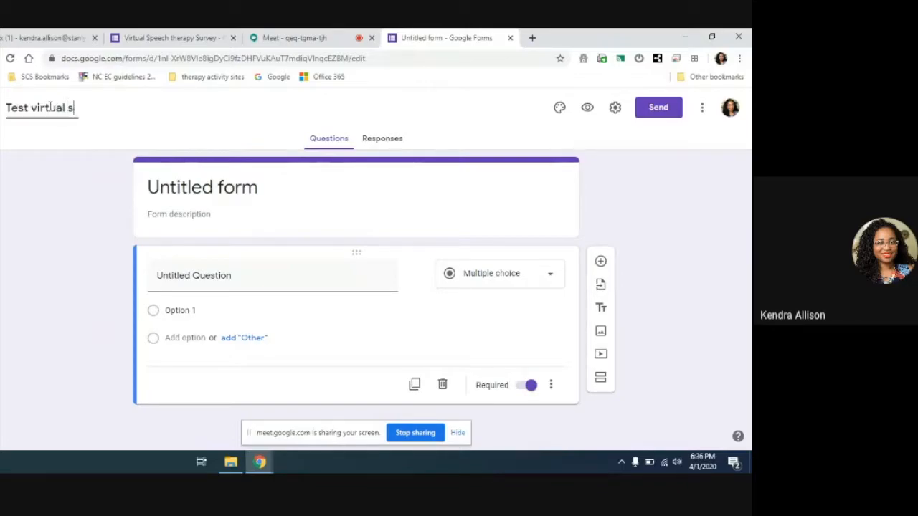
{"action": "type", "text": "herapy"}
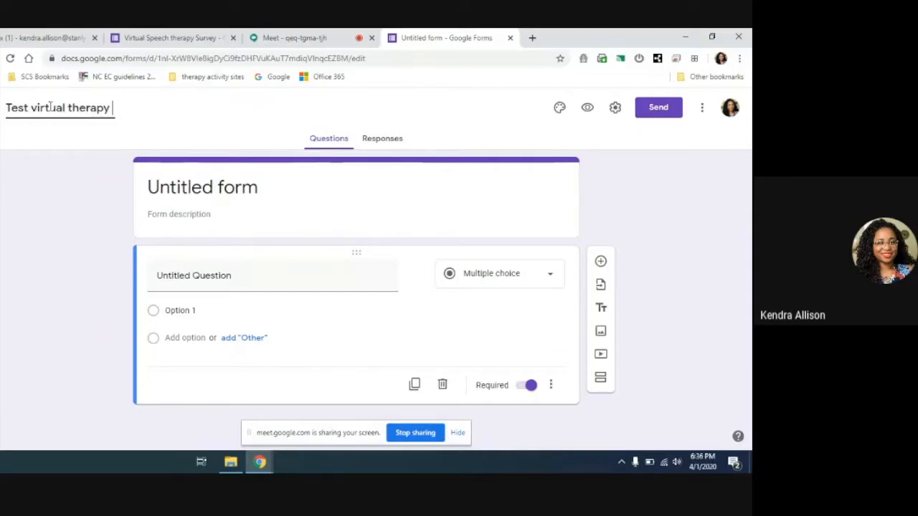
{"action": "type", "text": "survey"}
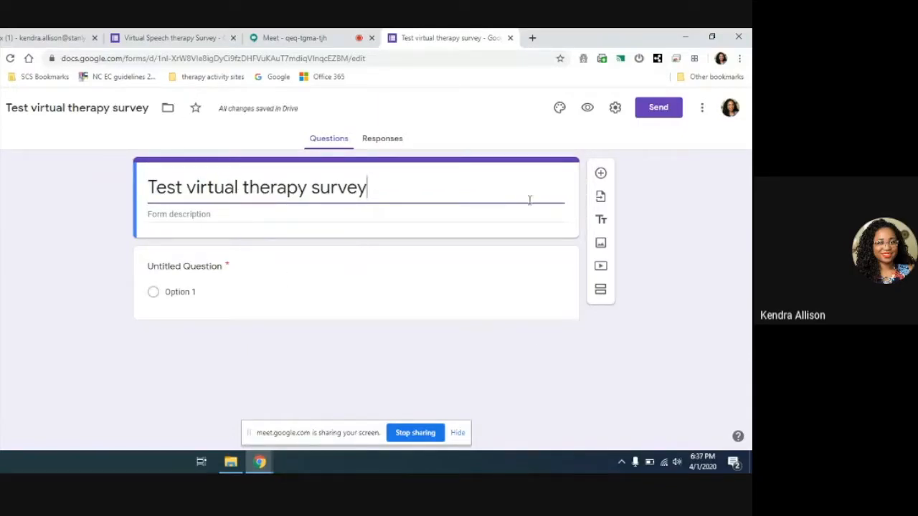
{"action": "mouse_move", "coordinate": [601, 266]}
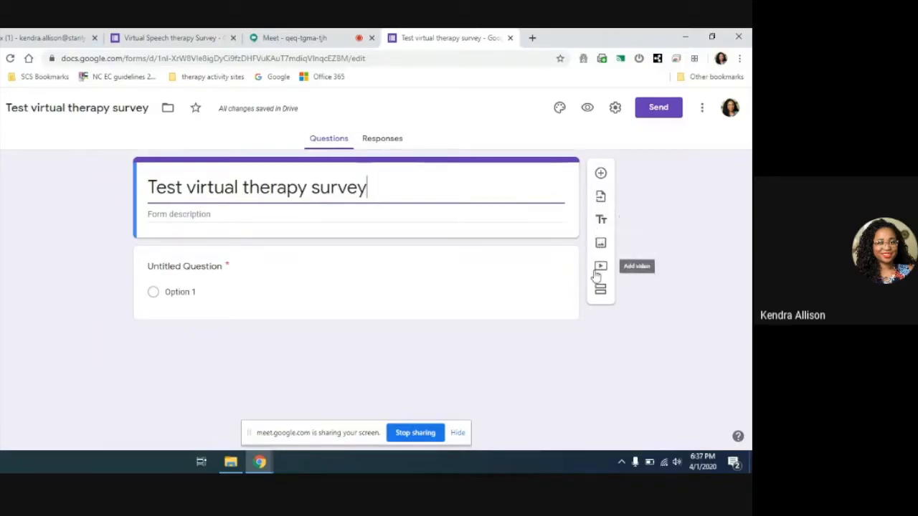
{"action": "mouse_move", "coordinate": [601, 220]}
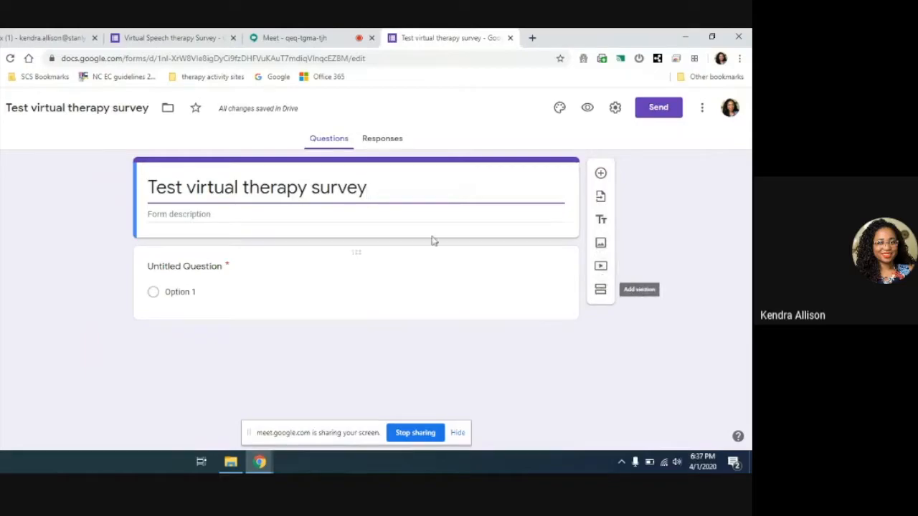
- Title the first short-answer question 'Student Name' and toggle Required off, then back on
{"action": "left_click", "coordinate": [188, 266]}
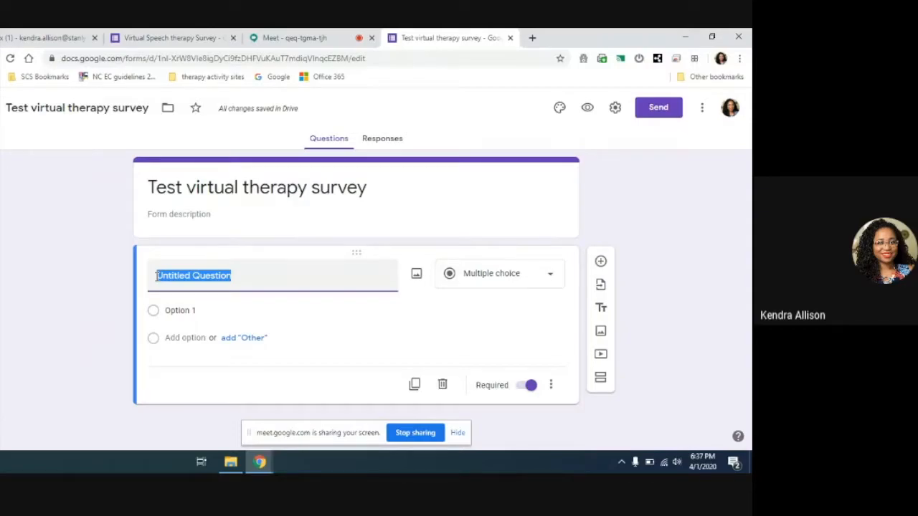
{"action": "type", "text": "What"}
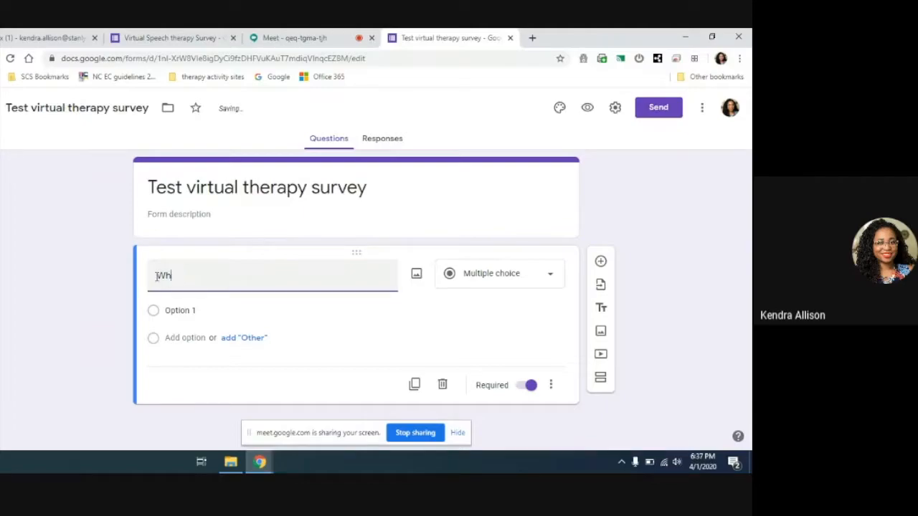
{"action": "key", "text": "Backspace"}
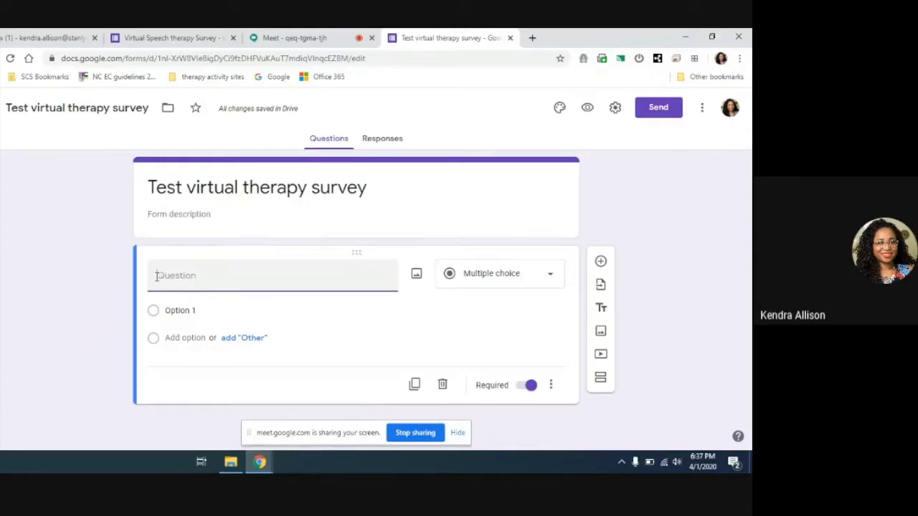
{"action": "mouse_move", "coordinate": [157, 281]}
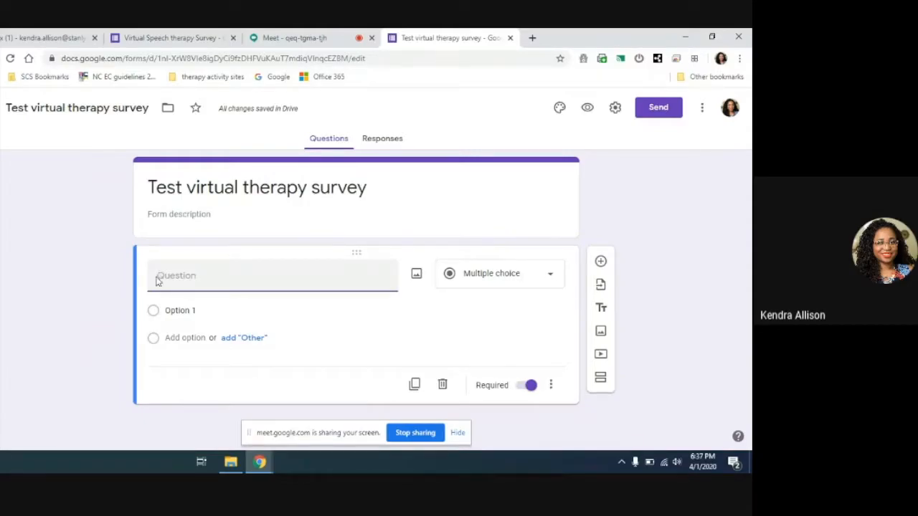
{"action": "type", "text": "Student Name"}
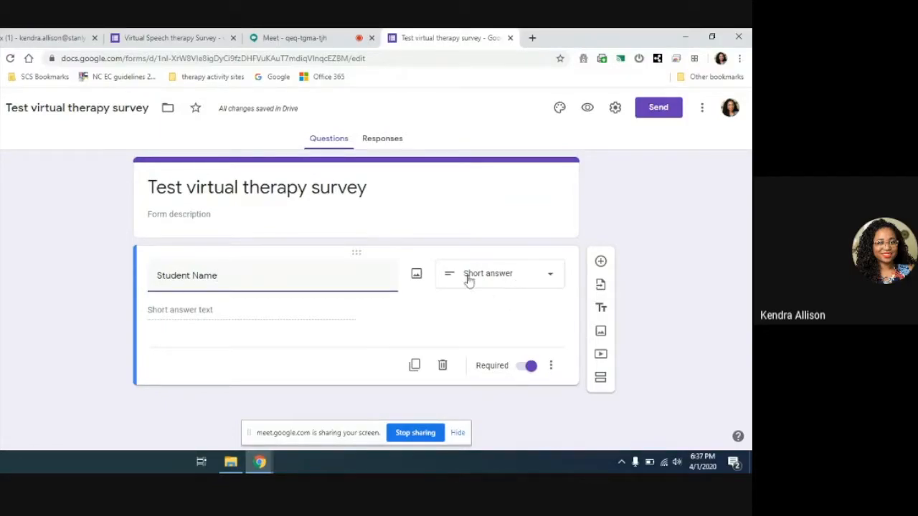
{"action": "mouse_move", "coordinate": [524, 286]}
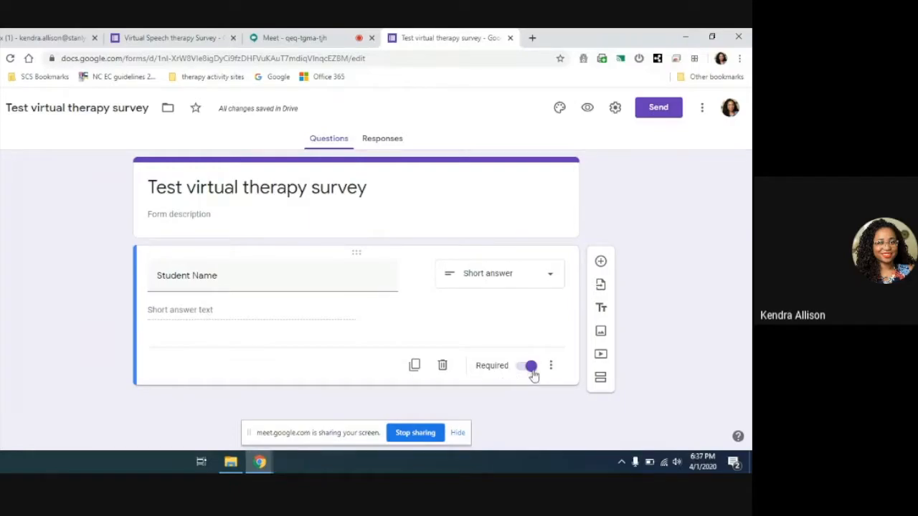
{"action": "left_click", "coordinate": [527, 365]}
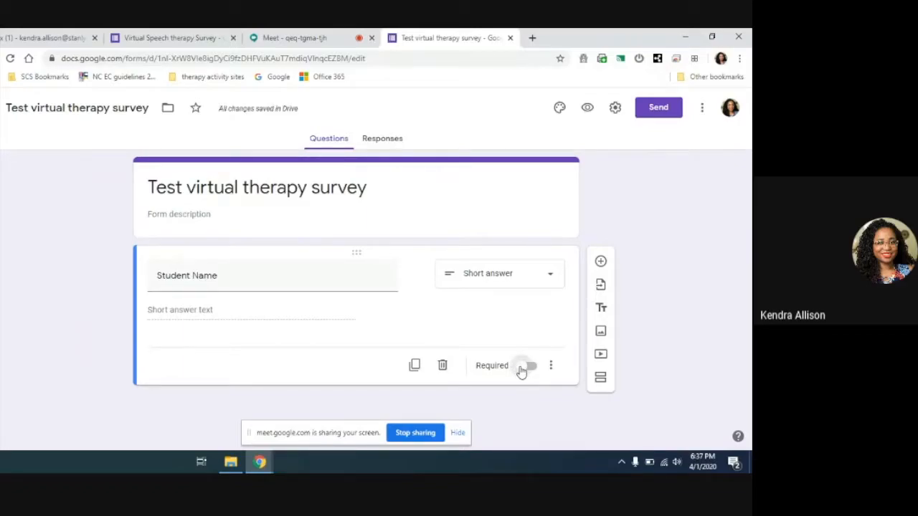
{"action": "left_click", "coordinate": [527, 366]}
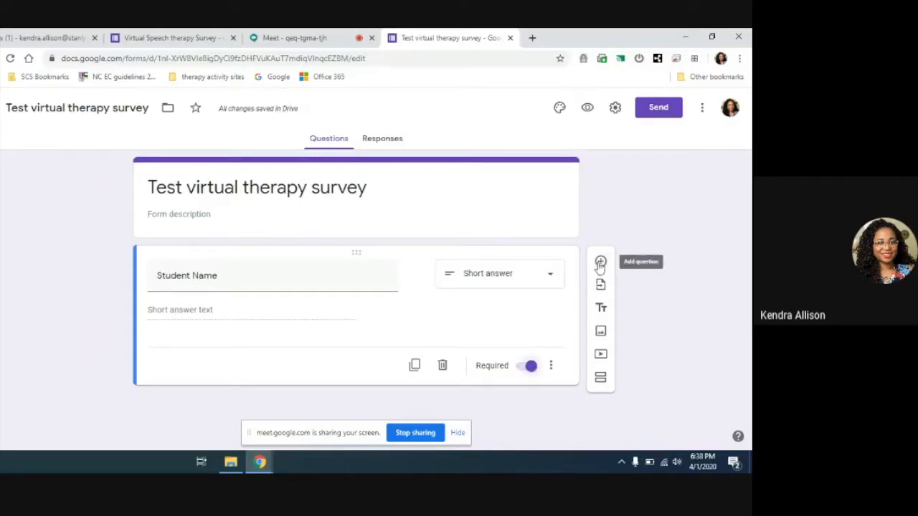
{"action": "mouse_move", "coordinate": [610, 263]}
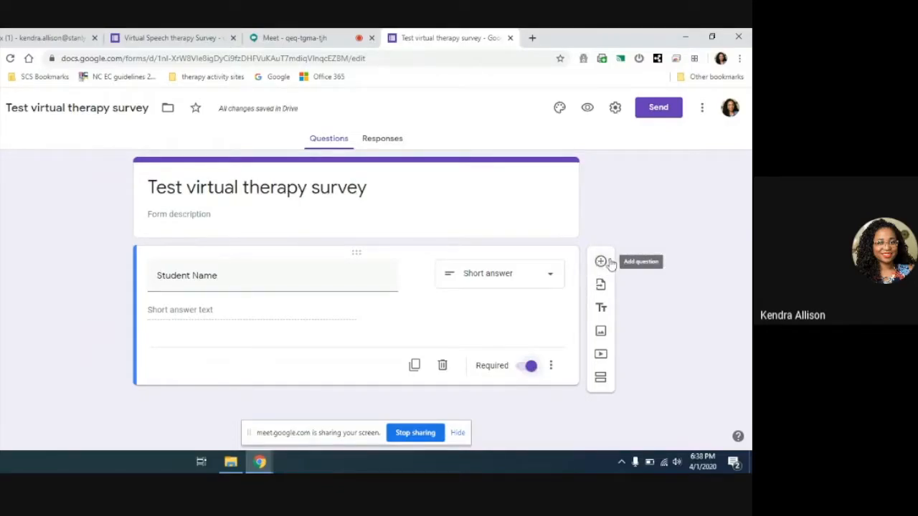
{"action": "mouse_move", "coordinate": [646, 225]}
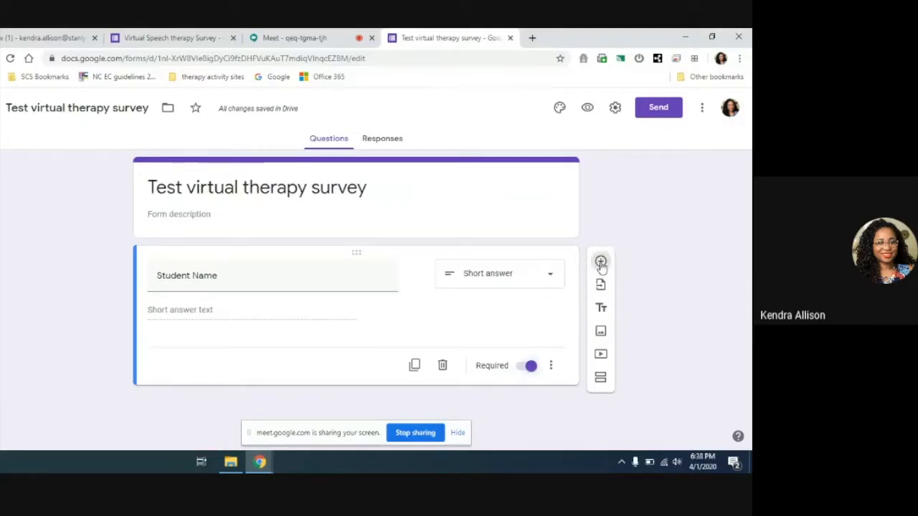
- Add a second short-answer question titled 'School Name'
{"action": "left_click", "coordinate": [601, 263]}
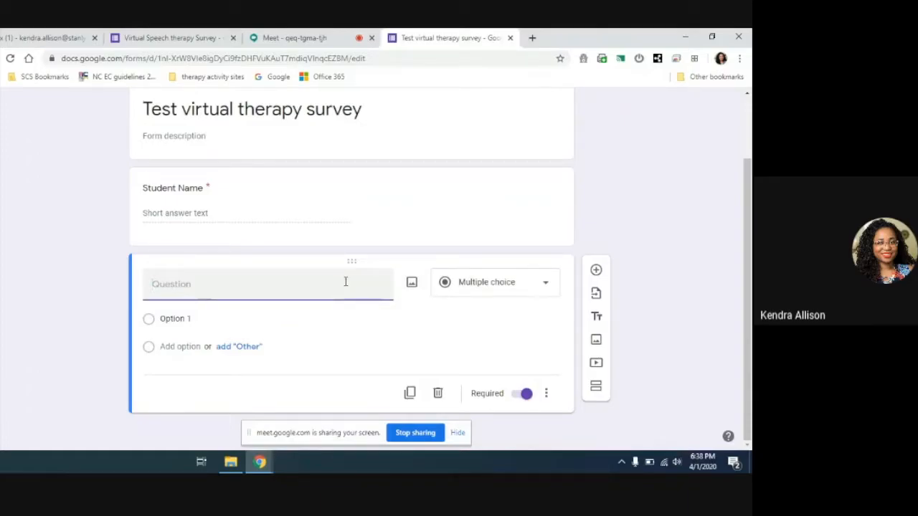
{"action": "type", "text": "School Name"}
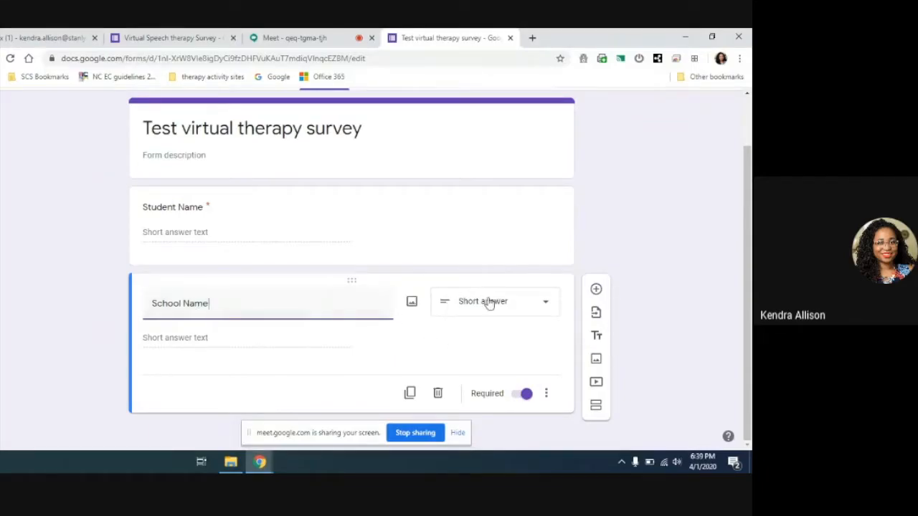
- Open the question type dropdown on the School Name question
{"action": "left_click", "coordinate": [490, 301]}
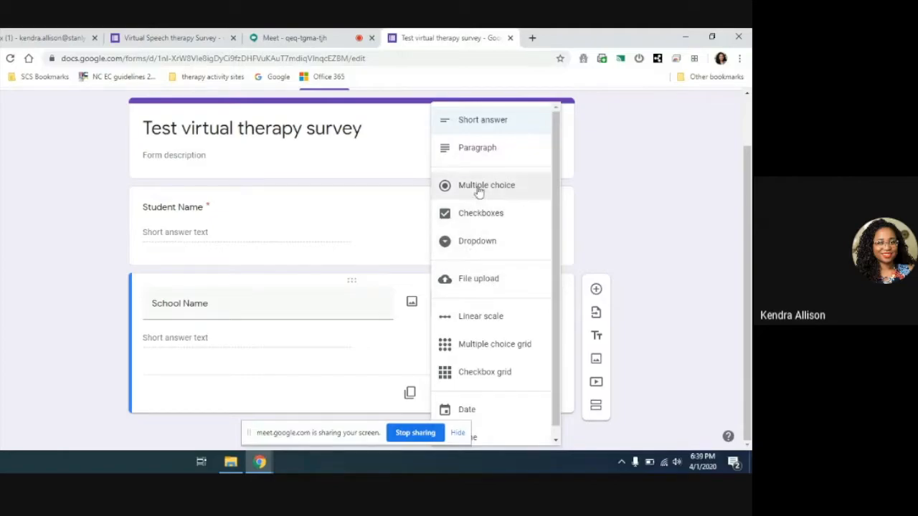
{"action": "mouse_move", "coordinate": [485, 126]}
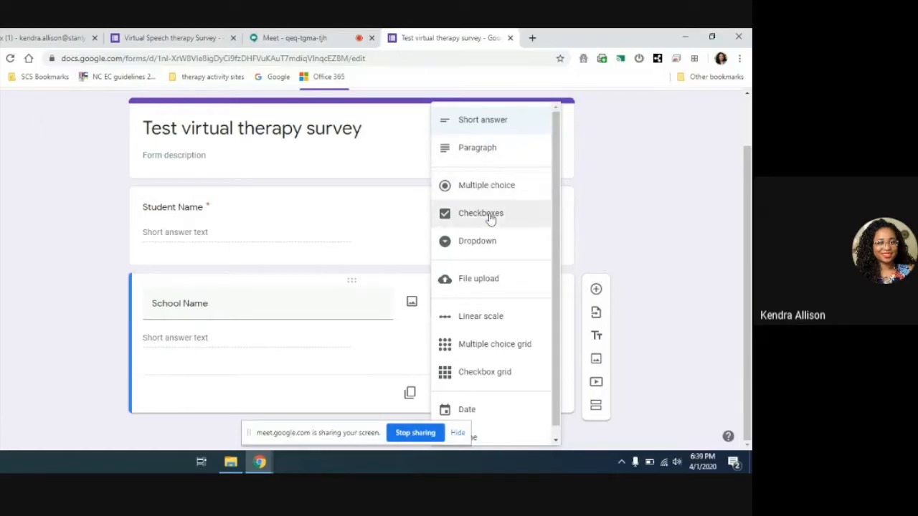
{"action": "mouse_move", "coordinate": [498, 244]}
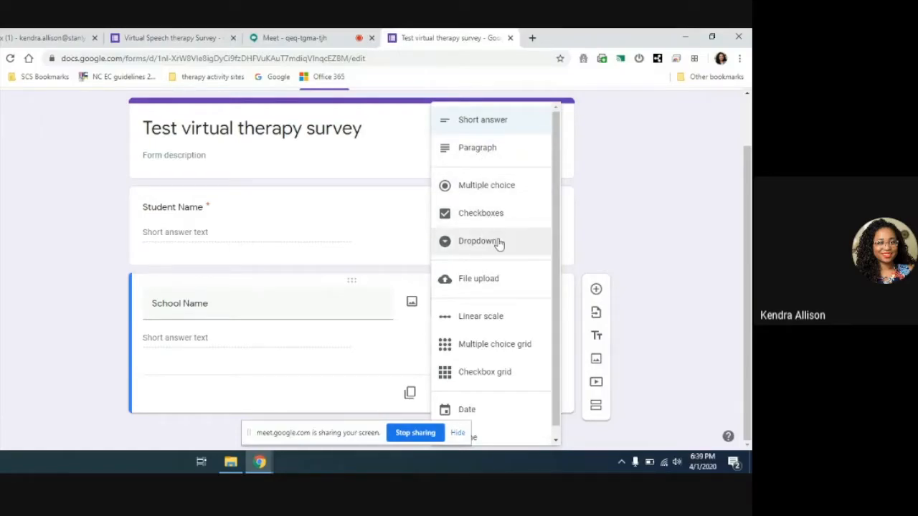
{"action": "mouse_move", "coordinate": [492, 279]}
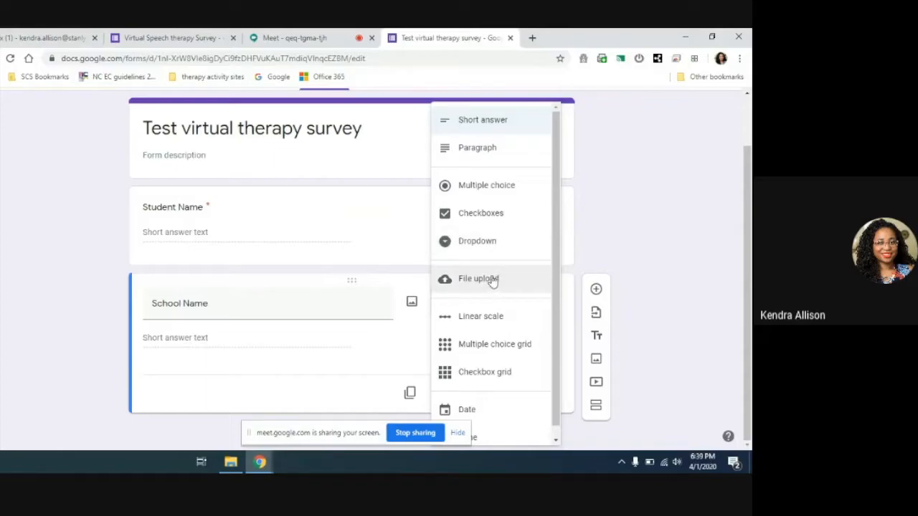
{"action": "mouse_move", "coordinate": [485, 316]}
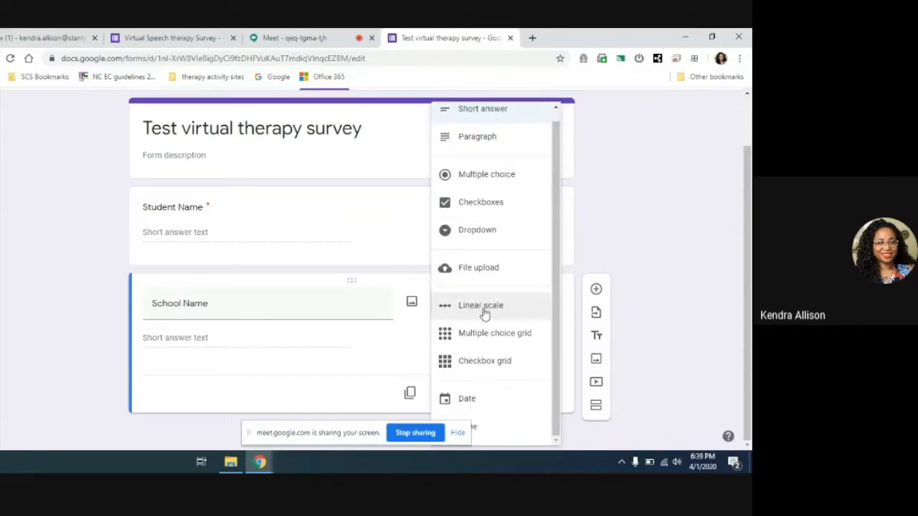
{"action": "mouse_move", "coordinate": [513, 348]}
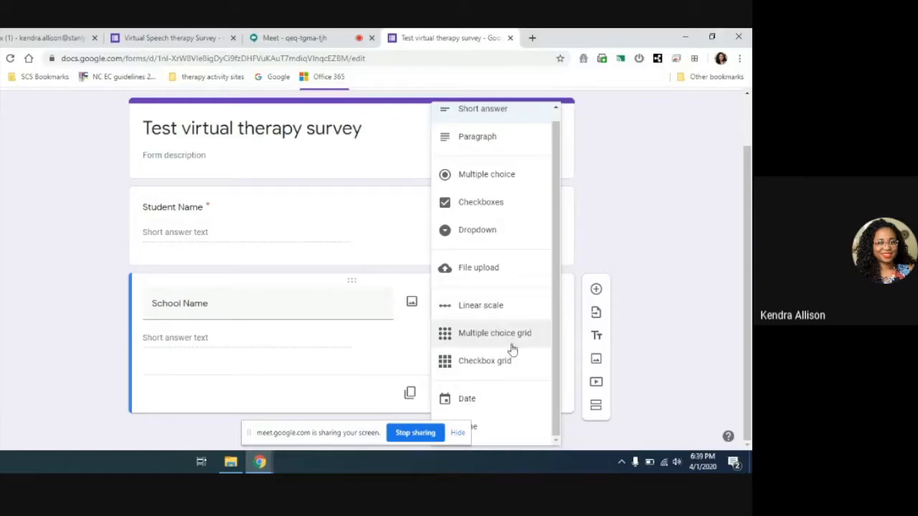
{"action": "mouse_move", "coordinate": [473, 427]}
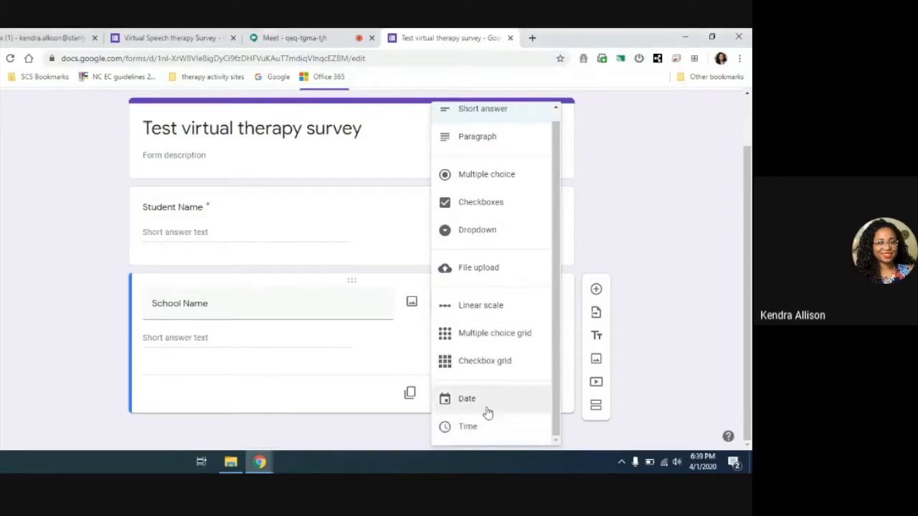
{"action": "mouse_move", "coordinate": [469, 417]}
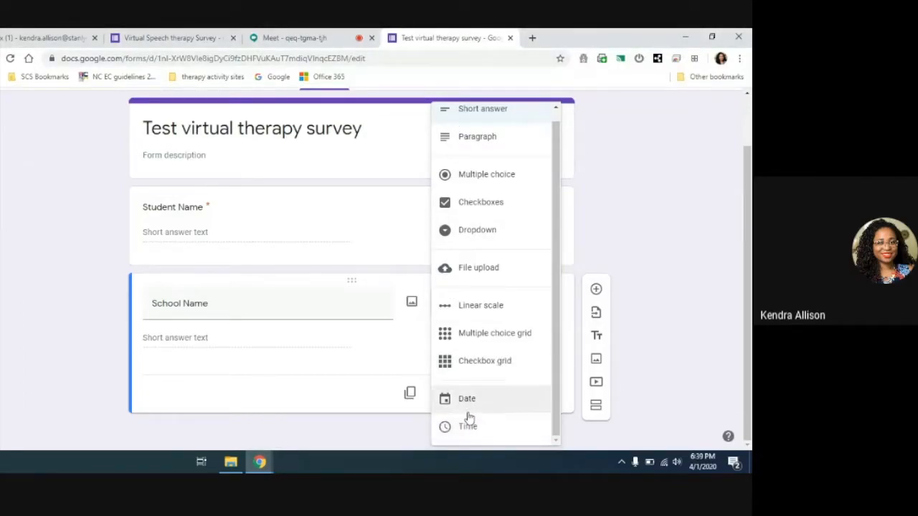
{"action": "mouse_move", "coordinate": [475, 194]}
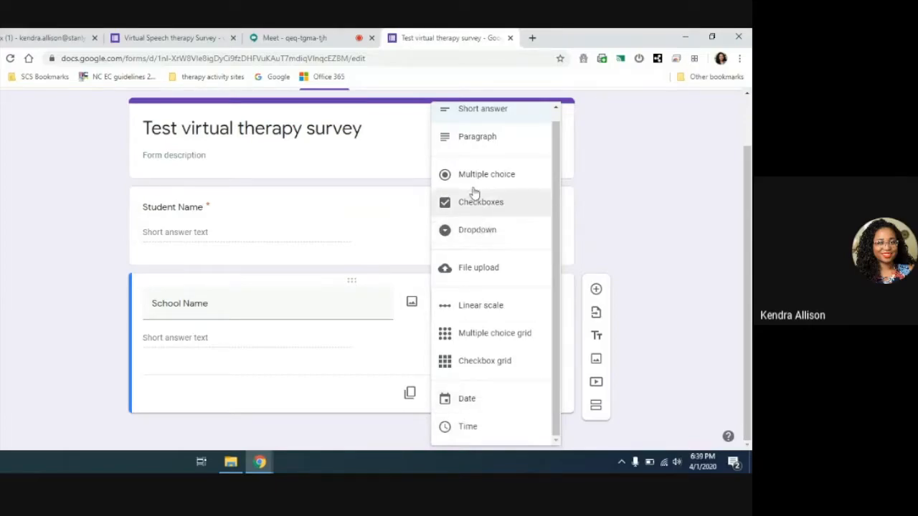
- Switch School Name to Multiple choice with options elem, MS, HS and 'Other'
{"action": "left_click", "coordinate": [486, 174]}
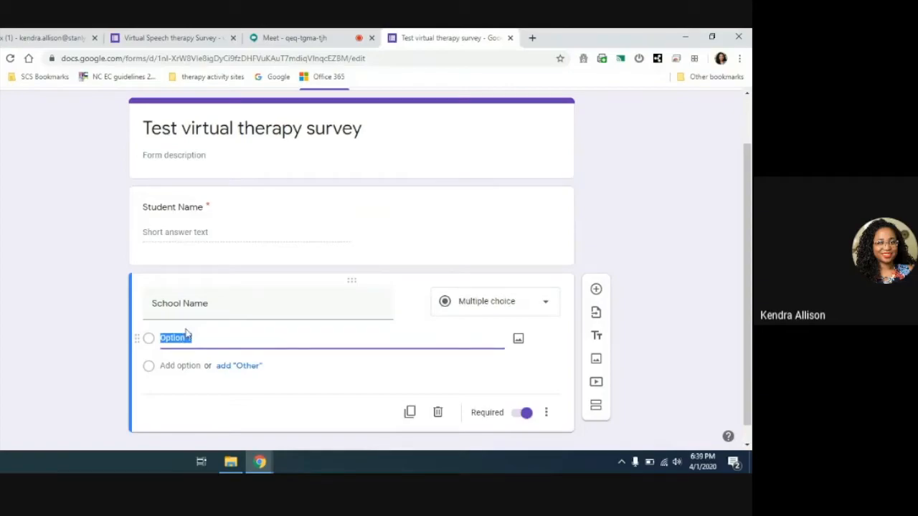
{"action": "type", "text": "elem"}
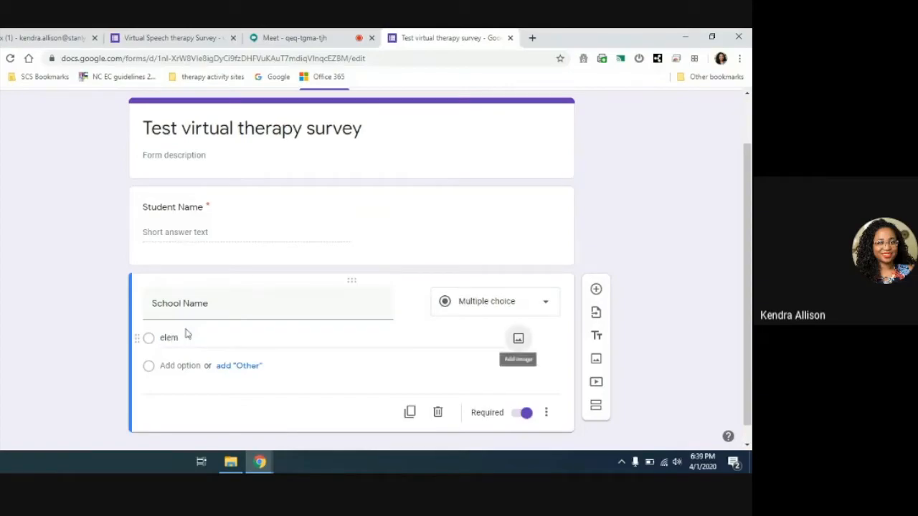
{"action": "left_click", "coordinate": [178, 366]}
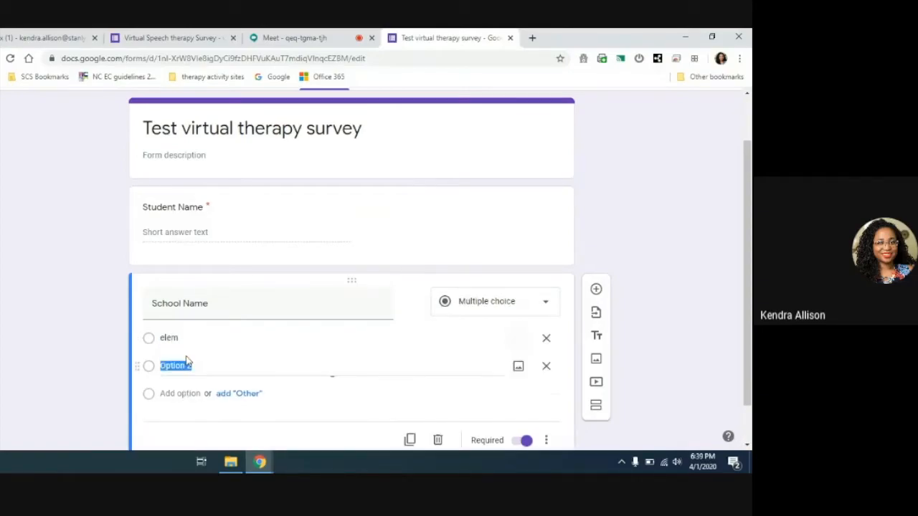
{"action": "type", "text": "mid"}
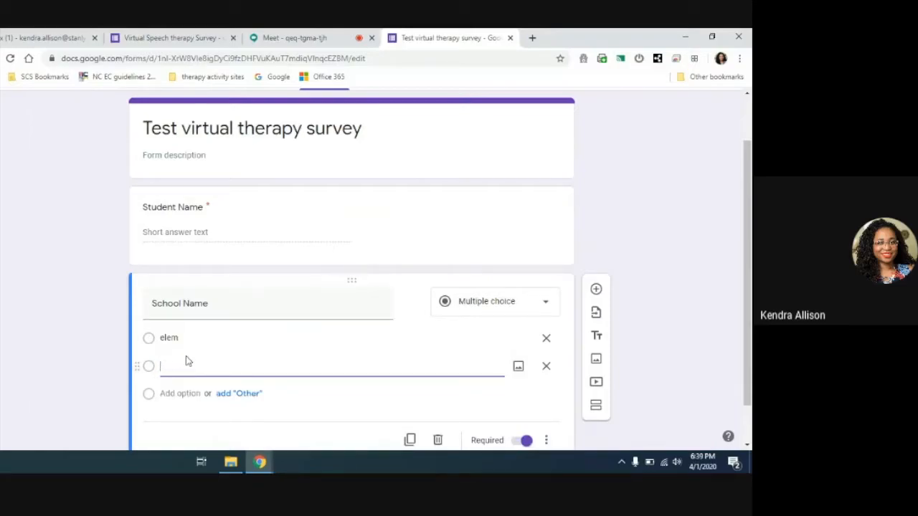
{"action": "type", "text": "MS"}
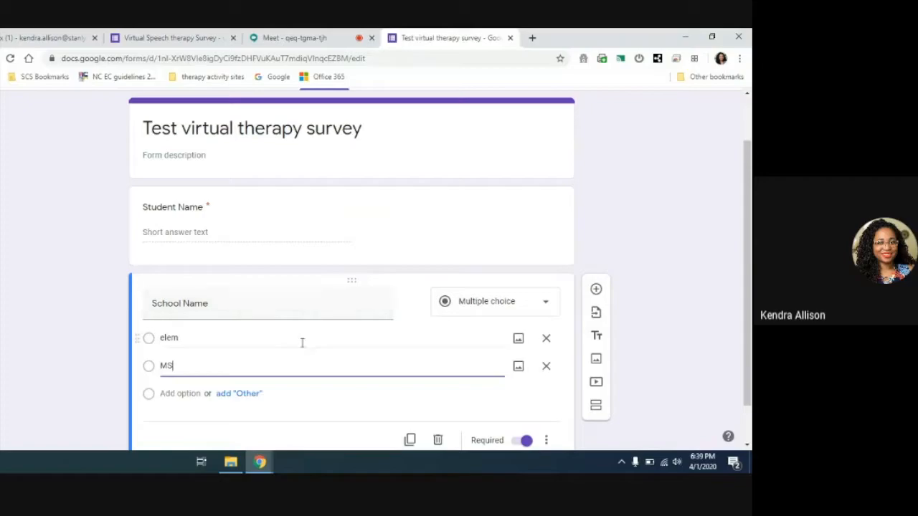
{"action": "scroll", "scroll_direction": "down", "scroll_amount": 3}
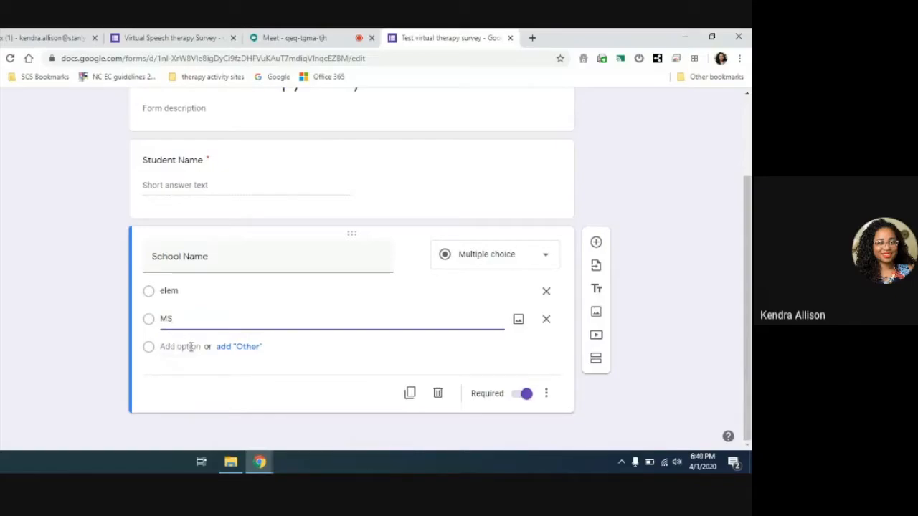
{"action": "left_click", "coordinate": [178, 347]}
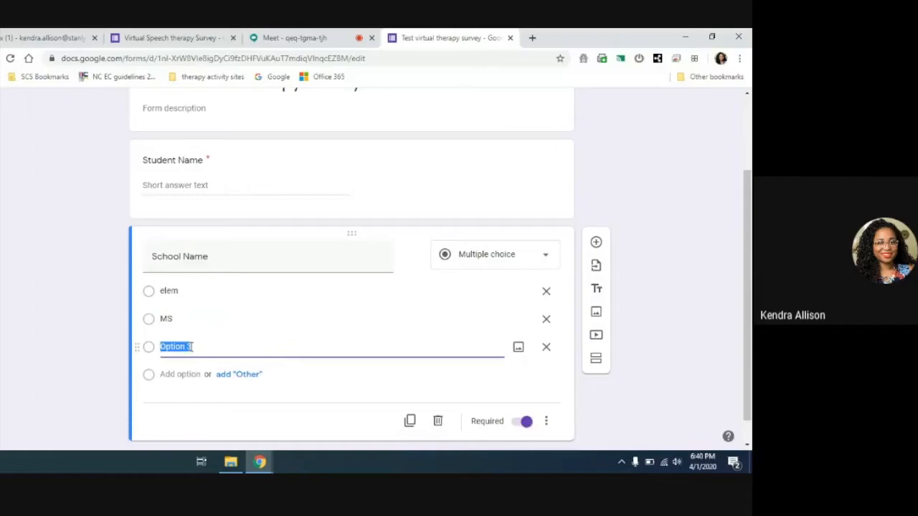
{"action": "type", "text": "HS"}
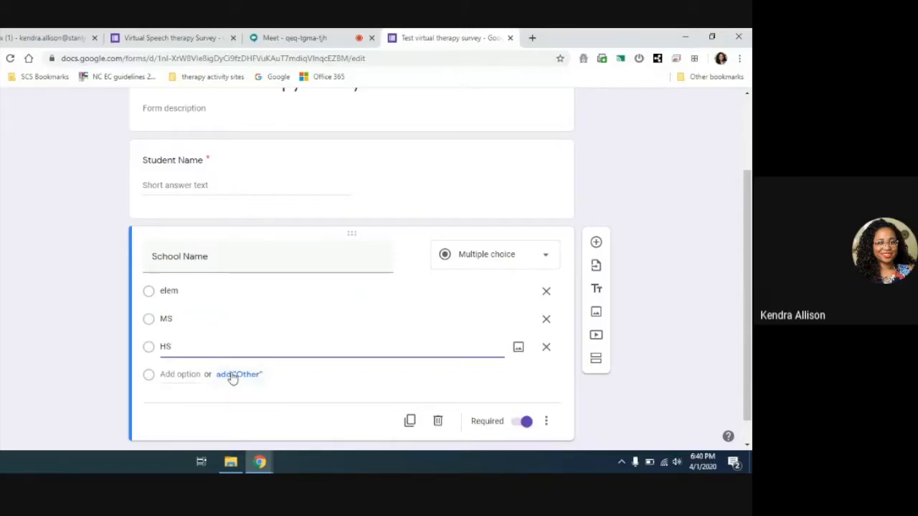
{"action": "mouse_move", "coordinate": [235, 377]}
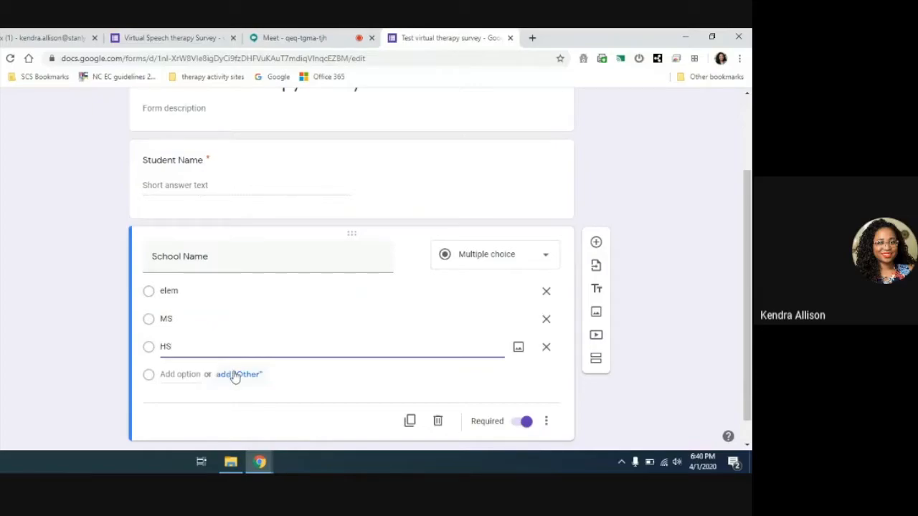
{"action": "left_click", "coordinate": [239, 374]}
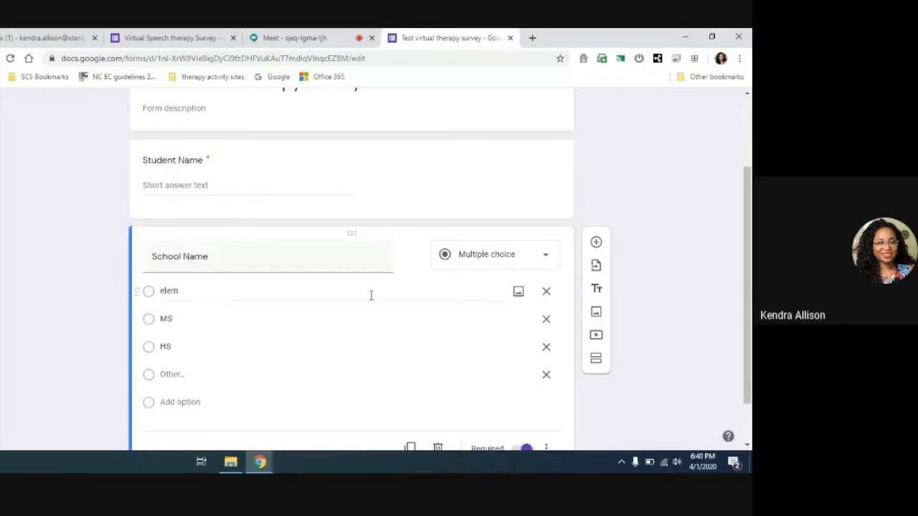
{"action": "scroll", "scroll_direction": "down", "scroll_amount": 3}
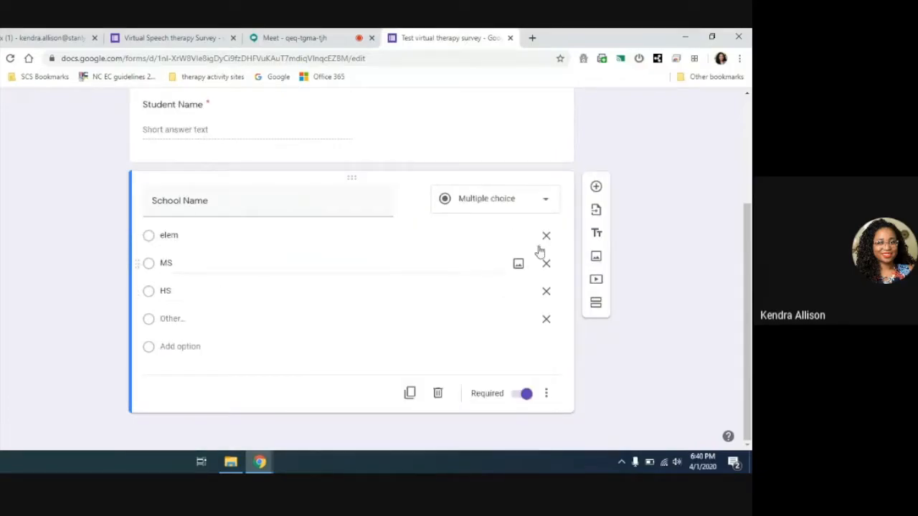
{"action": "mouse_move", "coordinate": [595, 187]}
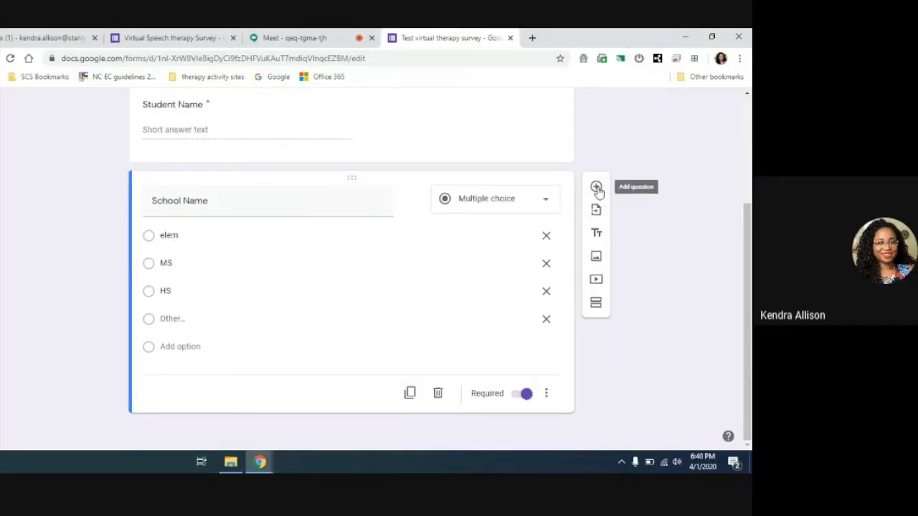
- Add a Checkboxes question titled 'Check all of the devices you own.'
{"action": "left_click", "coordinate": [596, 187]}
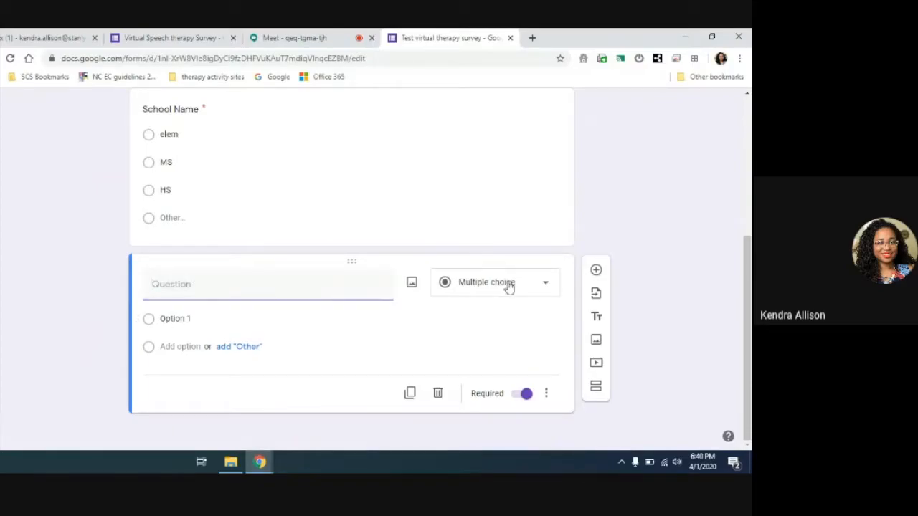
{"action": "left_click", "coordinate": [495, 282]}
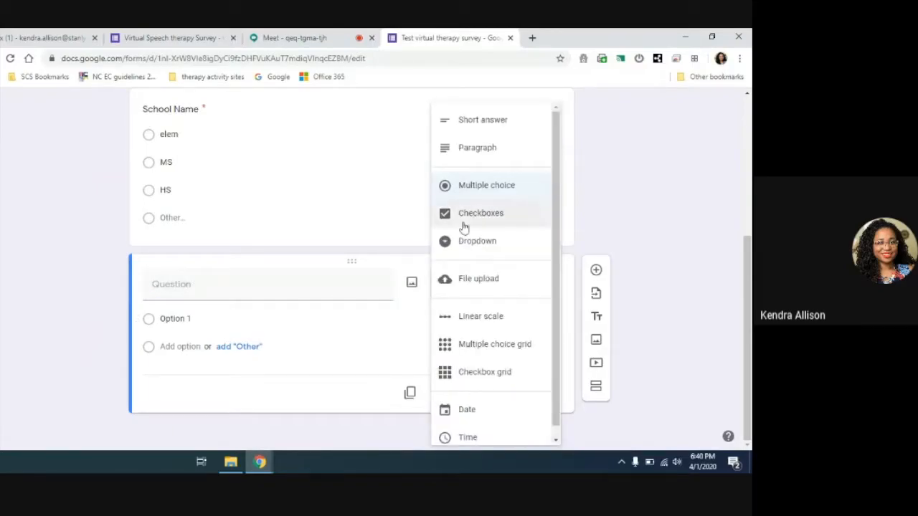
{"action": "left_click", "coordinate": [486, 185]}
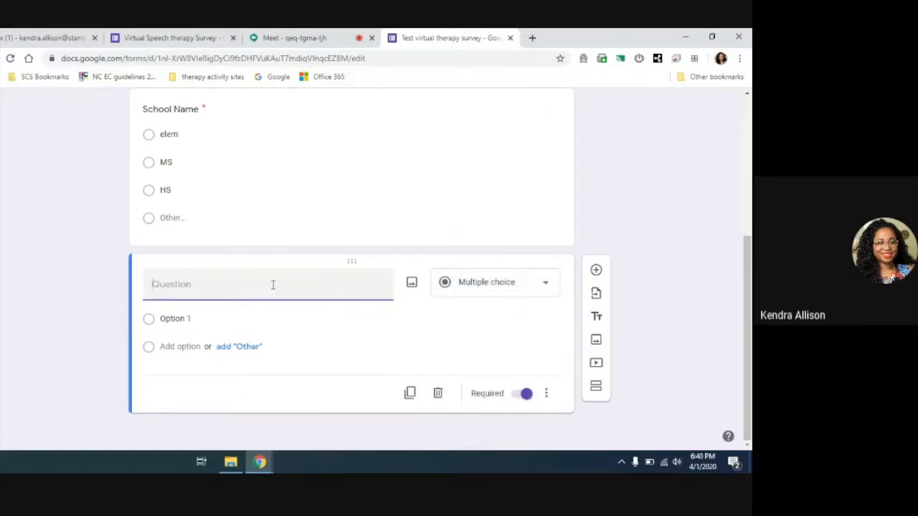
{"action": "type", "text": "Check all"}
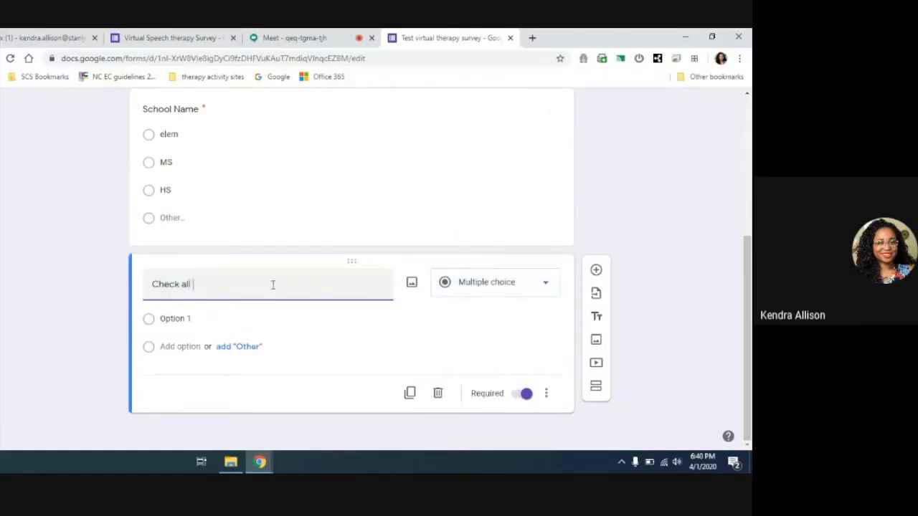
{"action": "type", "text": "of the devic"}
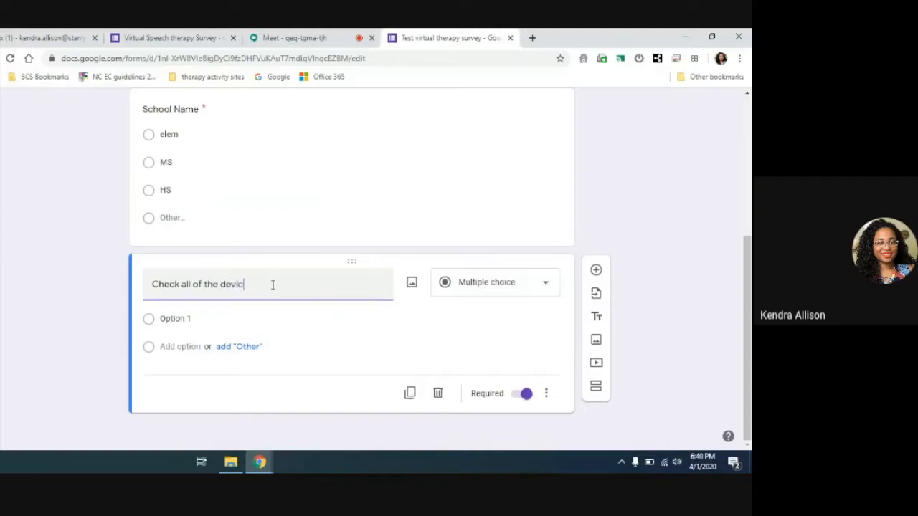
{"action": "type", "text": "es you own"}
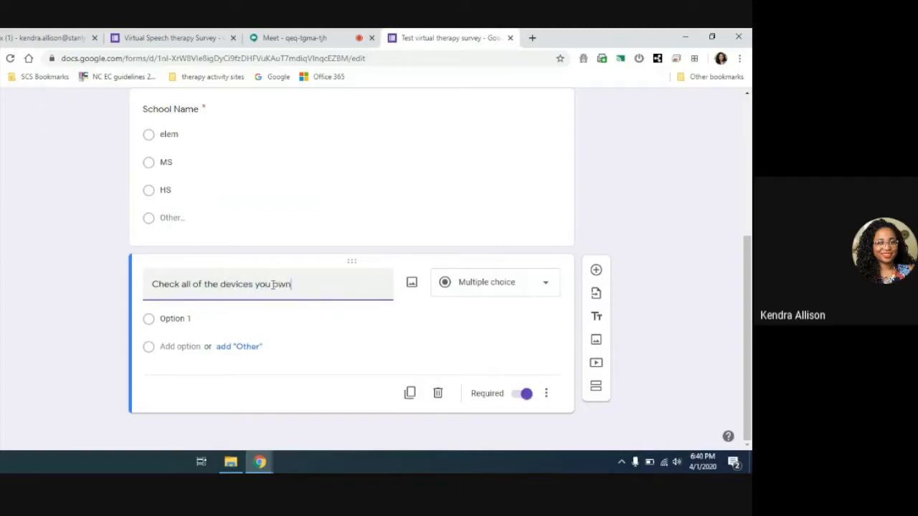
{"action": "left_click", "coordinate": [495, 282]}
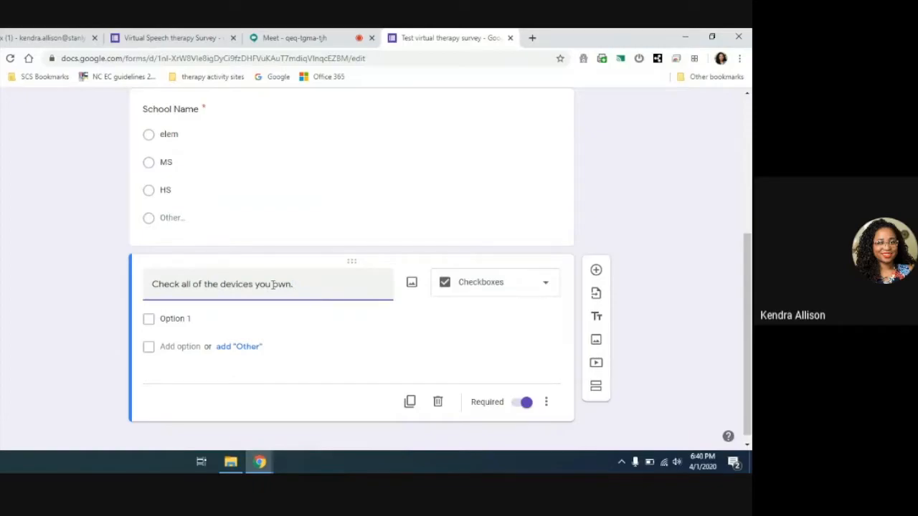
- Enter ipad, smartphone and computer as the answer choices
{"action": "left_click", "coordinate": [294, 284]}
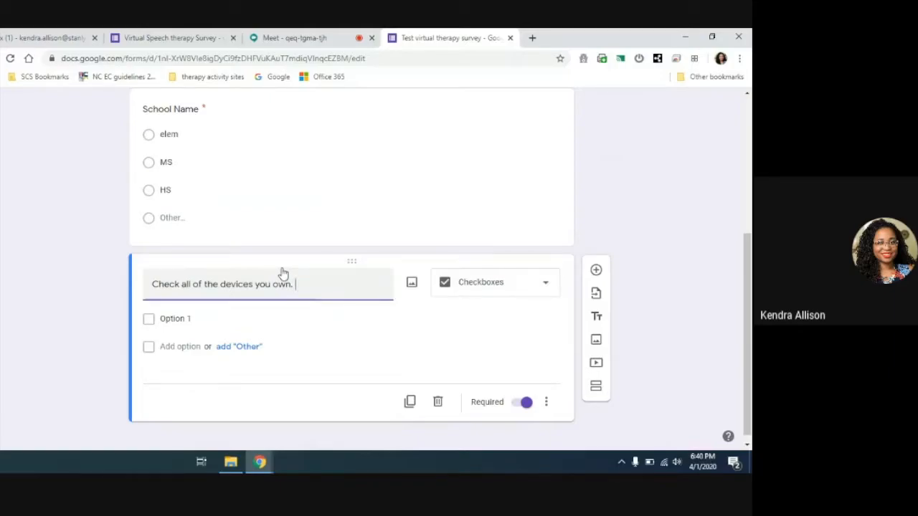
{"action": "left_click", "coordinate": [176, 319]}
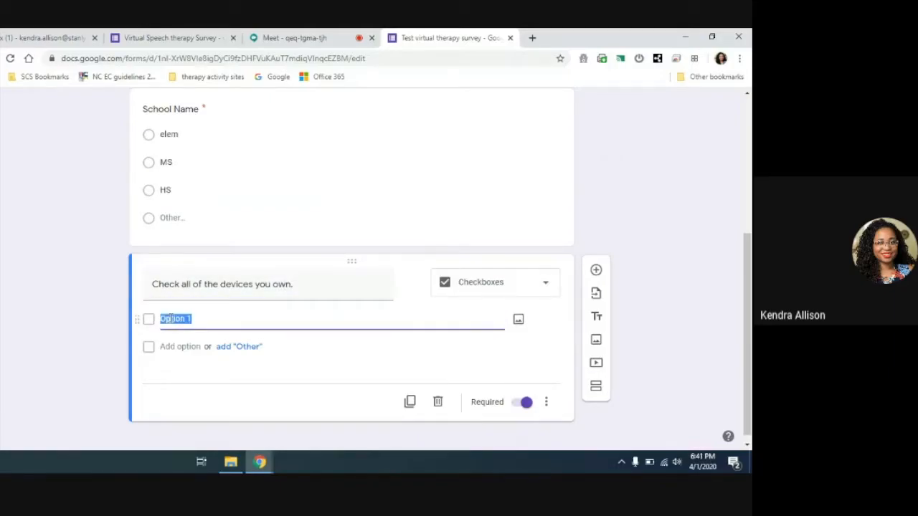
{"action": "type", "text": "ipad"}
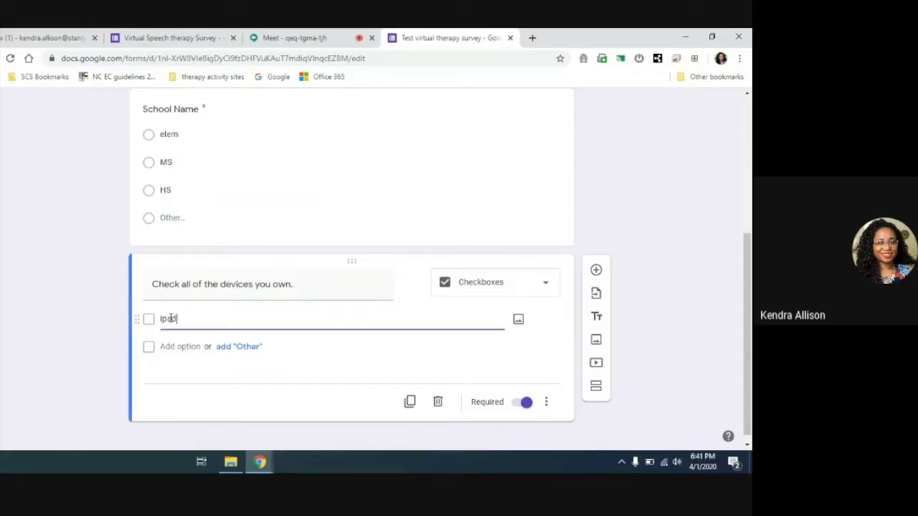
{"action": "mouse_move", "coordinate": [518, 319]}
{"action": "type", "text": "smartphone"}
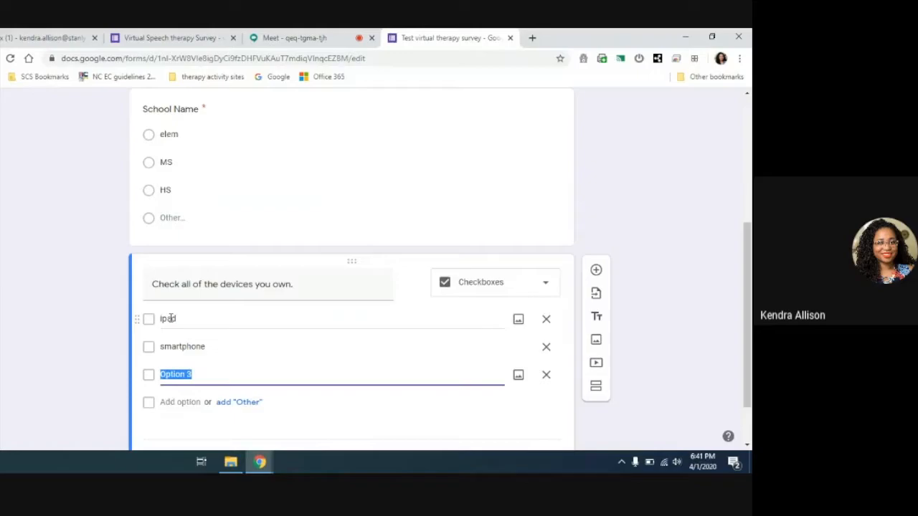
{"action": "type", "text": "computer"}
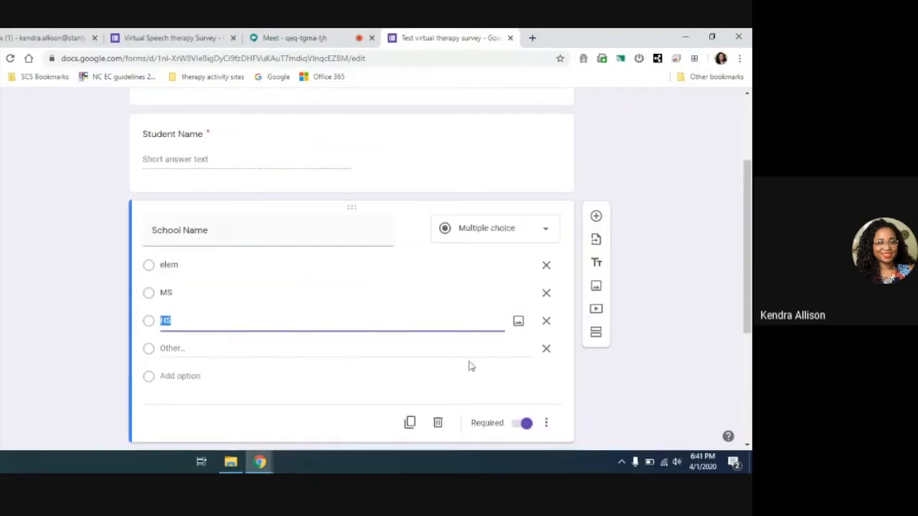
- Scroll down to the unwanted extra question below the devices checklist
{"action": "scroll", "scroll_direction": "down", "scroll_amount": 3}
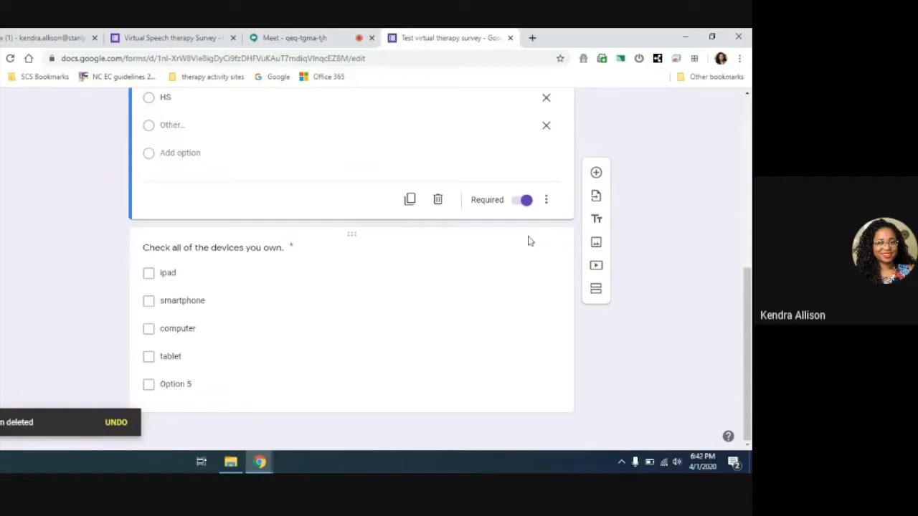
{"action": "mouse_move", "coordinate": [596, 173]}
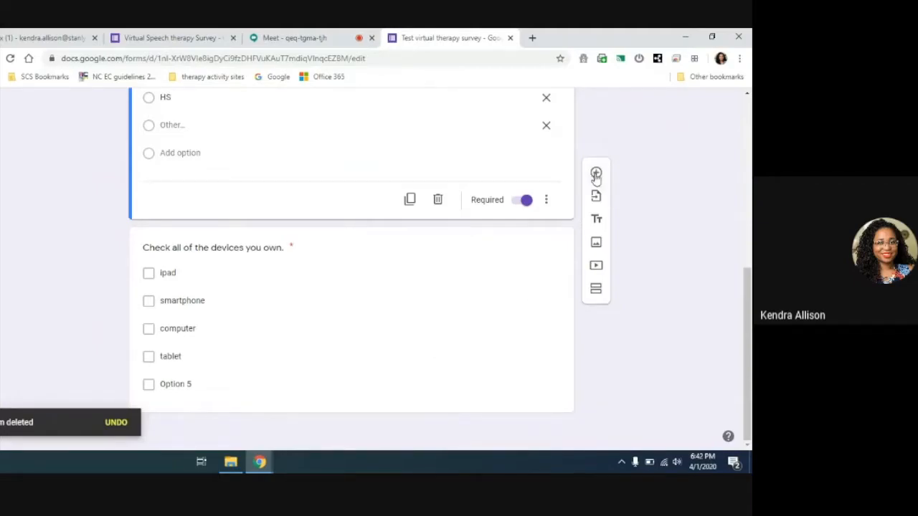
- Add a Dropdown question titled 'children's teacher' below School Name
{"action": "left_click", "coordinate": [596, 172]}
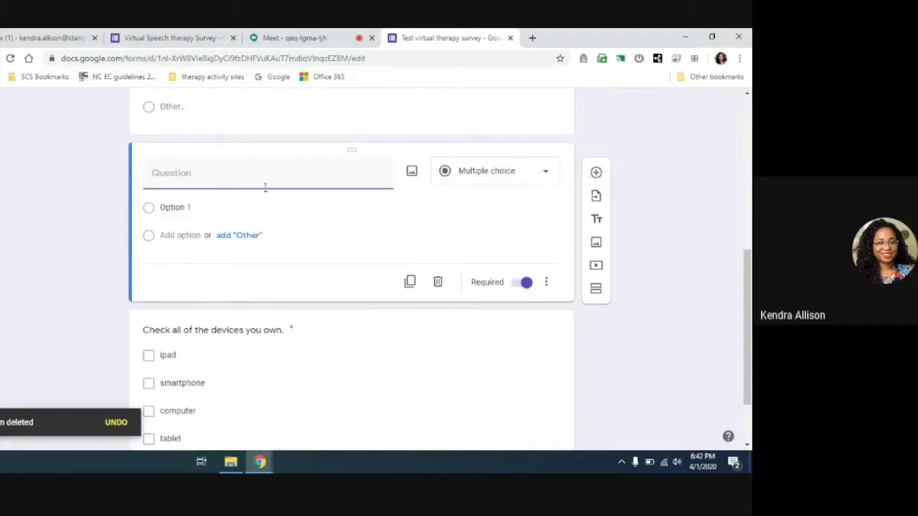
{"action": "left_click", "coordinate": [495, 171]}
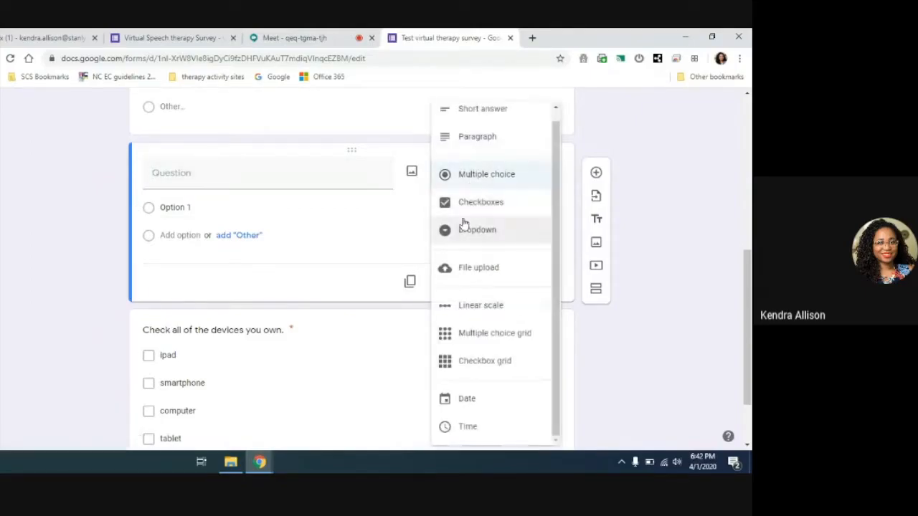
{"action": "mouse_move", "coordinate": [477, 230]}
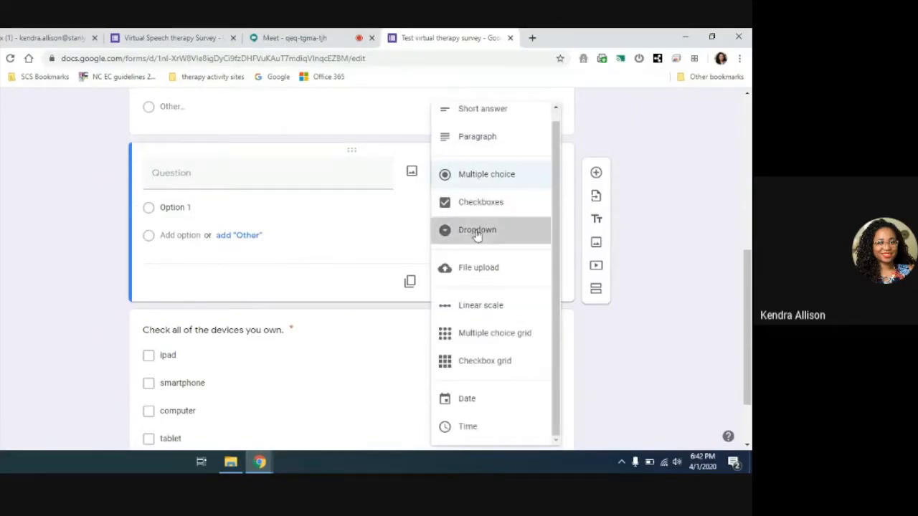
{"action": "left_click", "coordinate": [477, 230]}
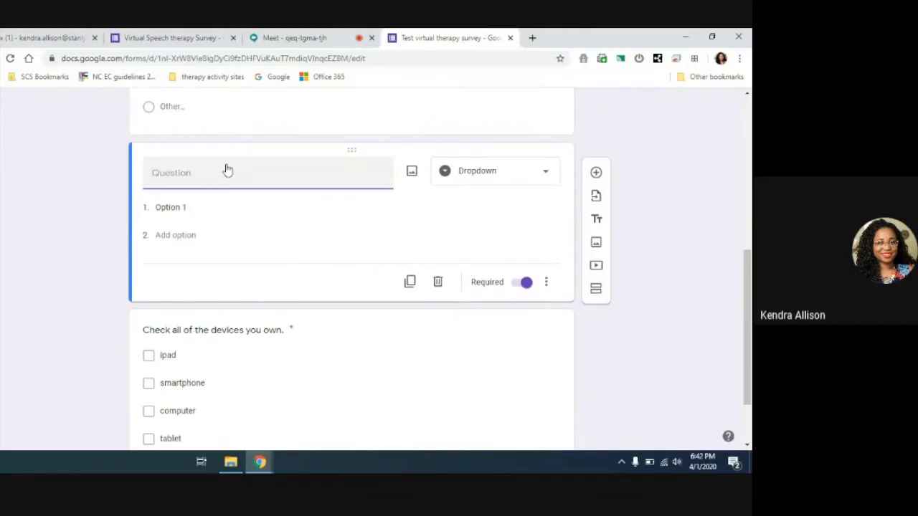
{"action": "type", "text": "children's teacher"}
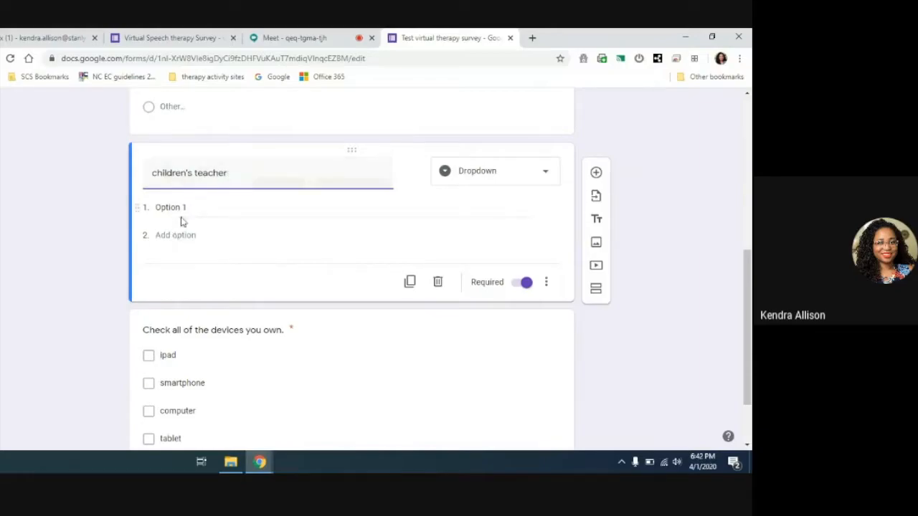
- Enter the teacher options smith, johnson, harriet and tobias
{"action": "double_click", "coordinate": [171, 207]}
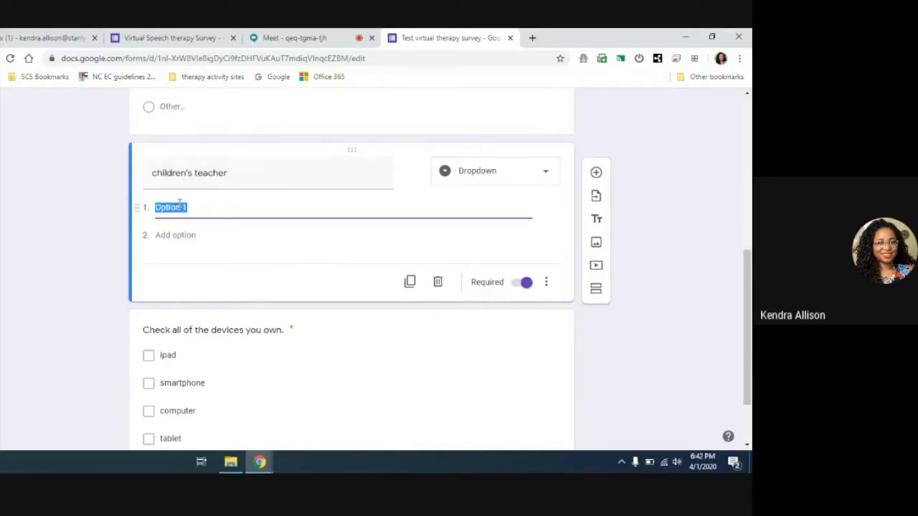
{"action": "type", "text": "smith"}
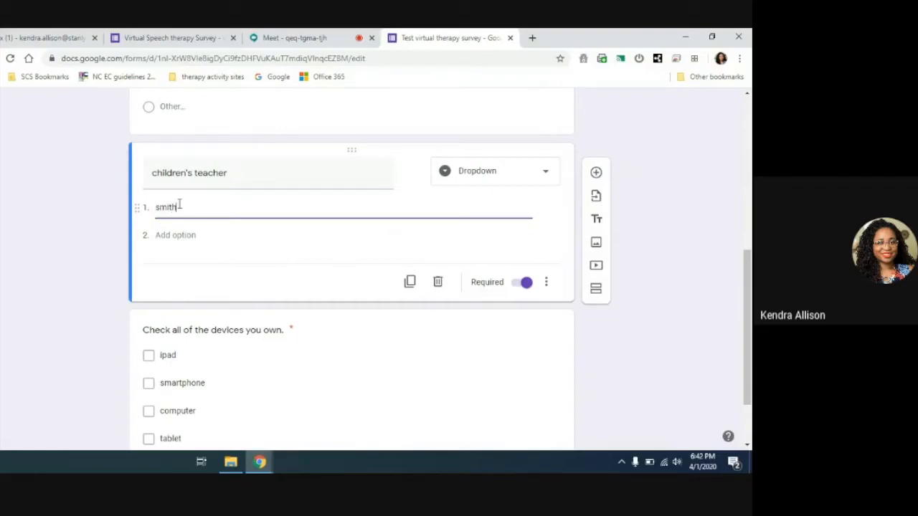
{"action": "type", "text": "johnson"}
{"action": "type", "text": "tobias"}
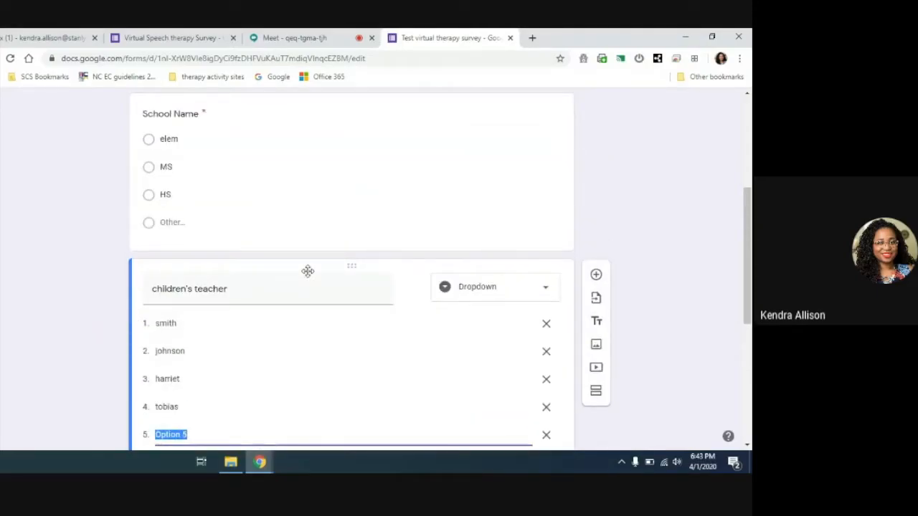
{"action": "mouse_move", "coordinate": [310, 278]}
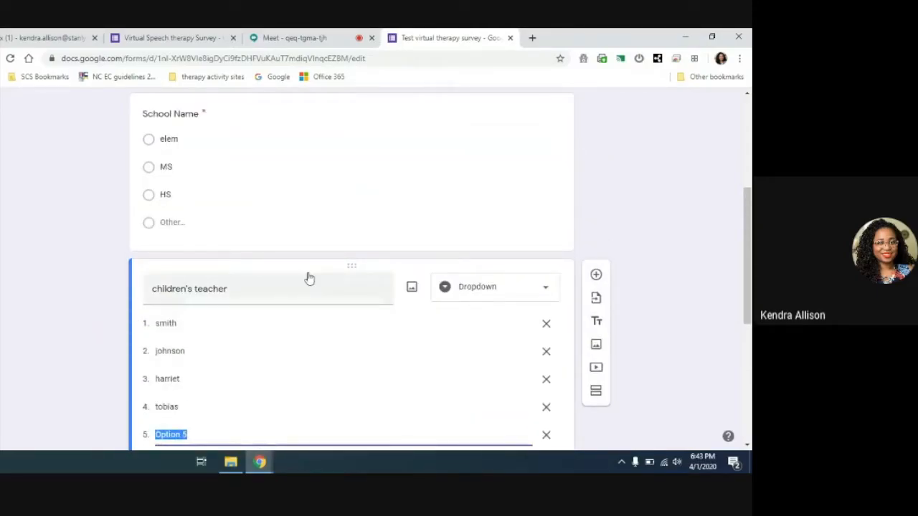
{"action": "scroll", "scroll_direction": "down", "scroll_amount": 3}
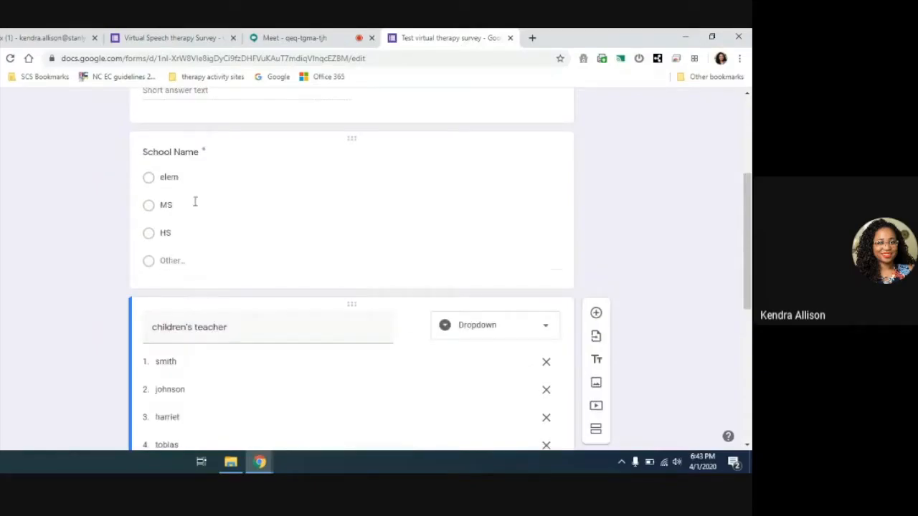
- Finish editing the devices checklist options and insert a new blank question below it
{"action": "left_click", "coordinate": [175, 390]}
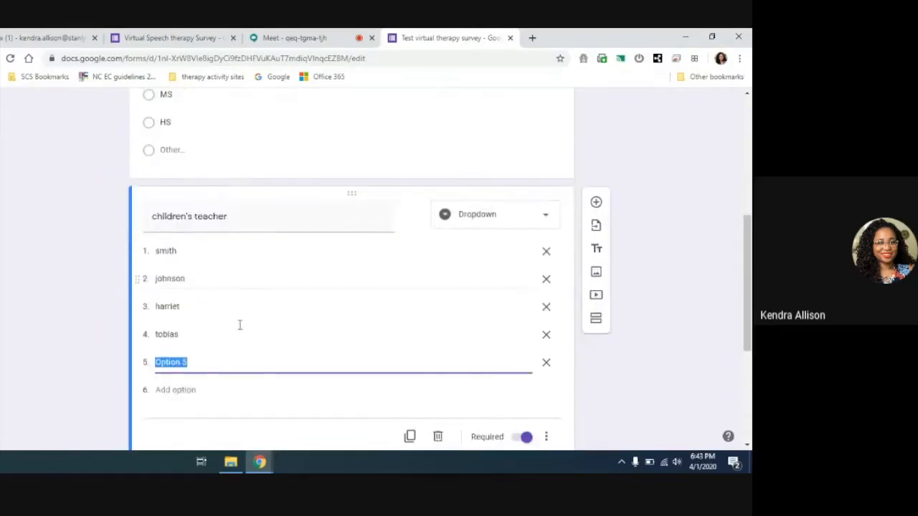
{"action": "scroll", "scroll_direction": "down", "scroll_amount": 3}
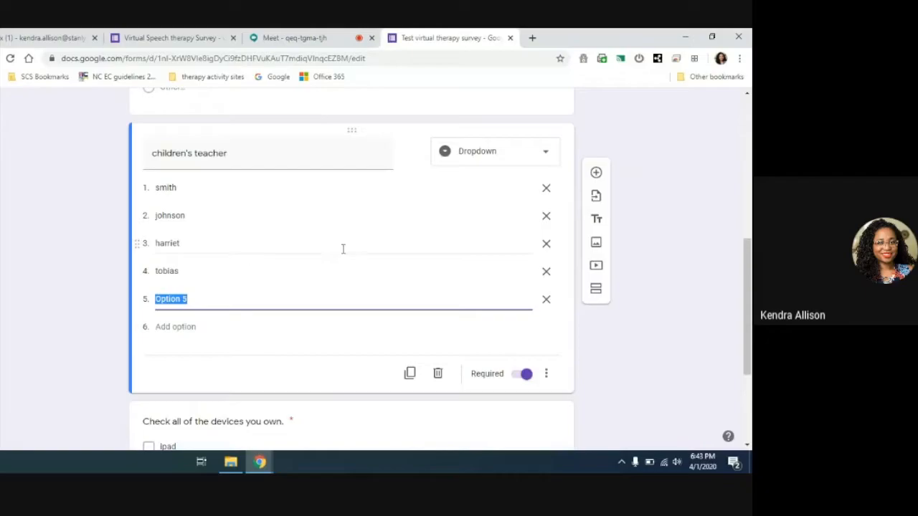
{"action": "scroll", "scroll_direction": "down", "scroll_amount": 3}
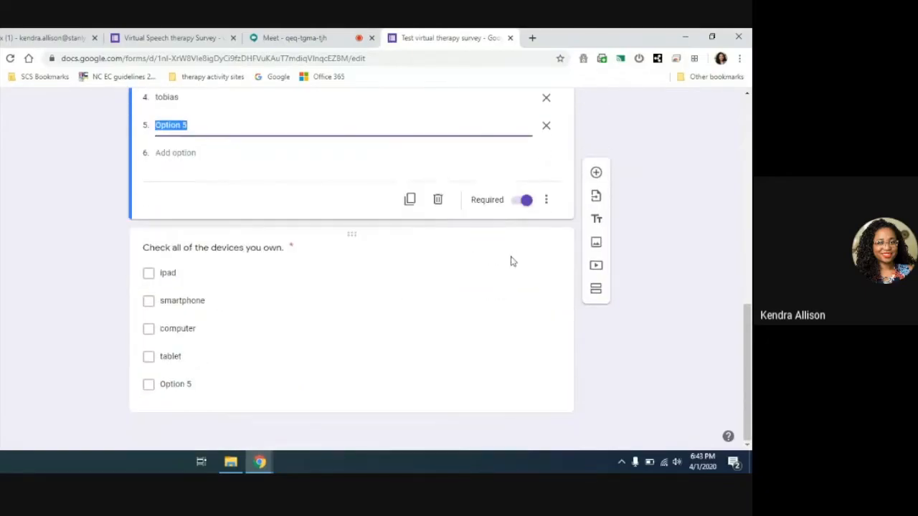
{"action": "mouse_move", "coordinate": [472, 290]}
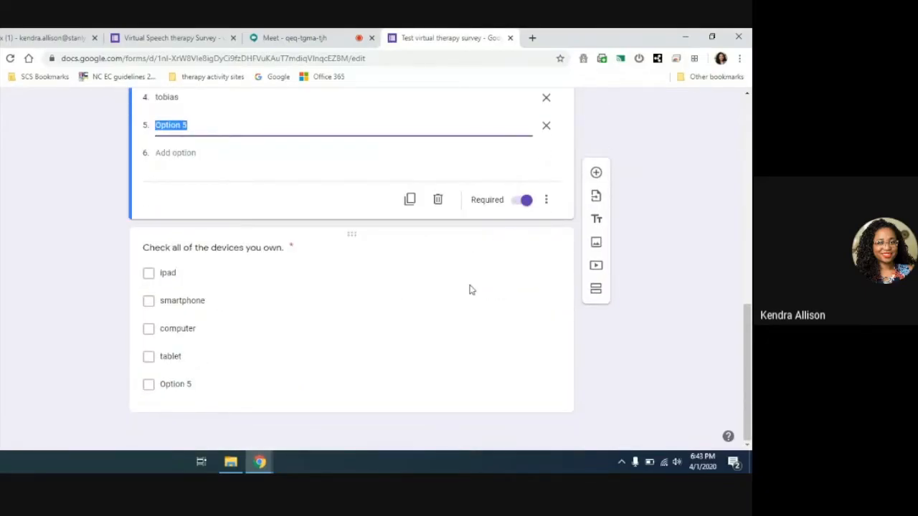
{"action": "mouse_move", "coordinate": [415, 324]}
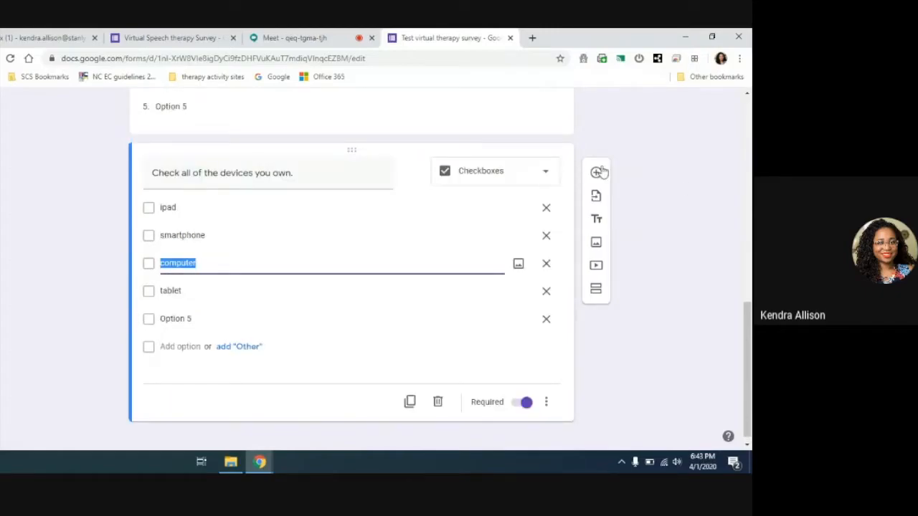
{"action": "mouse_move", "coordinate": [596, 242]}
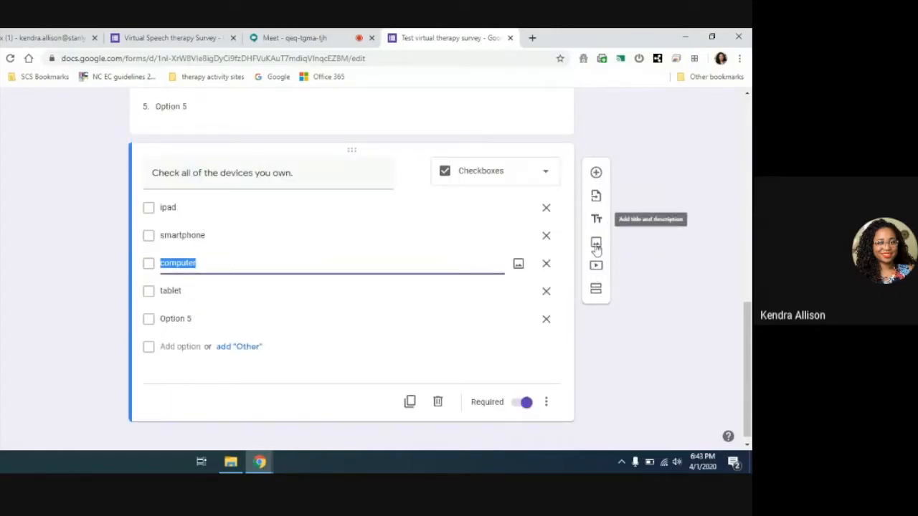
{"action": "mouse_move", "coordinate": [448, 282]}
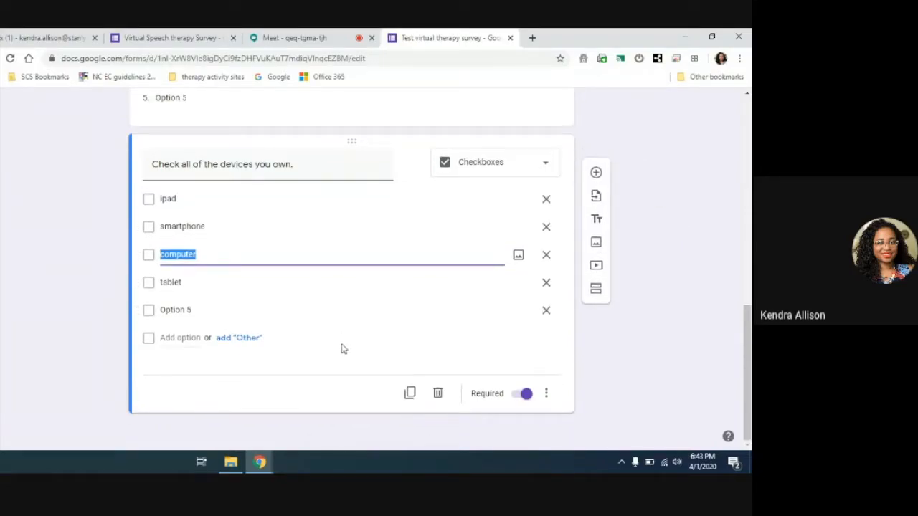
{"action": "left_click", "coordinate": [122, 199]}
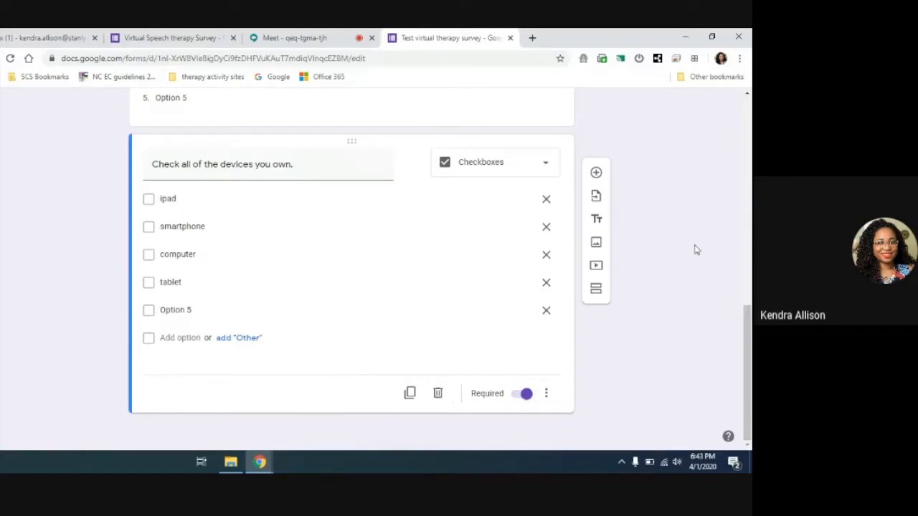
{"action": "mouse_move", "coordinate": [595, 173]}
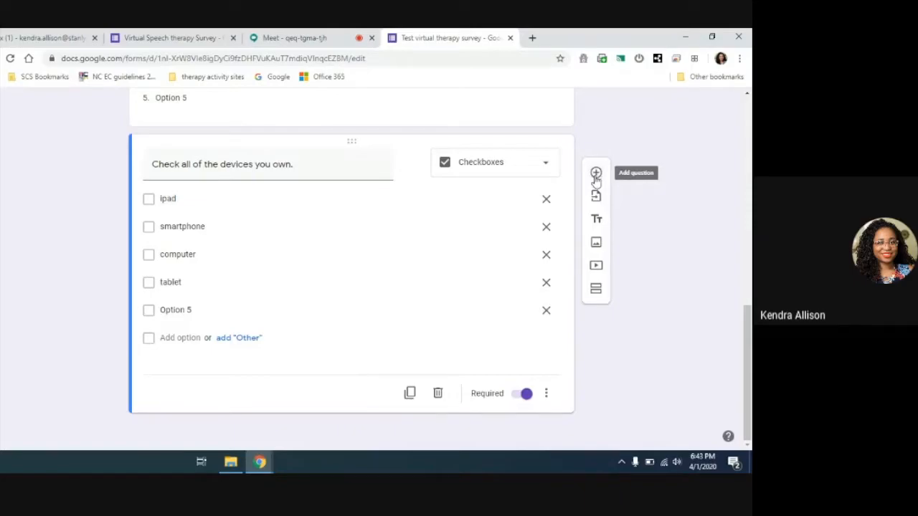
{"action": "left_click", "coordinate": [596, 172]}
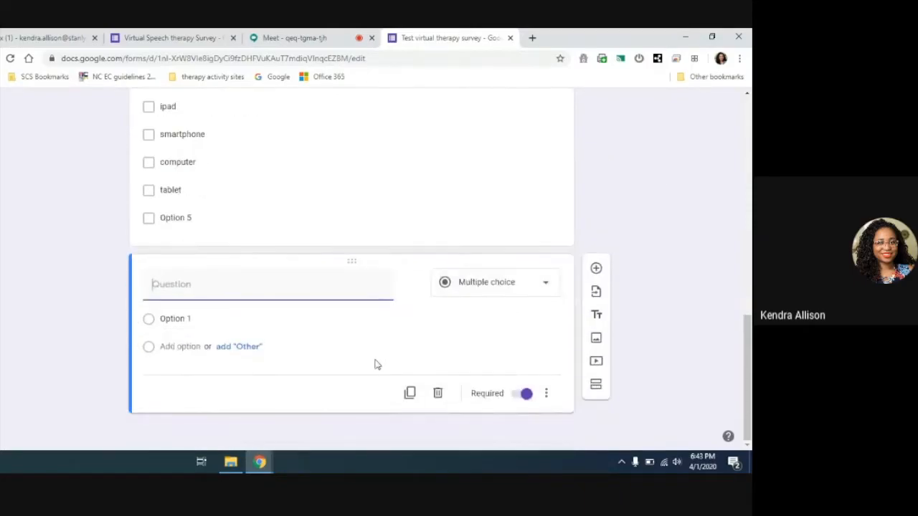
- Open the question-type dropdown on the new untitled multiple-choice question
{"action": "left_click", "coordinate": [495, 282]}
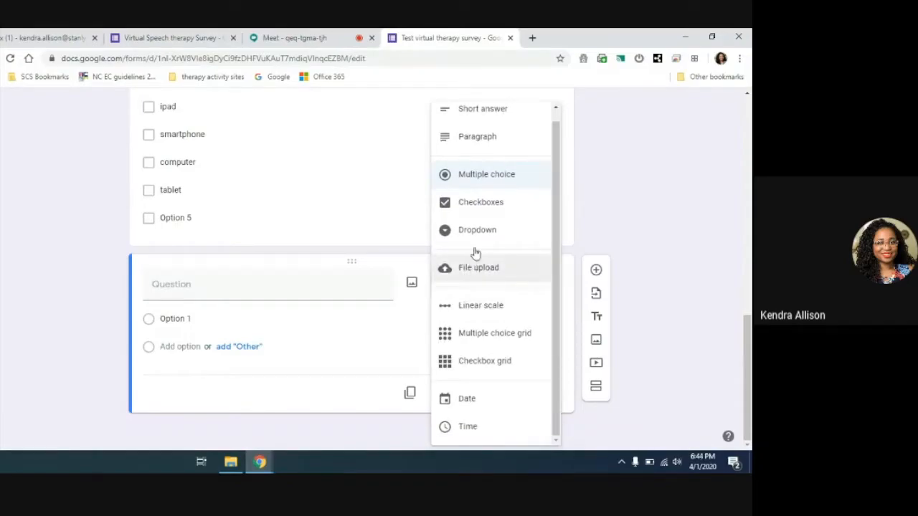
{"action": "mouse_move", "coordinate": [469, 176]}
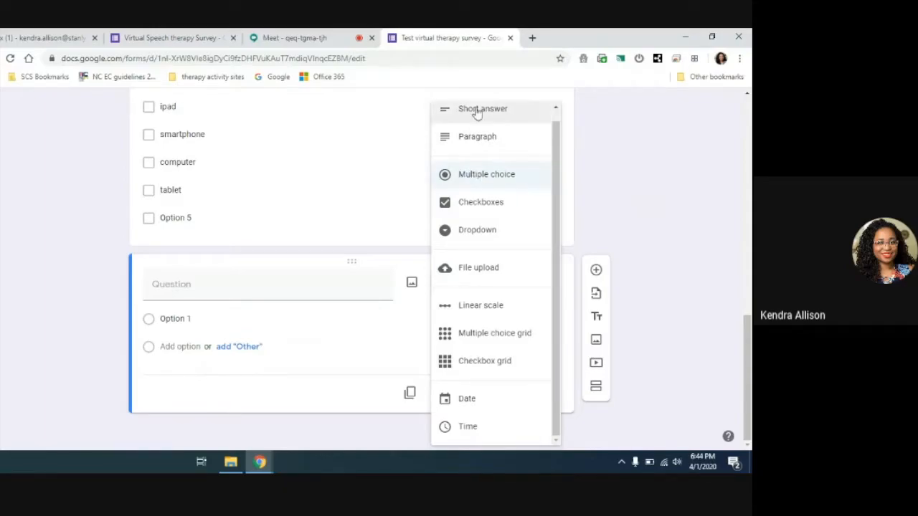
{"action": "mouse_move", "coordinate": [493, 184]}
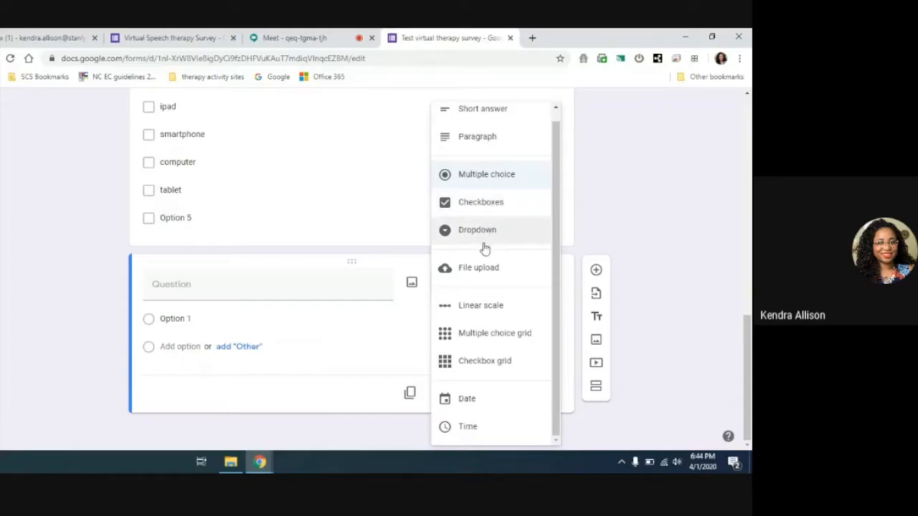
{"action": "mouse_move", "coordinate": [475, 235]}
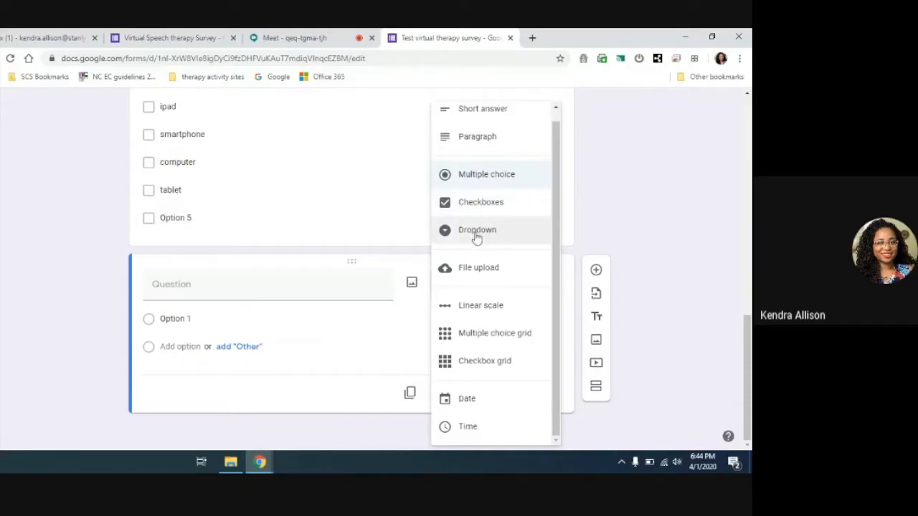
{"action": "mouse_move", "coordinate": [469, 337]}
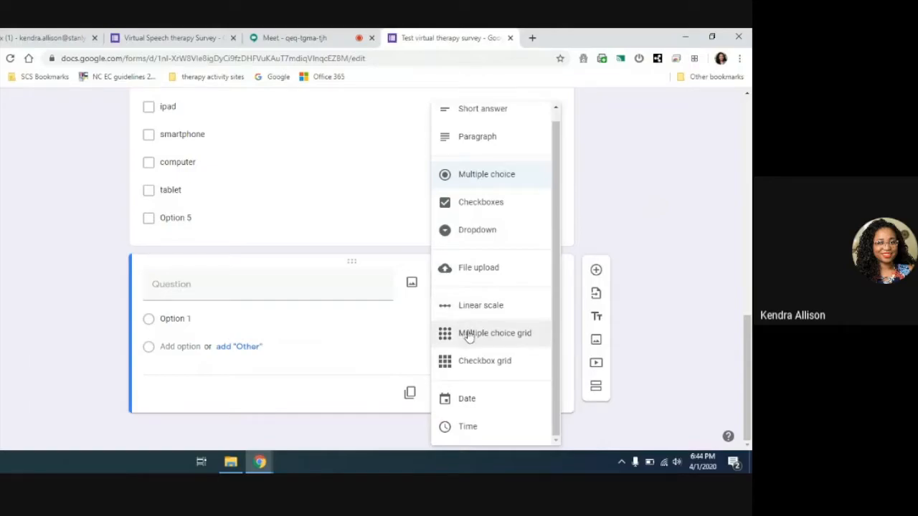
{"action": "mouse_move", "coordinate": [479, 384]}
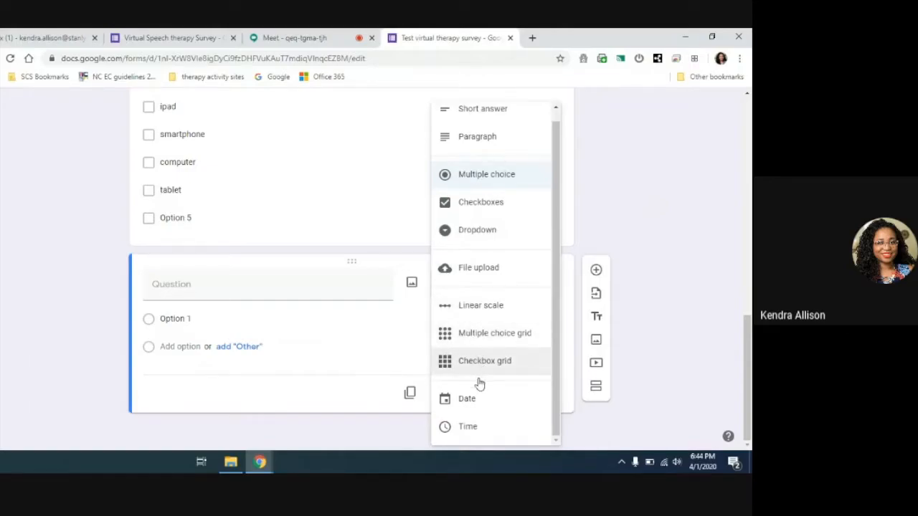
{"action": "mouse_move", "coordinate": [486, 335]}
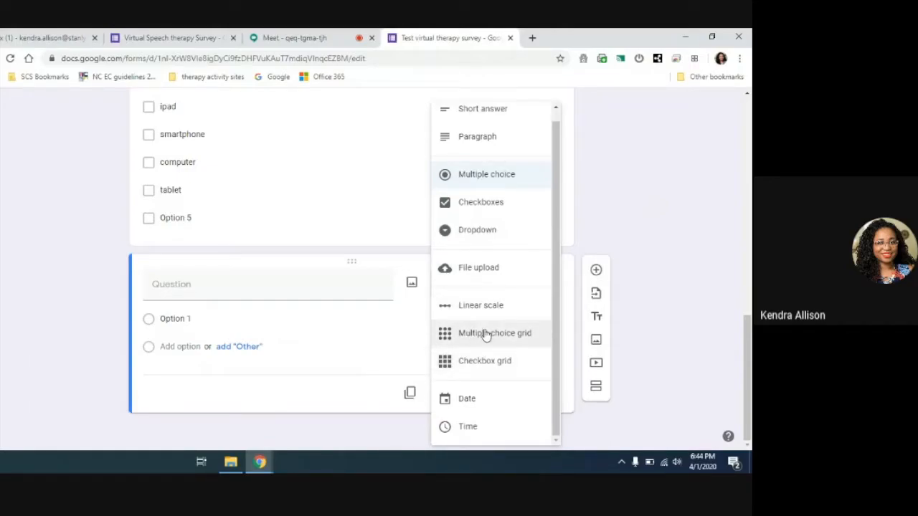
{"action": "mouse_move", "coordinate": [488, 336]}
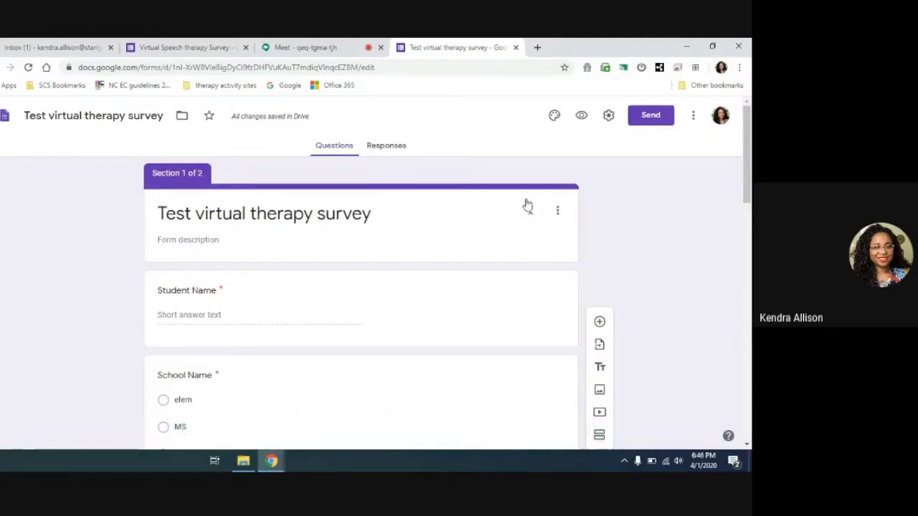
{"action": "mouse_move", "coordinate": [555, 116]}
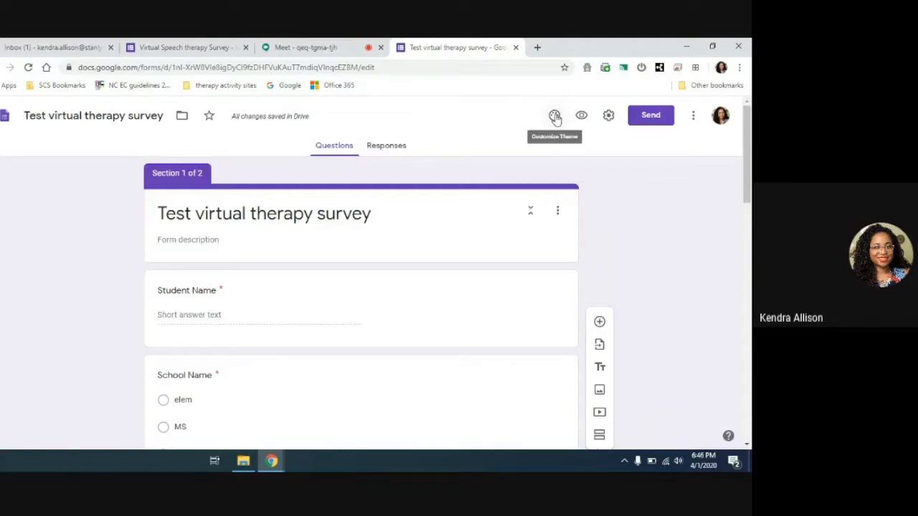
{"action": "mouse_move", "coordinate": [582, 115]}
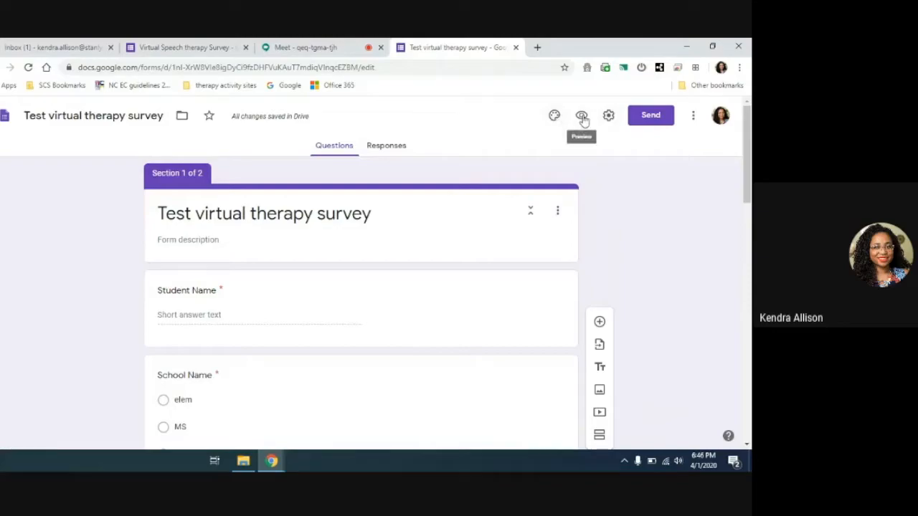
{"action": "mouse_move", "coordinate": [608, 116]}
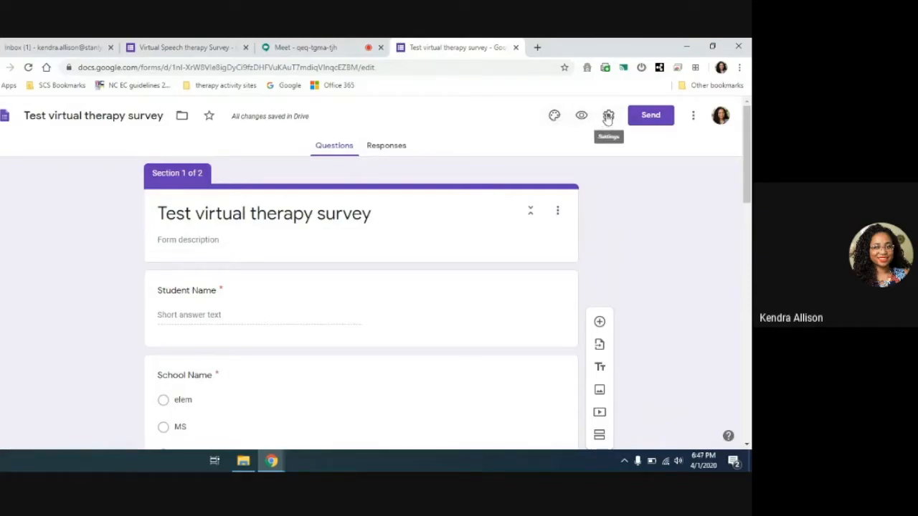
{"action": "mouse_move", "coordinate": [555, 116]}
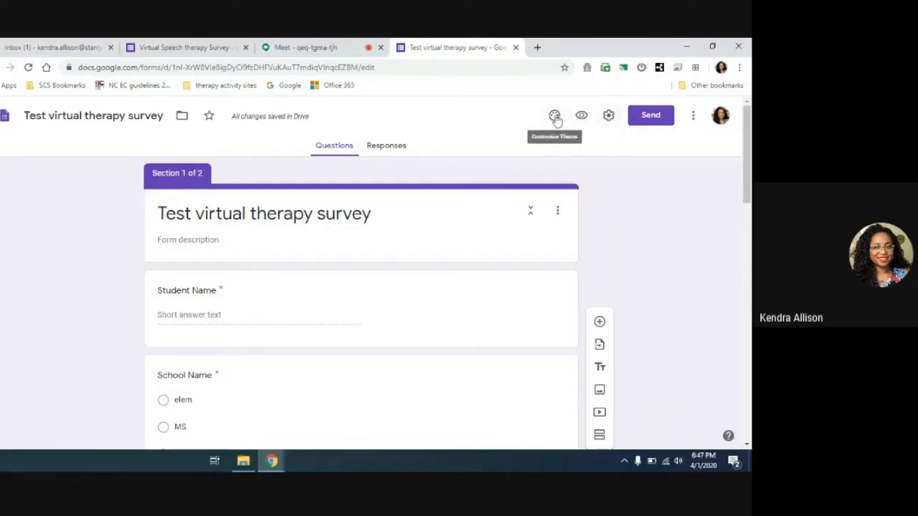
- Open the Customize Theme palette for the Test virtual therapy survey
{"action": "left_click", "coordinate": [554, 115]}
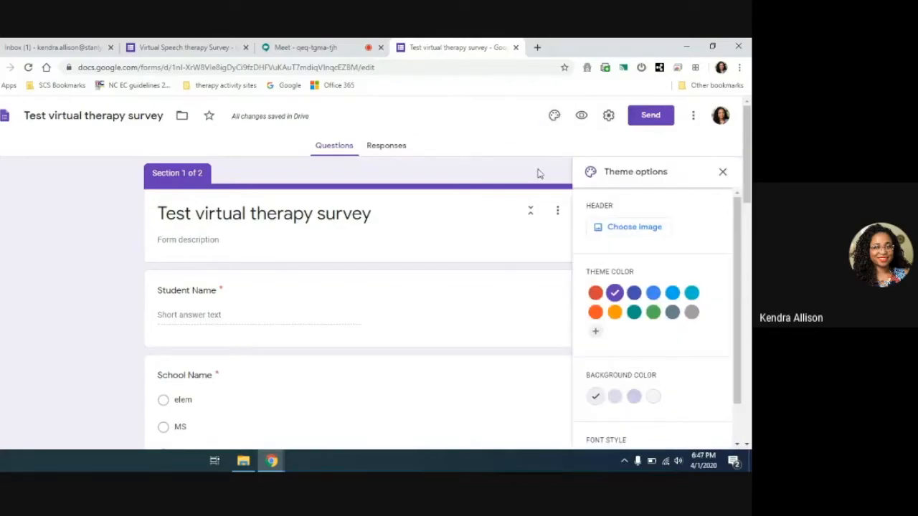
- Set the form header to the black-and-white cobblestone street photo
{"action": "left_click", "coordinate": [627, 227]}
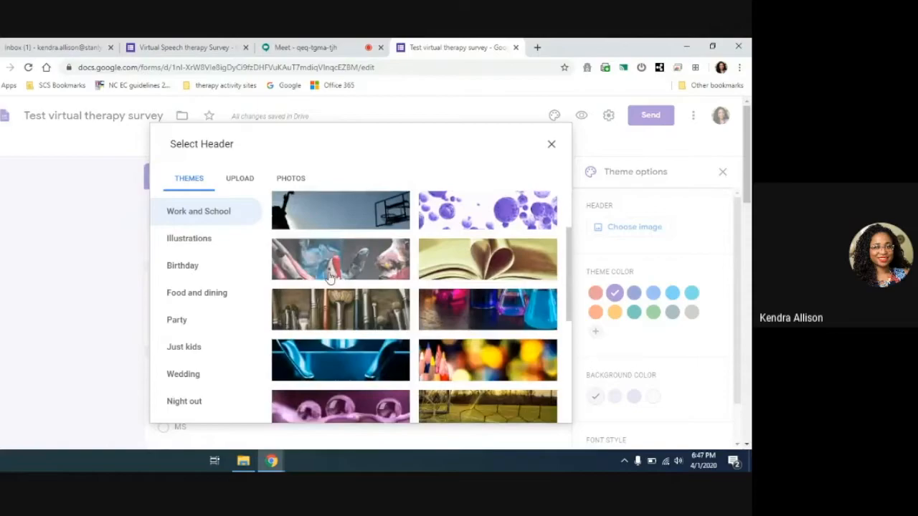
{"action": "scroll", "scroll_direction": "down", "scroll_amount": 3}
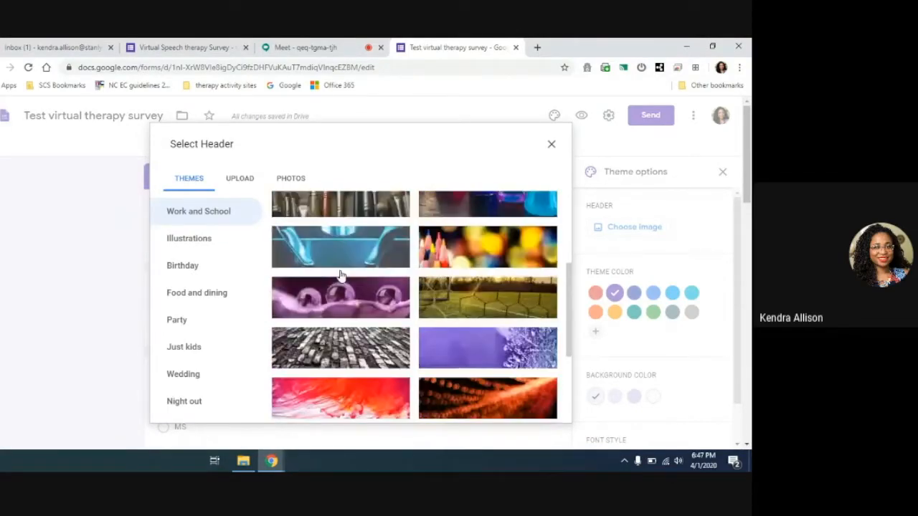
{"action": "mouse_move", "coordinate": [482, 291]}
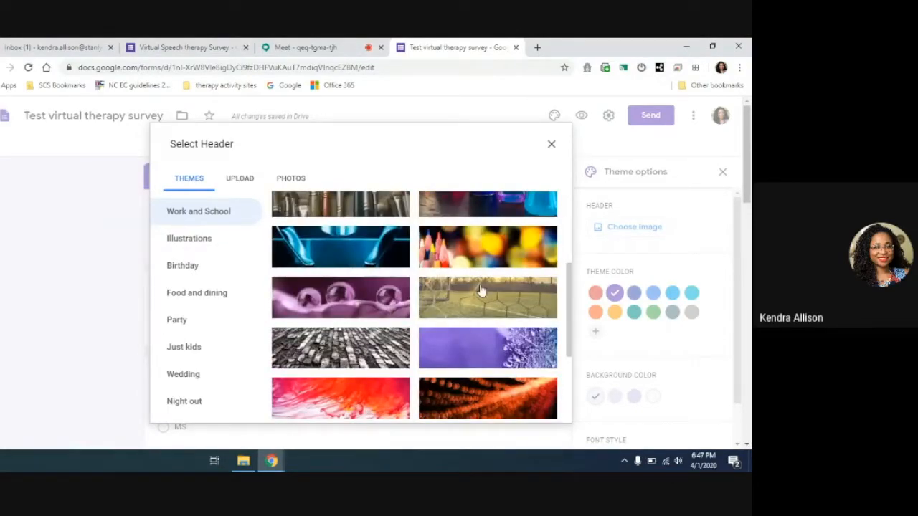
{"action": "scroll", "scroll_direction": "down", "scroll_amount": 3}
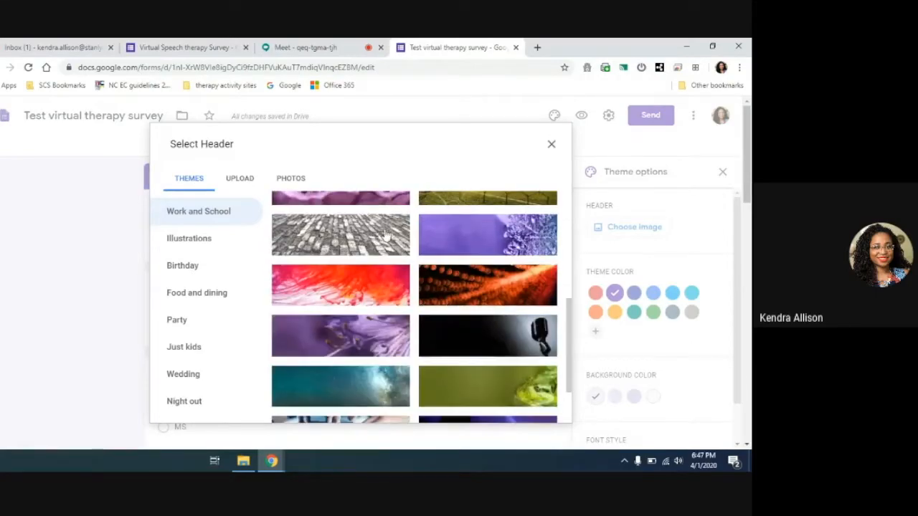
{"action": "left_click", "coordinate": [340, 235]}
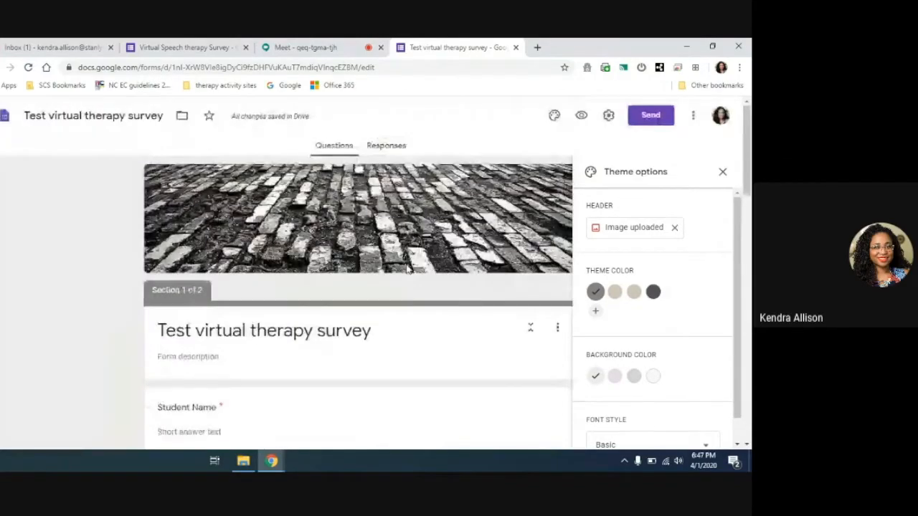
{"action": "mouse_move", "coordinate": [596, 311]}
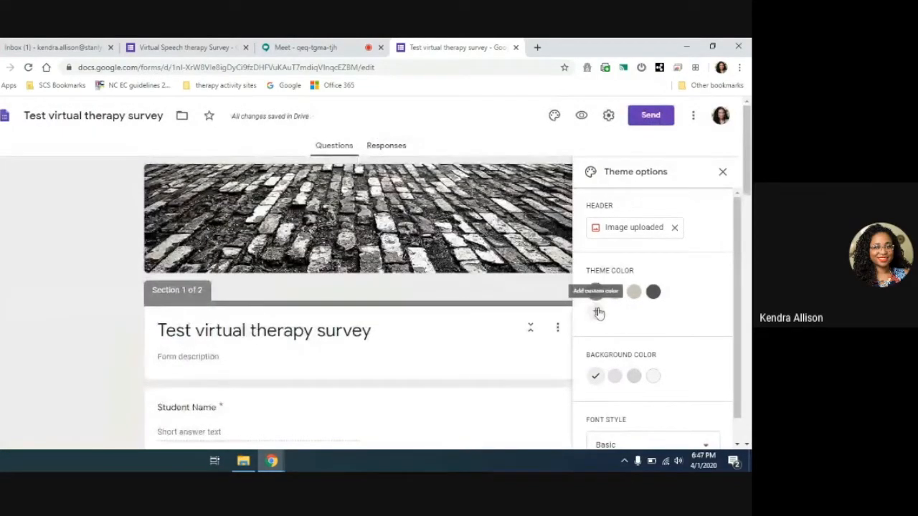
- Add a custom dark red theme colour, then close the Theme options panel
{"action": "left_click", "coordinate": [598, 313]}
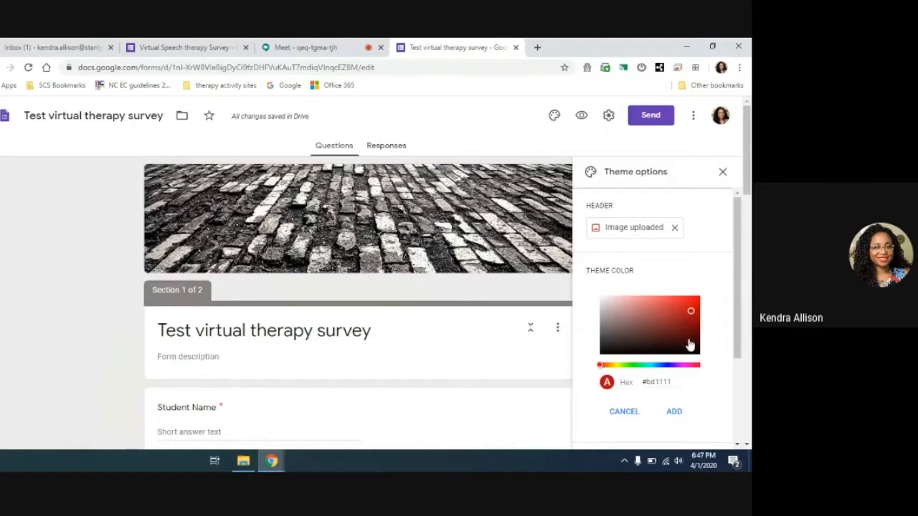
{"action": "left_click", "coordinate": [682, 314]}
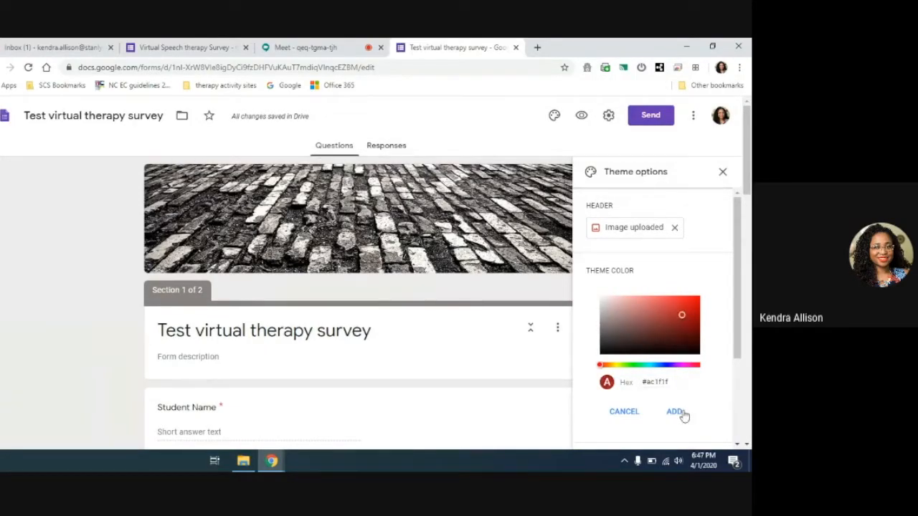
{"action": "left_click", "coordinate": [675, 411]}
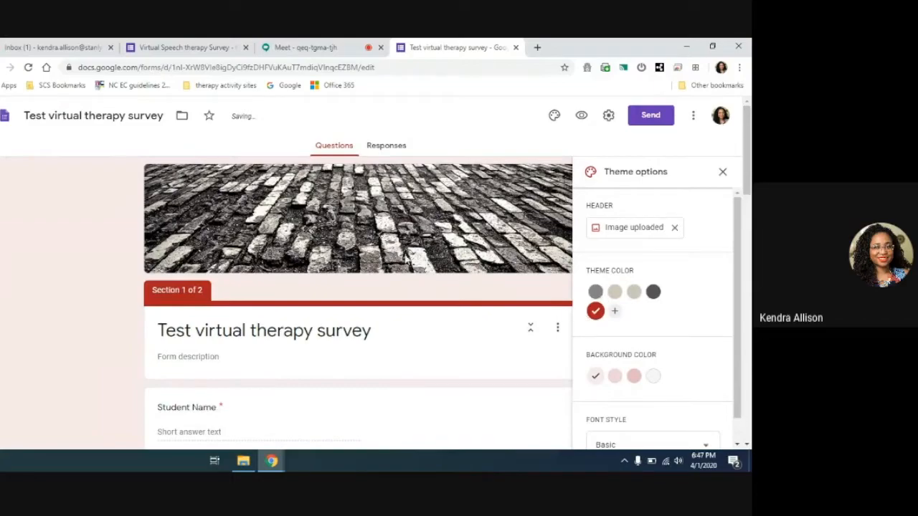
{"action": "scroll", "scroll_direction": "down", "scroll_amount": 3}
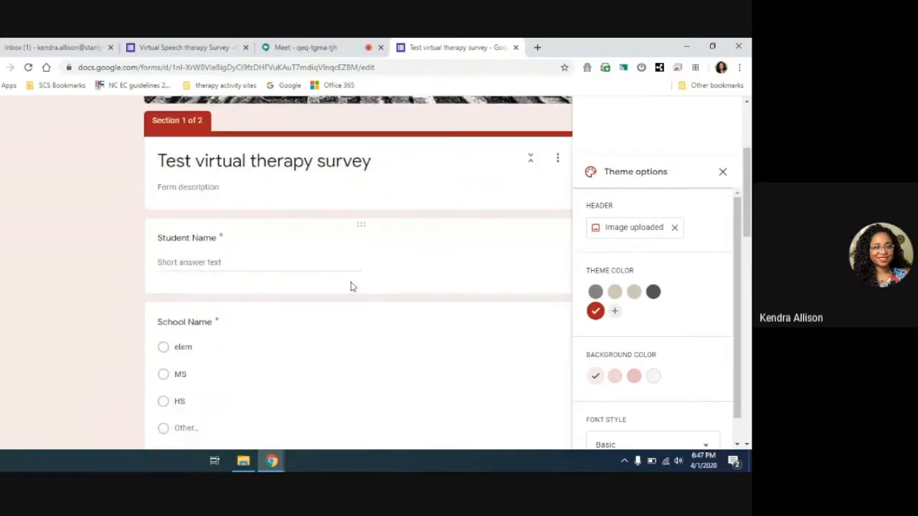
{"action": "scroll", "scroll_direction": "down", "scroll_amount": 3}
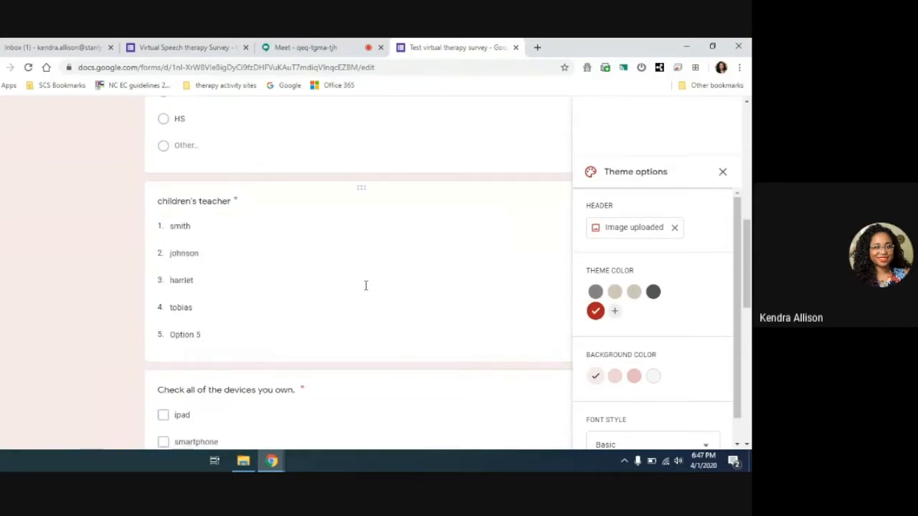
{"action": "scroll", "scroll_direction": "down", "scroll_amount": 3}
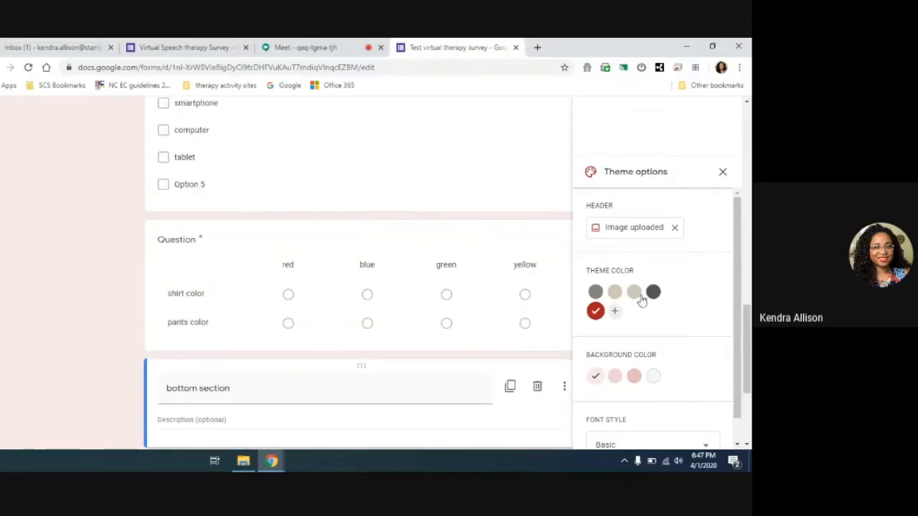
{"action": "scroll", "scroll_direction": "down", "scroll_amount": 3}
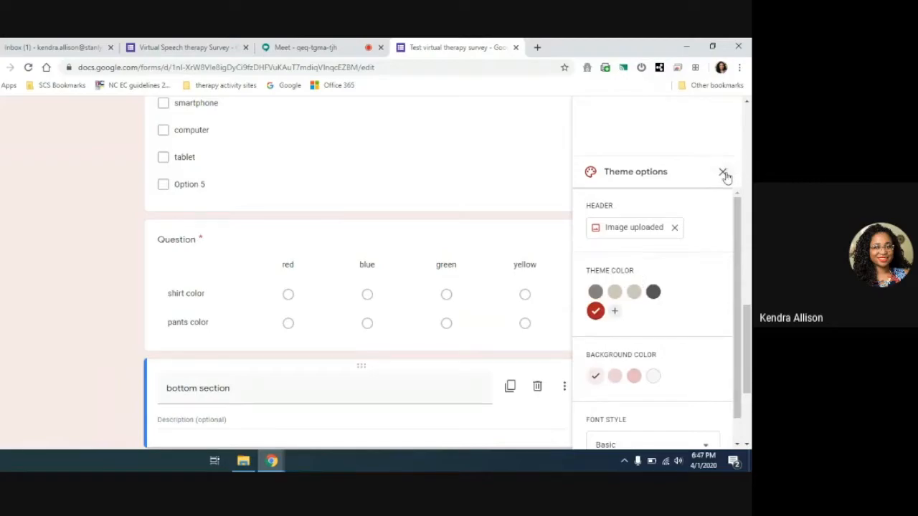
{"action": "left_click", "coordinate": [725, 172]}
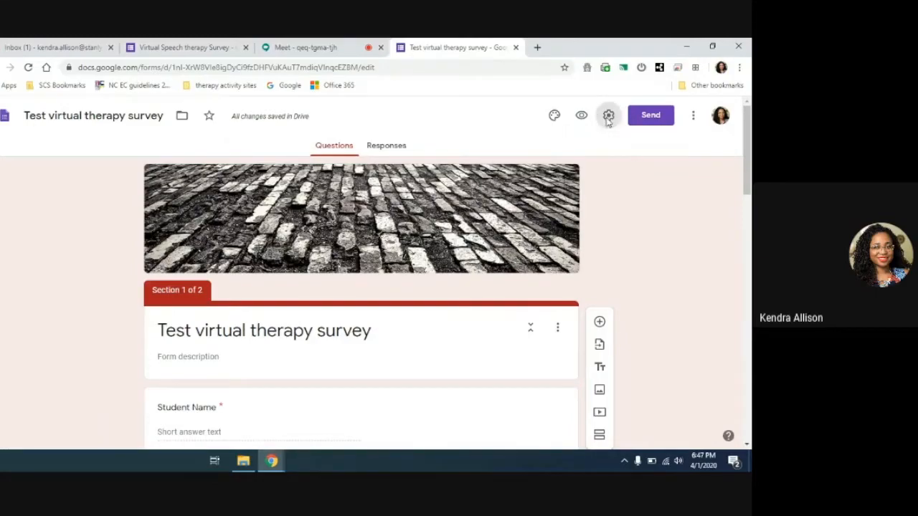
- Open the survey's Settings from the gear icon
{"action": "left_click", "coordinate": [608, 115]}
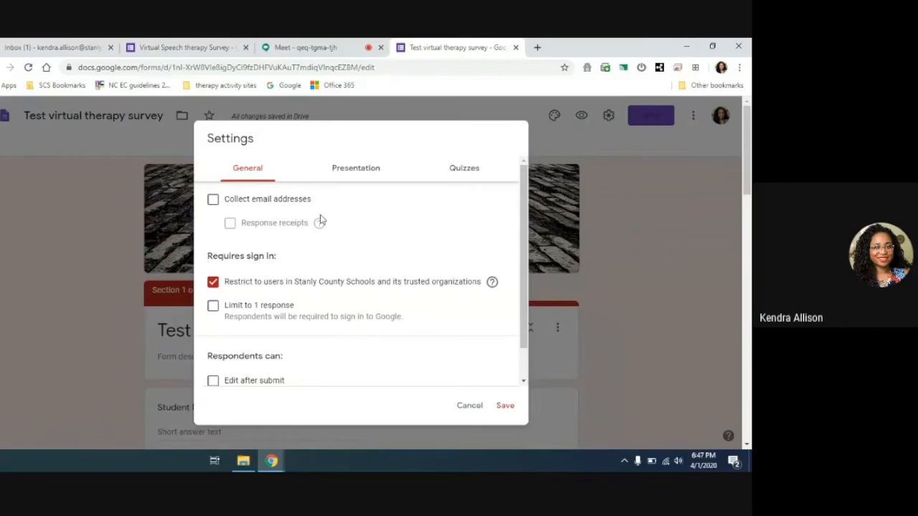
{"action": "mouse_move", "coordinate": [223, 188]}
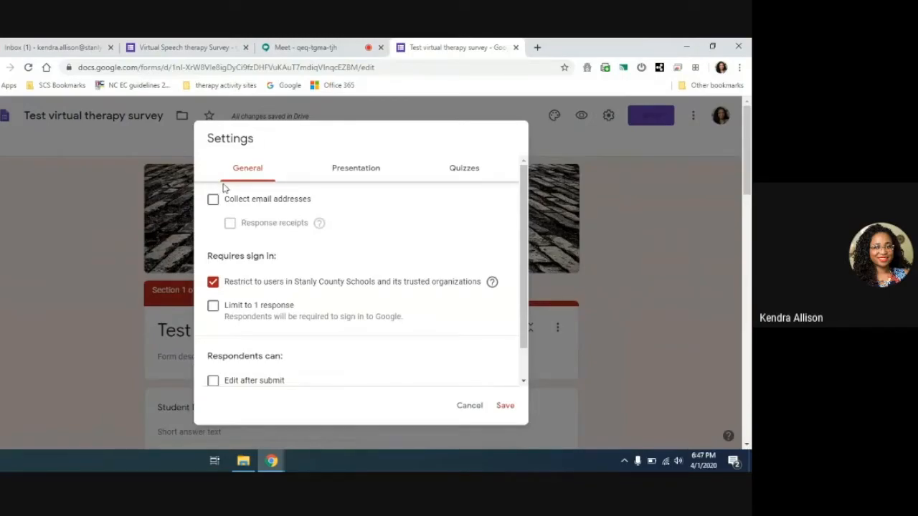
- Tick collect emails and limit to 1 response, view Presentation and Quizzes, then cancel
{"action": "left_click", "coordinate": [213, 199]}
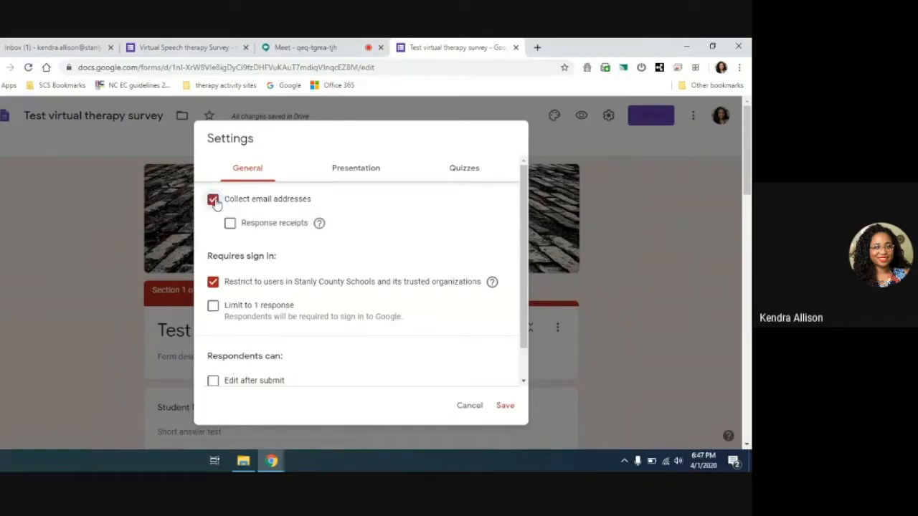
{"action": "mouse_move", "coordinate": [399, 214]}
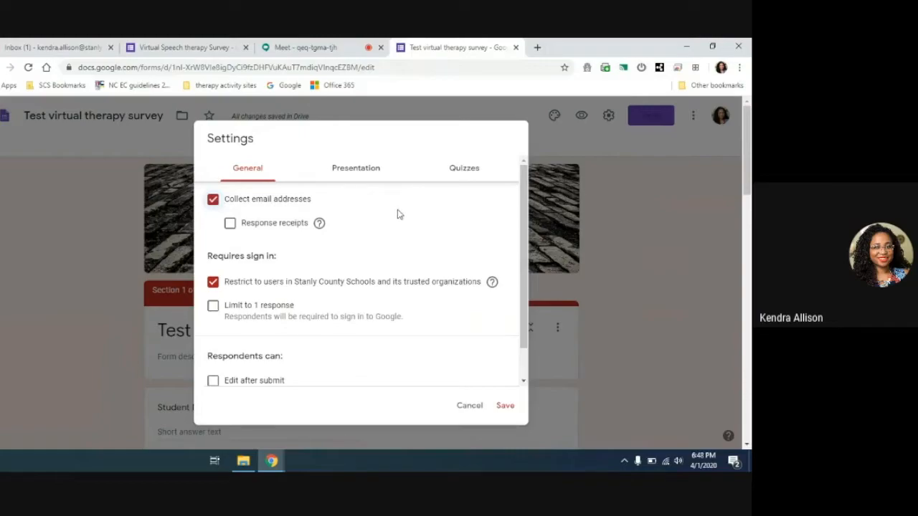
{"action": "mouse_move", "coordinate": [397, 211]}
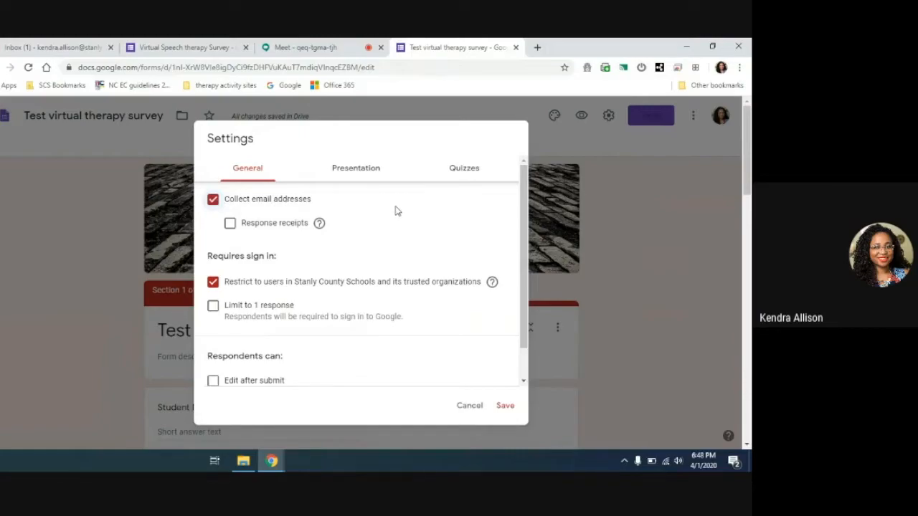
{"action": "mouse_move", "coordinate": [330, 241]}
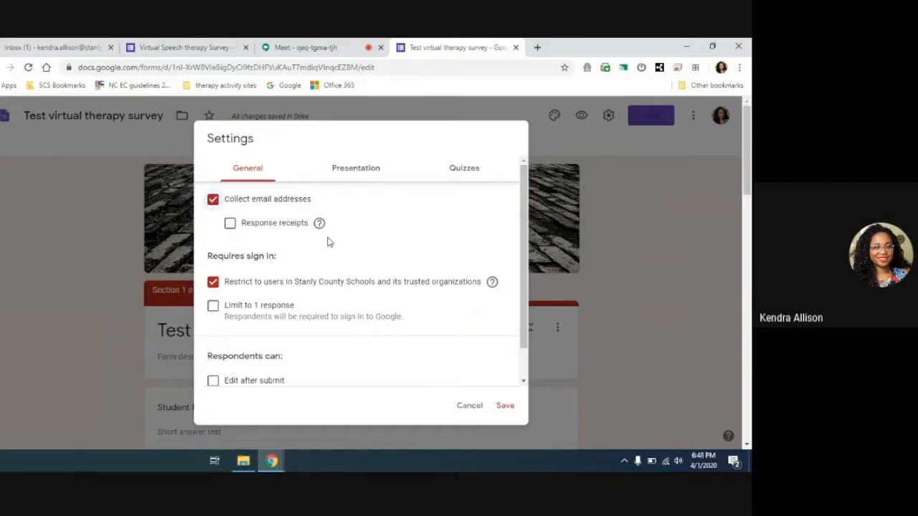
{"action": "mouse_move", "coordinate": [240, 296]}
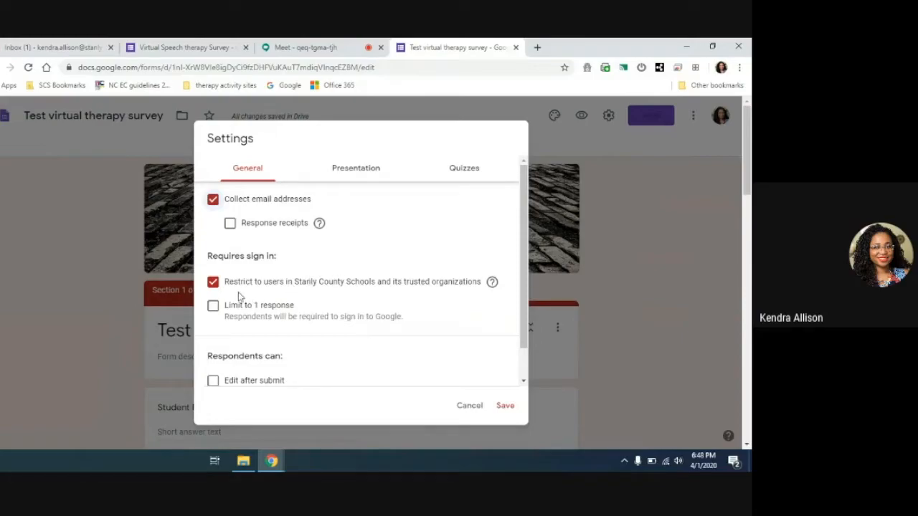
{"action": "left_click", "coordinate": [213, 306]}
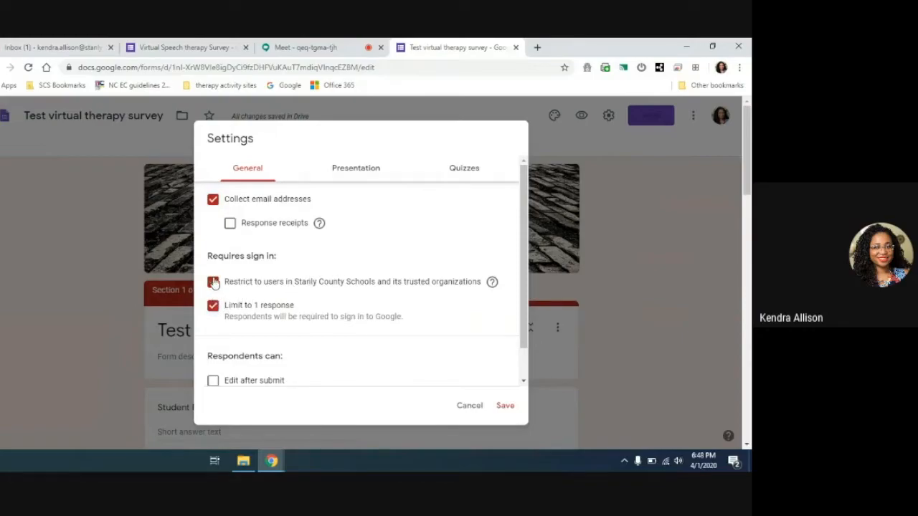
{"action": "left_click", "coordinate": [356, 168]}
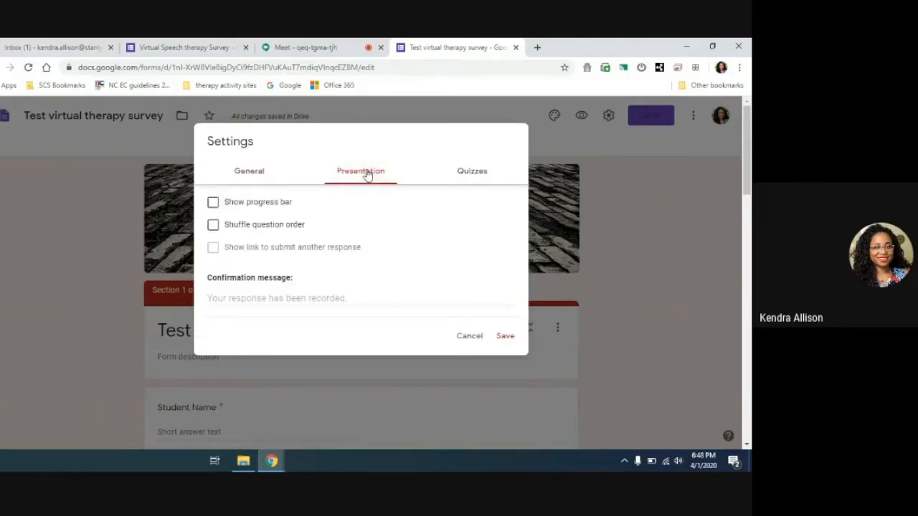
{"action": "mouse_move", "coordinate": [381, 161]}
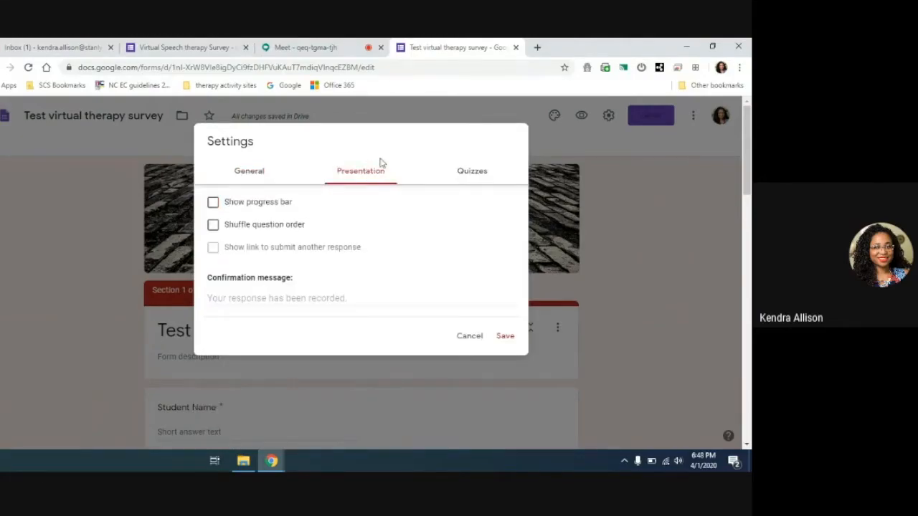
{"action": "mouse_move", "coordinate": [375, 175]}
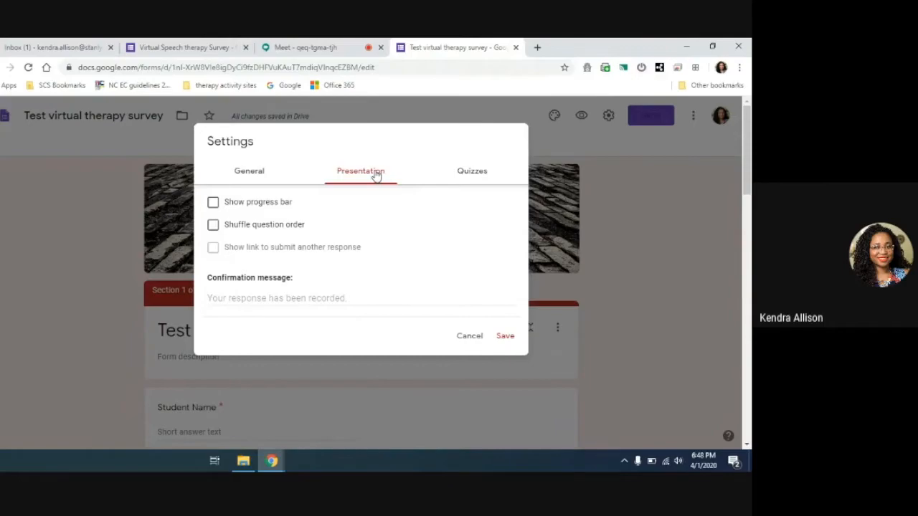
{"action": "left_click", "coordinate": [465, 171]}
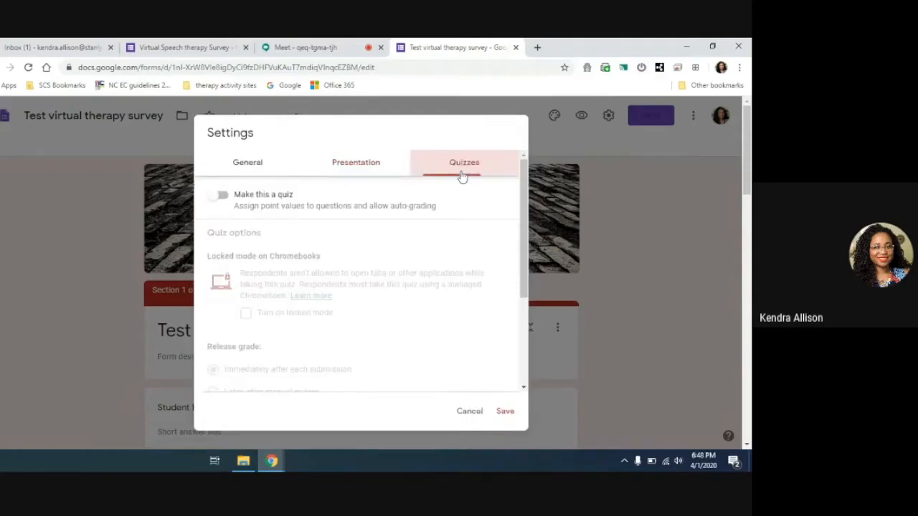
{"action": "mouse_move", "coordinate": [472, 406]}
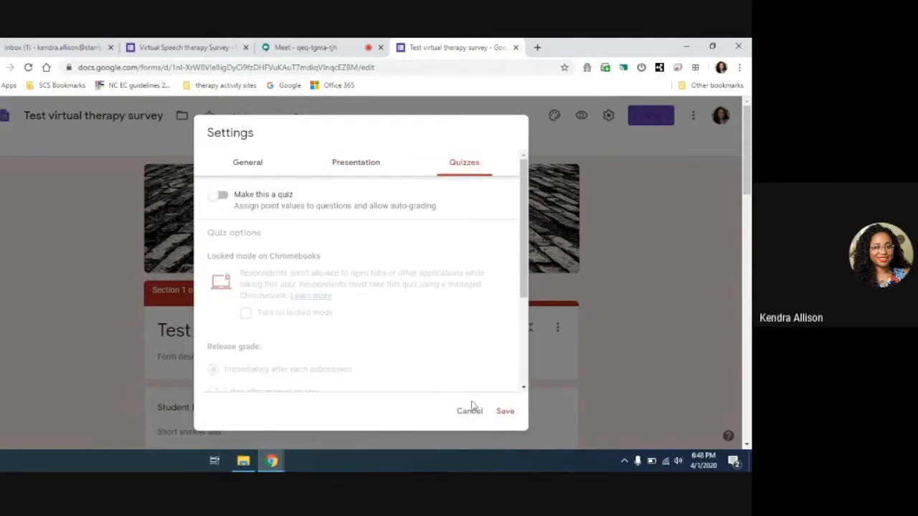
{"action": "left_click", "coordinate": [470, 411]}
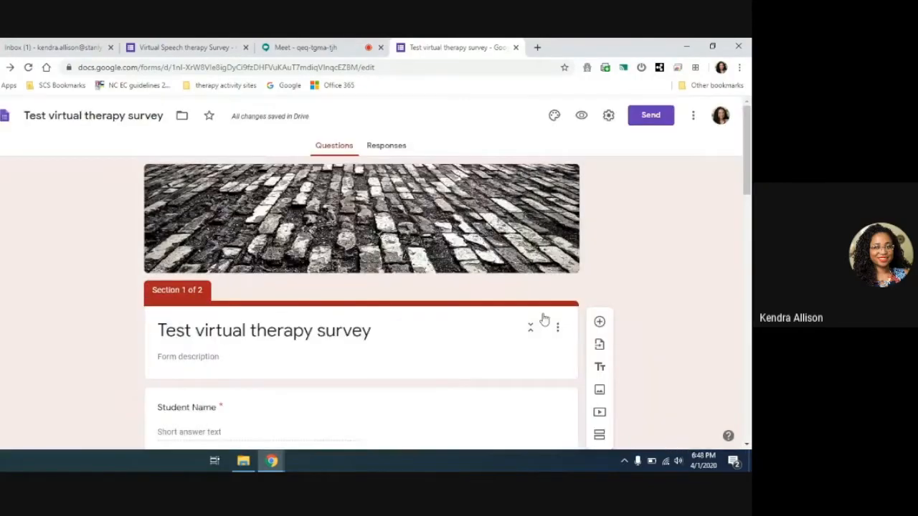
{"action": "mouse_move", "coordinate": [475, 219]}
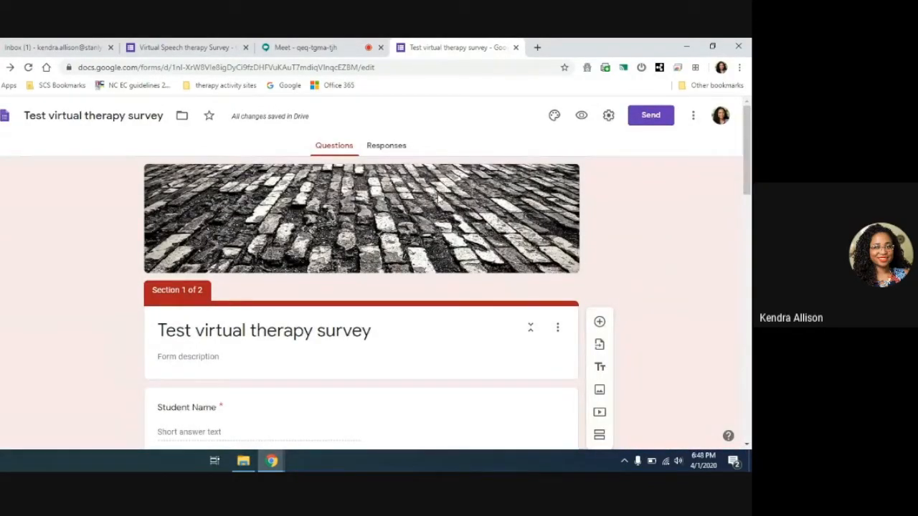
{"action": "mouse_move", "coordinate": [431, 192]}
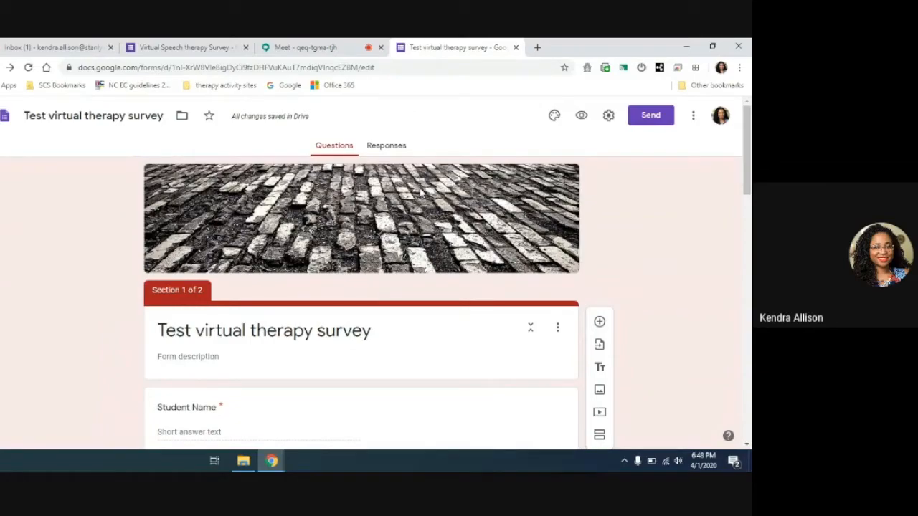
{"action": "mouse_move", "coordinate": [477, 119]}
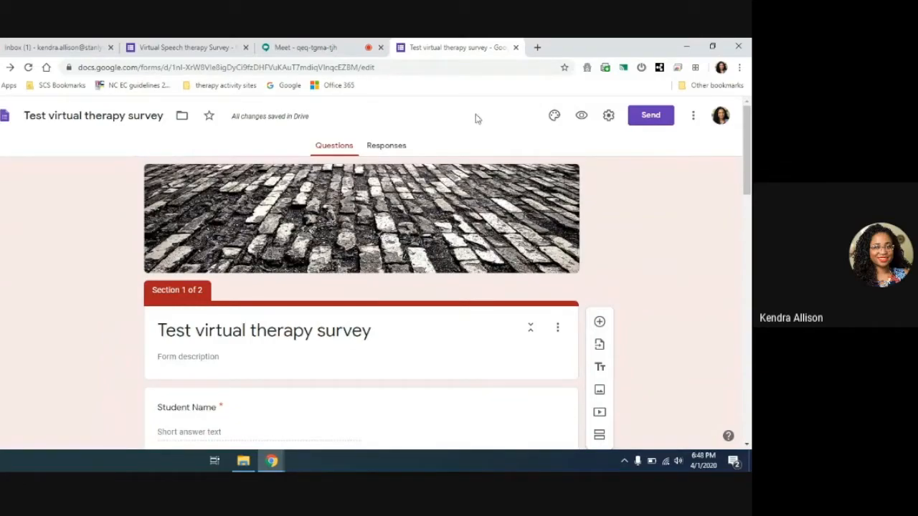
{"action": "mouse_move", "coordinate": [581, 115]}
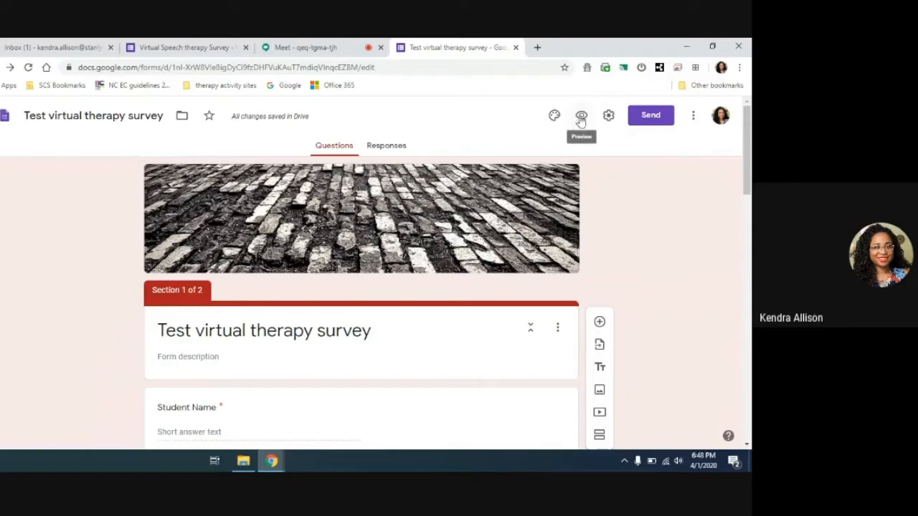
- Preview the live form and enter 'TeSt' as the student name
{"action": "left_click", "coordinate": [581, 114]}
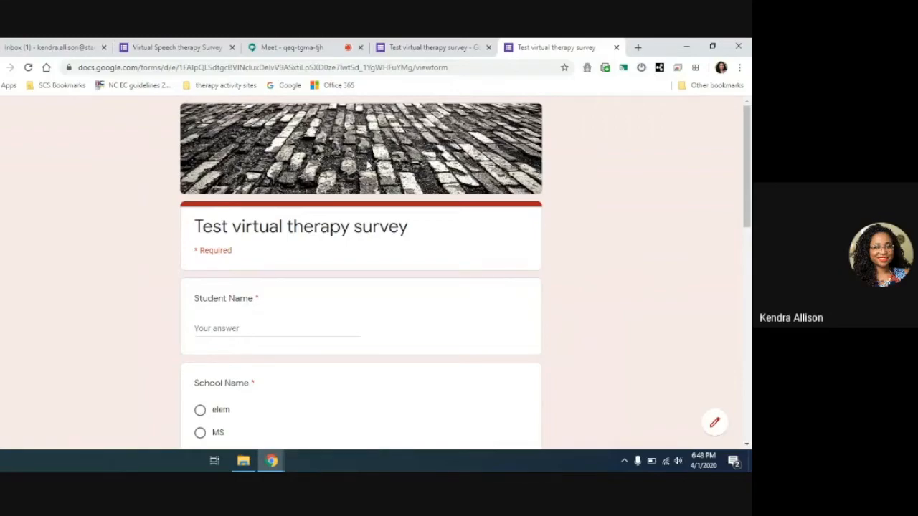
{"action": "scroll", "scroll_direction": "down", "scroll_amount": 3}
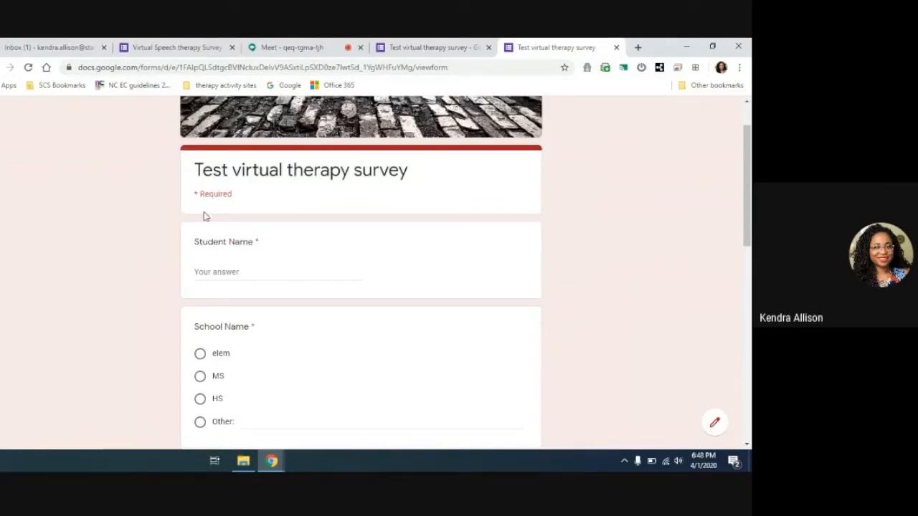
{"action": "mouse_move", "coordinate": [217, 200]}
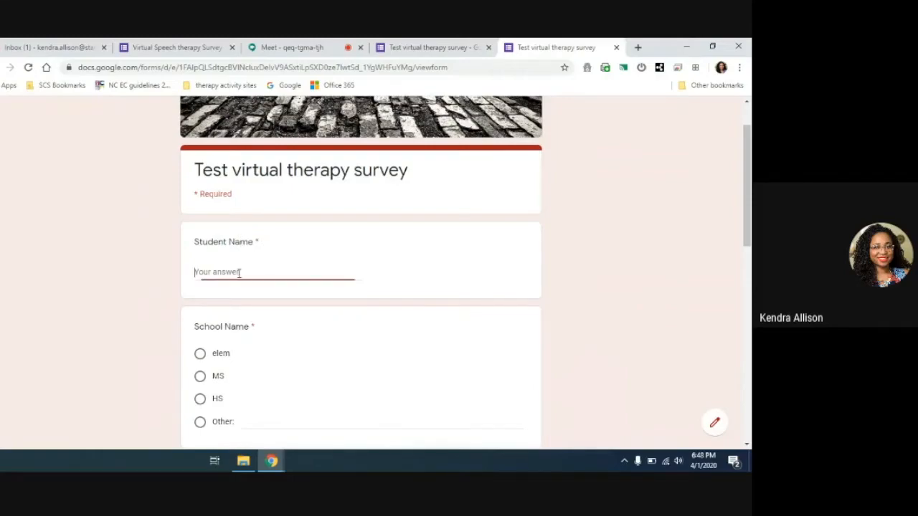
{"action": "type", "text": "Te"}
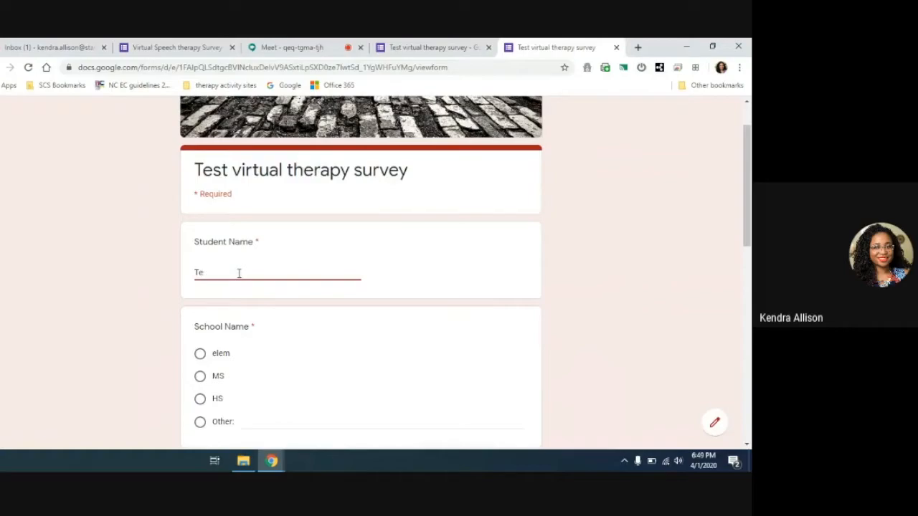
{"action": "type", "text": "St"}
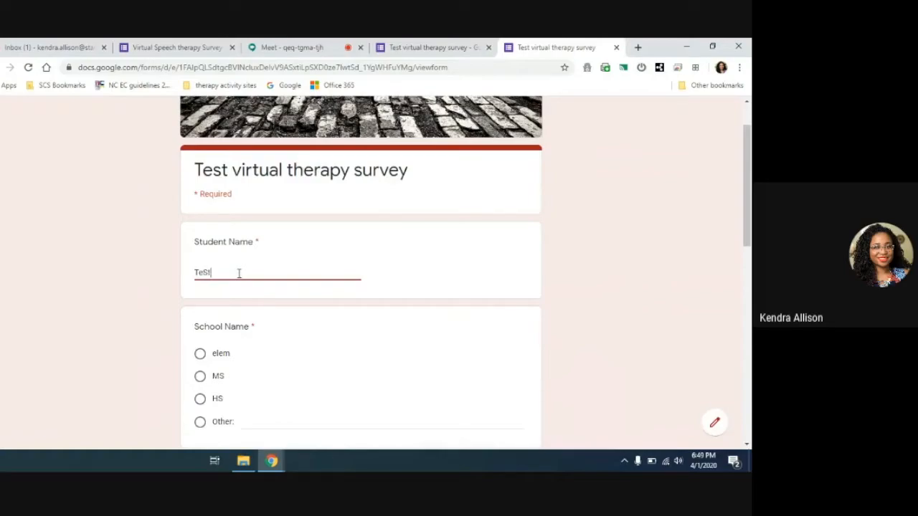
- Choose elem as the school and scroll to the final Submit page
{"action": "scroll", "scroll_direction": "down", "scroll_amount": 3}
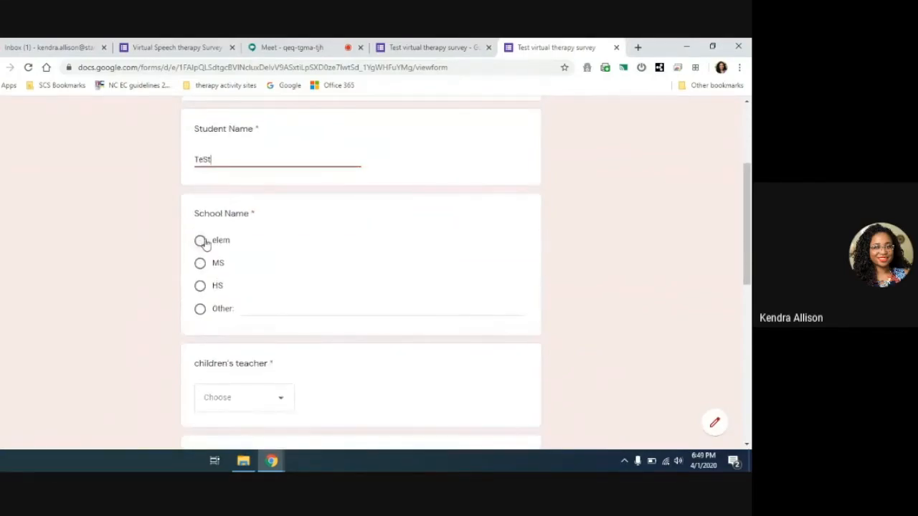
{"action": "left_click", "coordinate": [200, 240]}
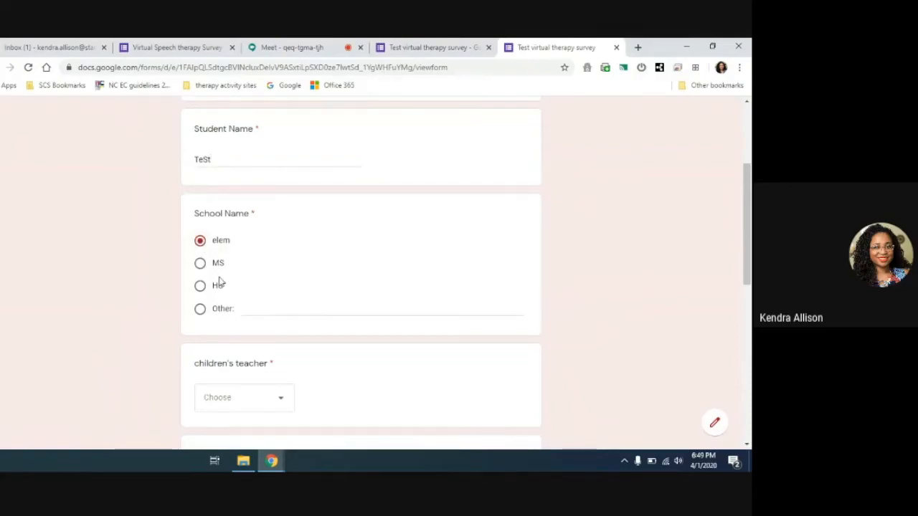
{"action": "scroll", "scroll_direction": "down", "scroll_amount": 3}
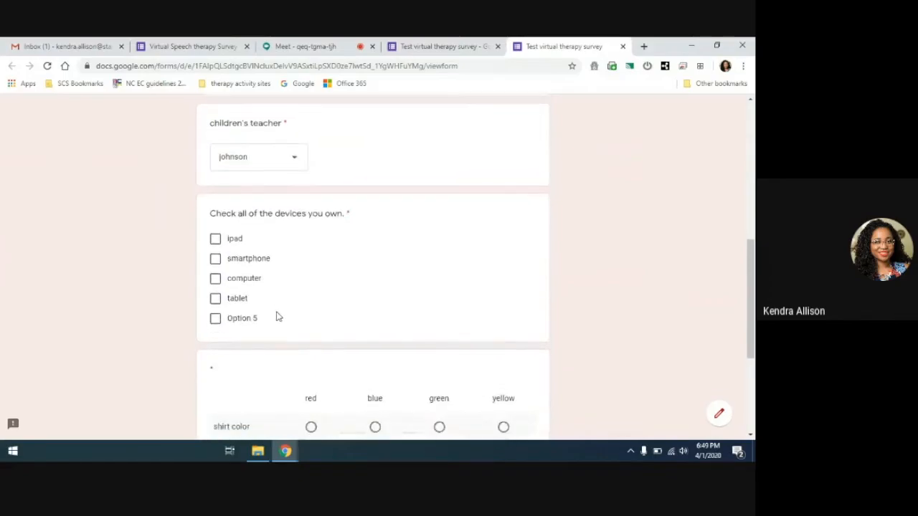
{"action": "scroll", "scroll_direction": "down", "scroll_amount": 3}
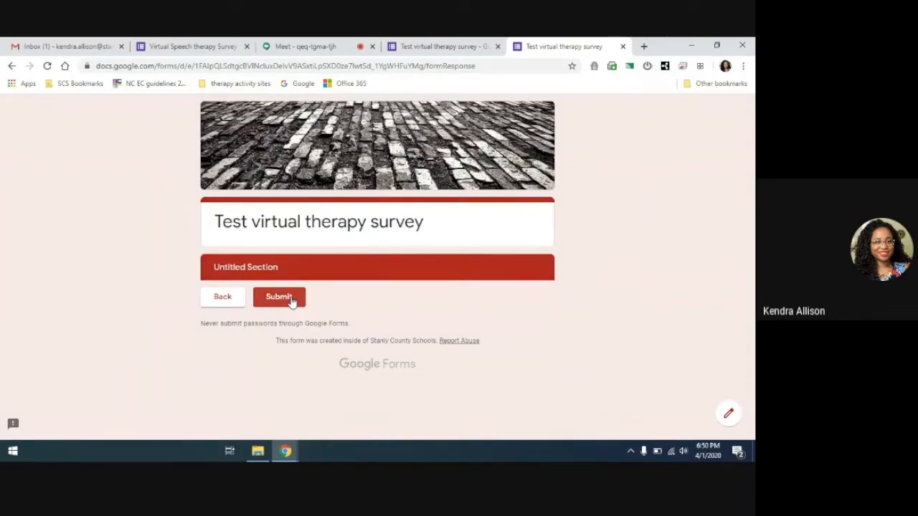
- Submit the TeSt test response from the preview form
{"action": "left_click", "coordinate": [279, 297]}
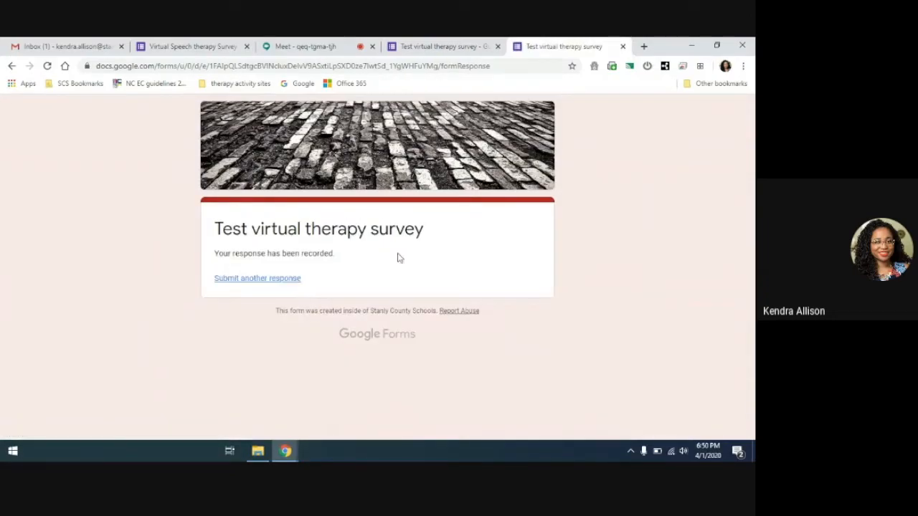
{"action": "mouse_move", "coordinate": [442, 88]}
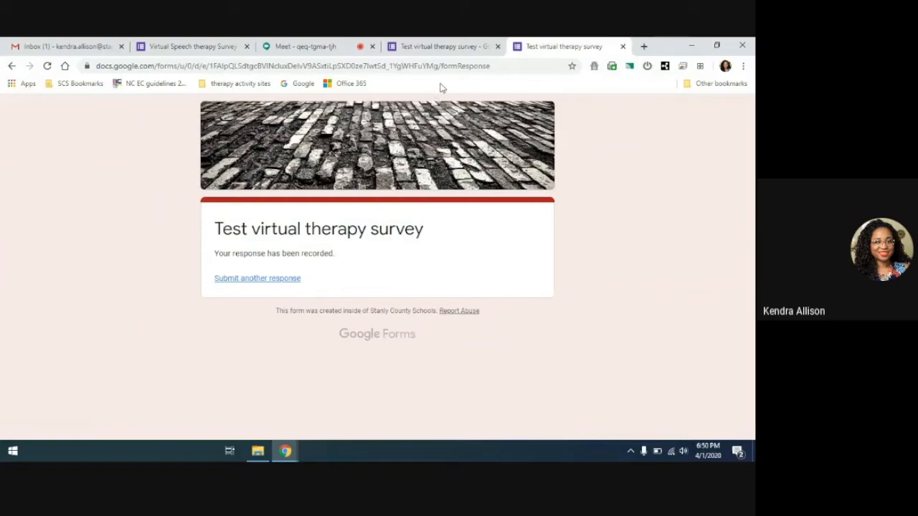
{"action": "mouse_move", "coordinate": [406, 133]}
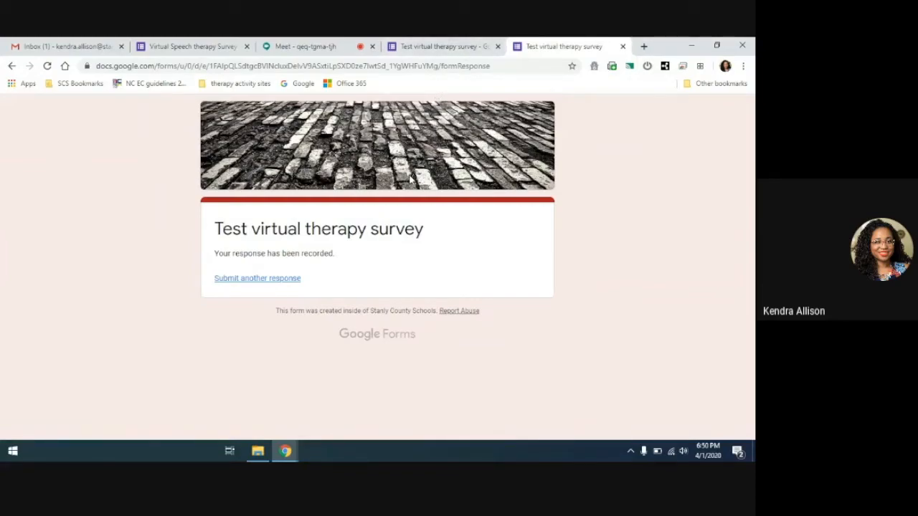
{"action": "mouse_move", "coordinate": [445, 45]}
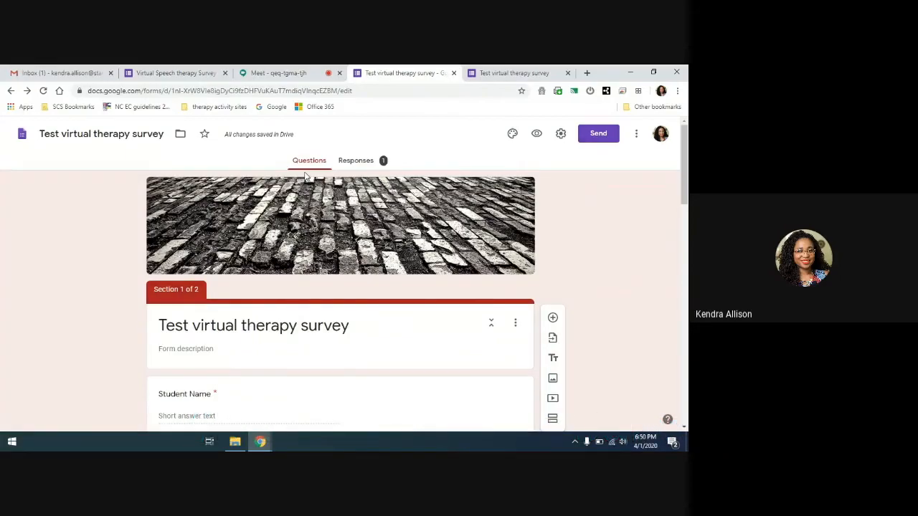
{"action": "scroll", "scroll_direction": "down", "scroll_amount": 3}
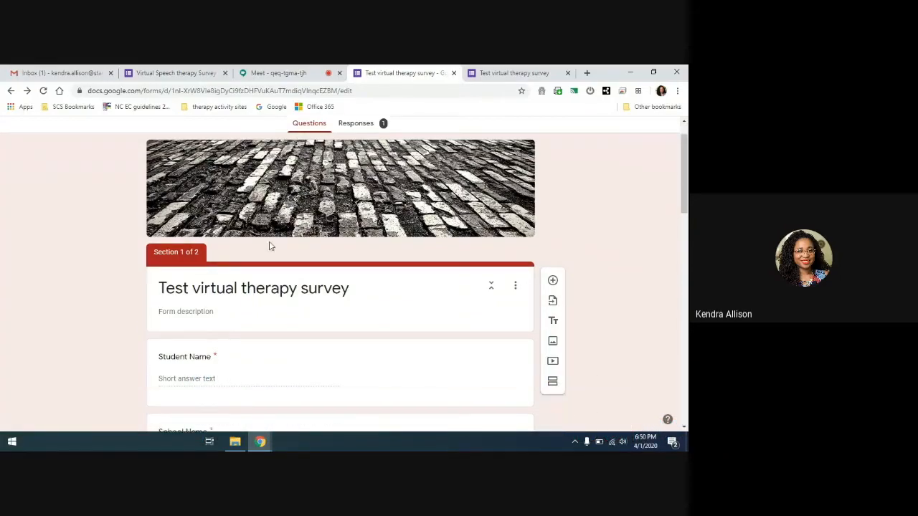
{"action": "scroll", "scroll_direction": "down", "scroll_amount": 3}
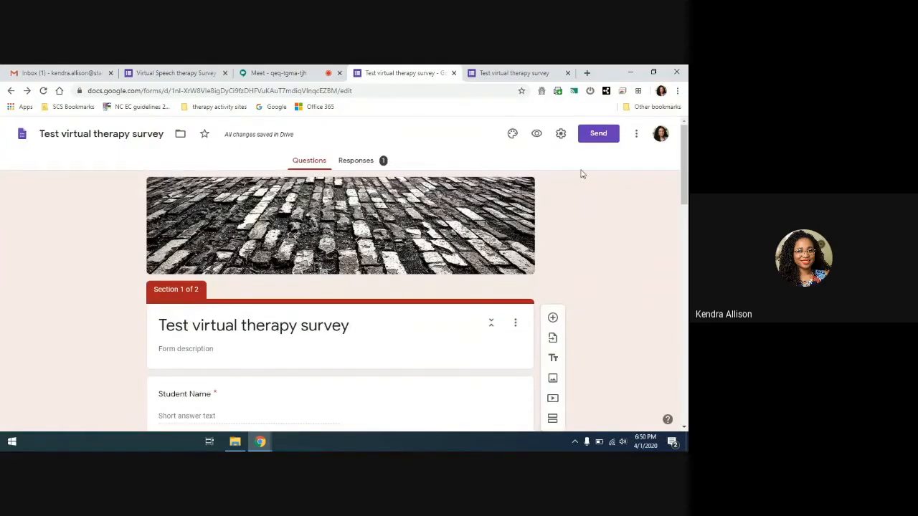
{"action": "mouse_move", "coordinate": [641, 154]}
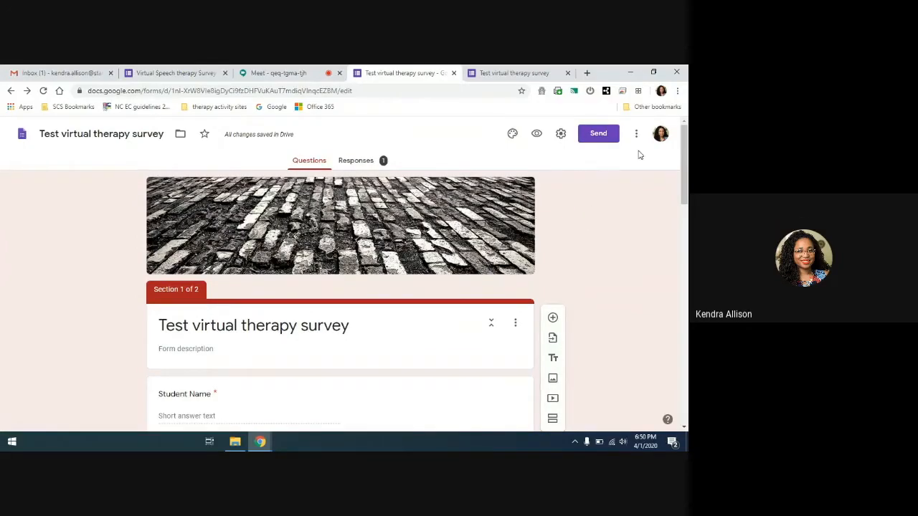
{"action": "mouse_move", "coordinate": [637, 134]}
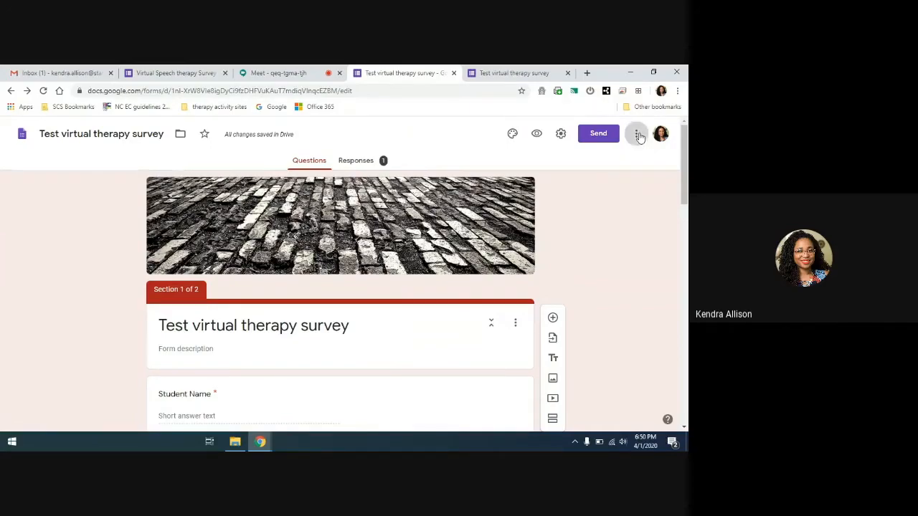
{"action": "left_click", "coordinate": [636, 133]}
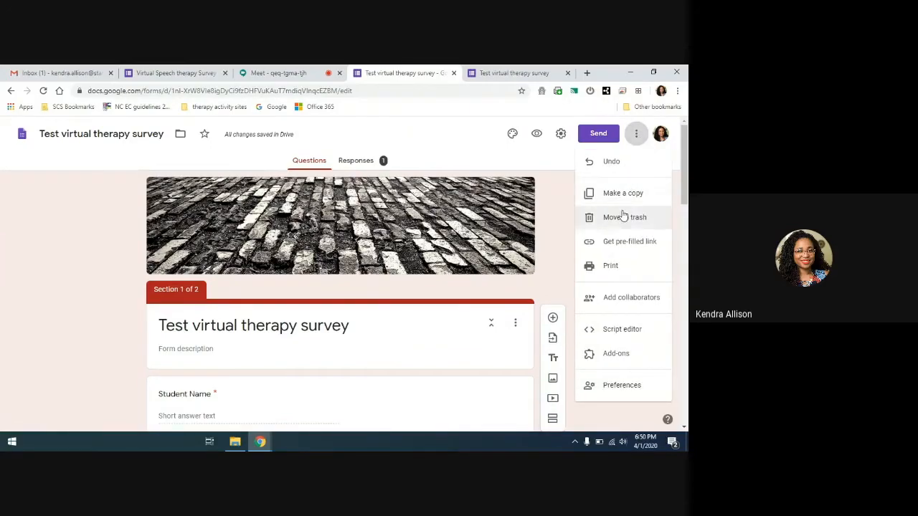
{"action": "mouse_move", "coordinate": [607, 354]}
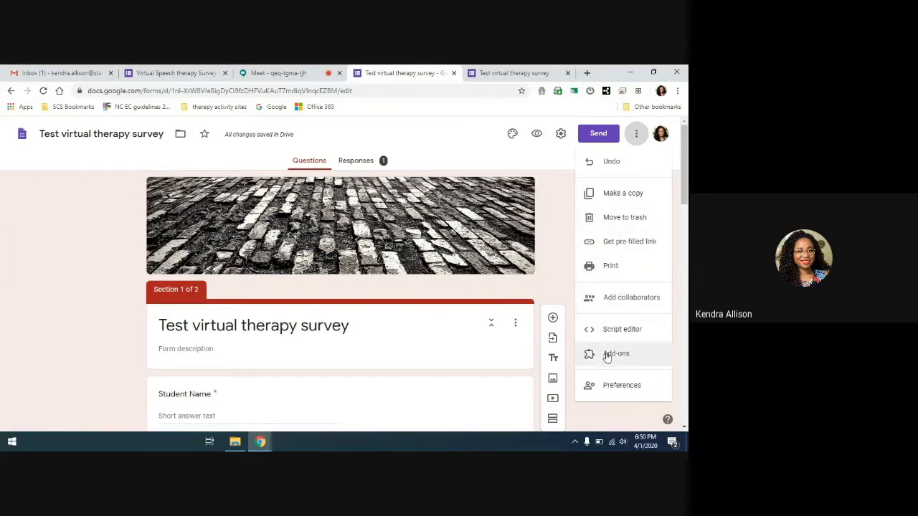
{"action": "mouse_move", "coordinate": [620, 265]}
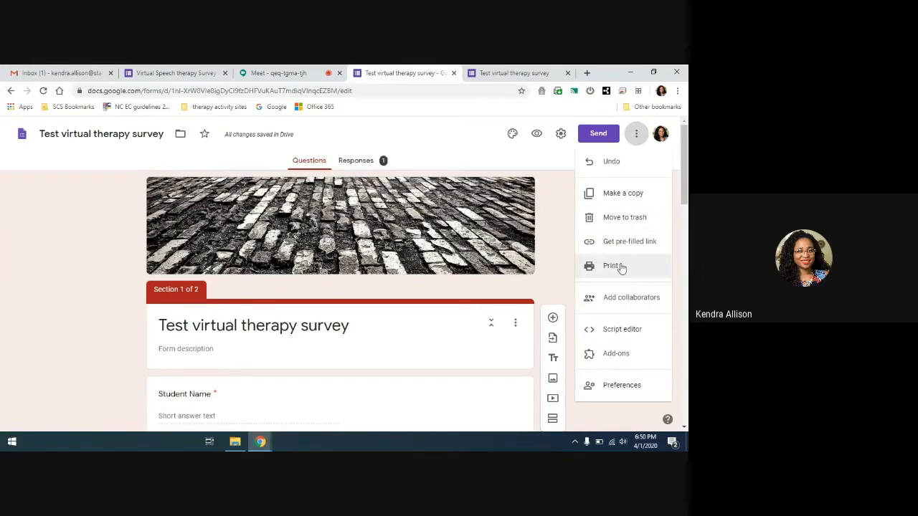
{"action": "mouse_move", "coordinate": [622, 241]}
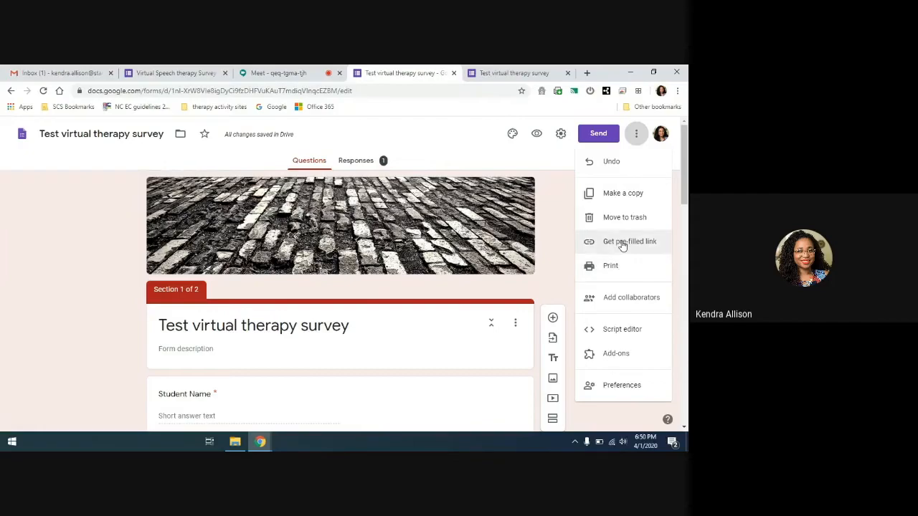
{"action": "mouse_move", "coordinate": [626, 192]}
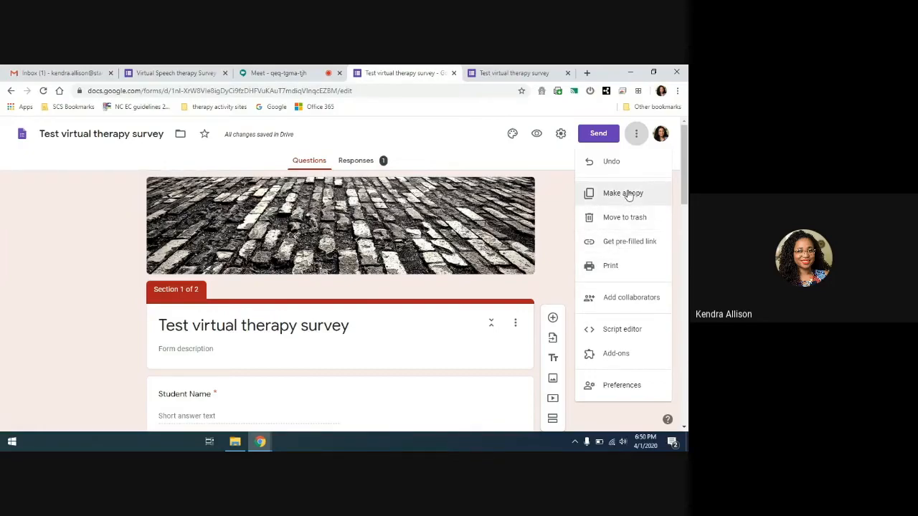
{"action": "mouse_move", "coordinate": [591, 162]}
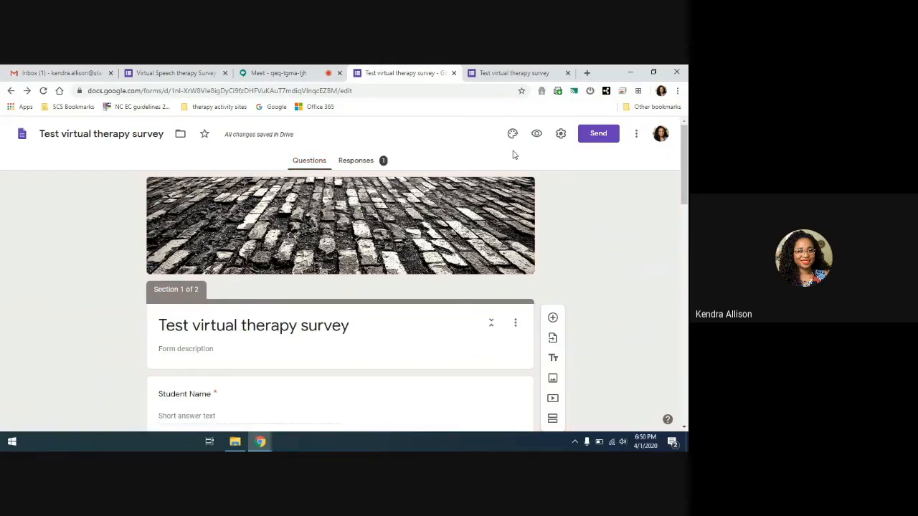
{"action": "mouse_move", "coordinate": [545, 148]}
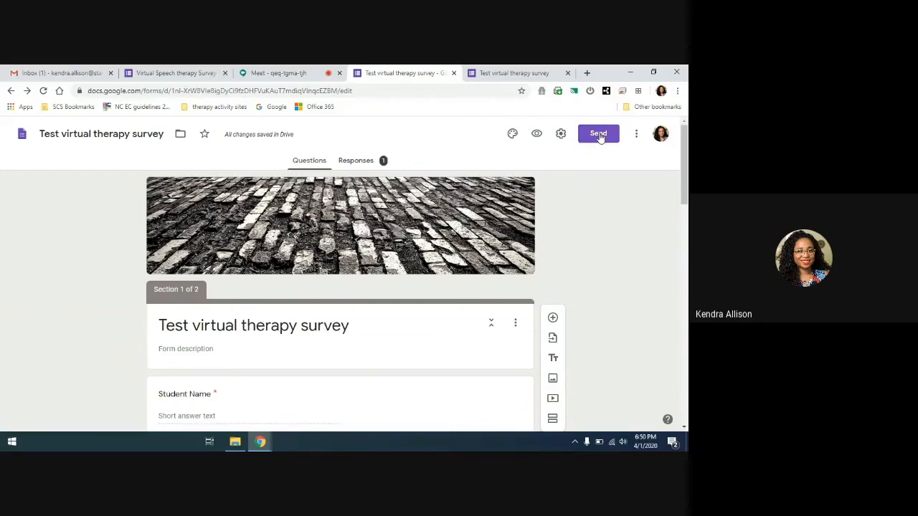
{"action": "mouse_move", "coordinate": [596, 138]}
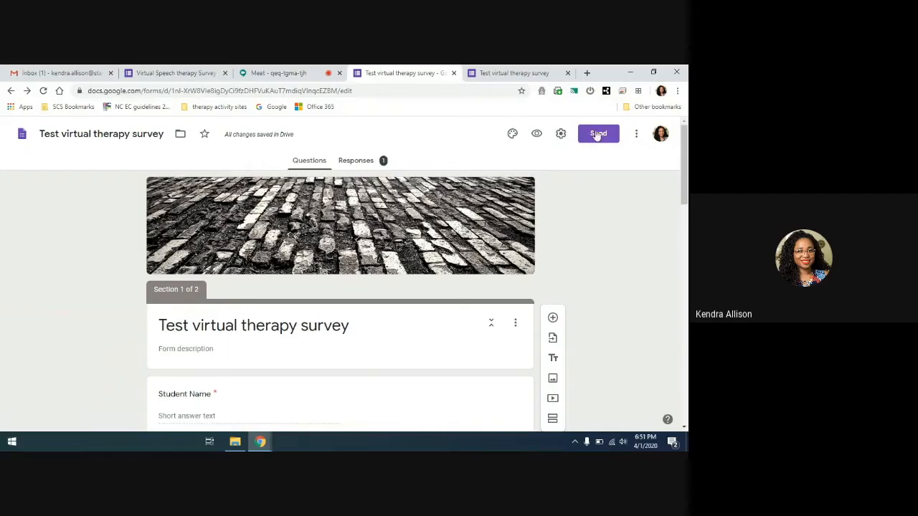
- Open Send, enter 'kendra' in the To field, and show the shareable link
{"action": "left_click", "coordinate": [599, 134]}
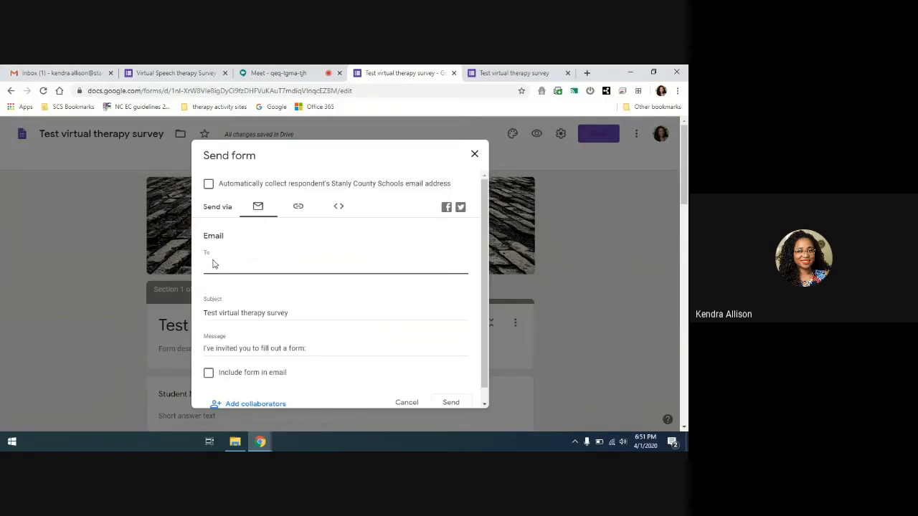
{"action": "type", "text": "k"}
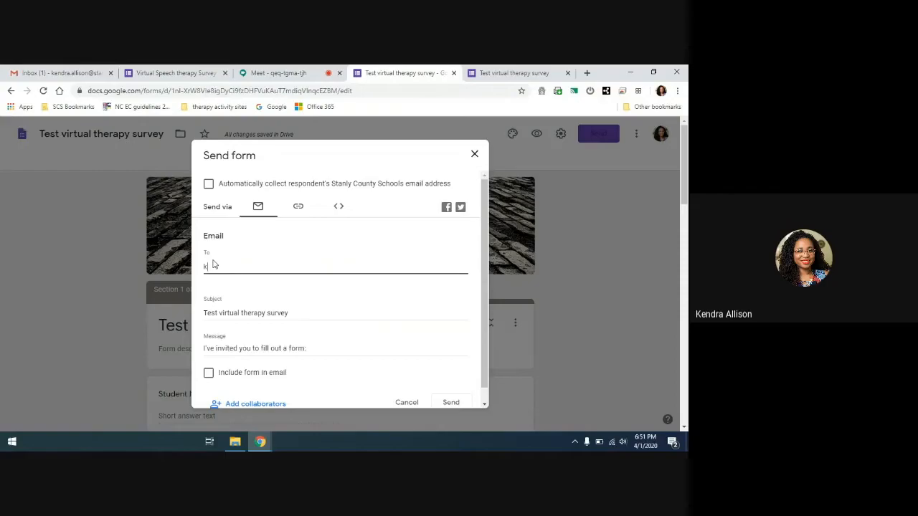
{"action": "type", "text": "endra"}
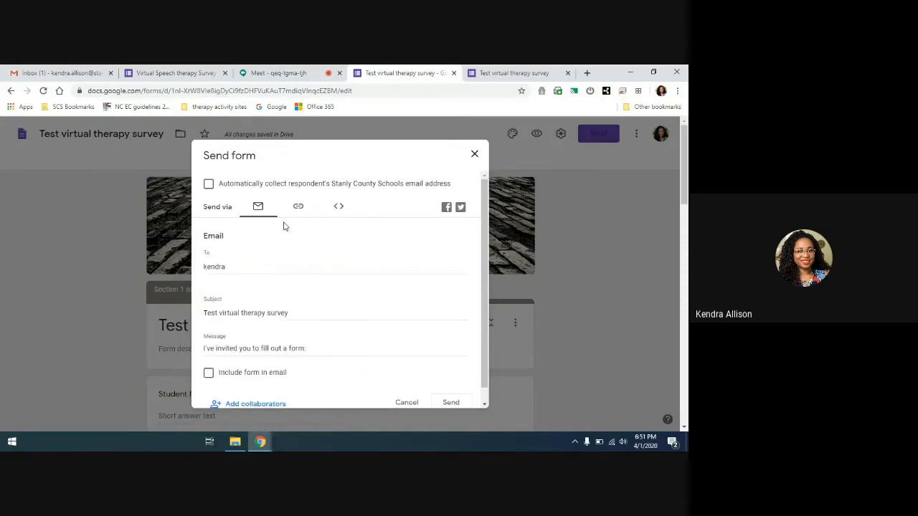
{"action": "left_click", "coordinate": [299, 207]}
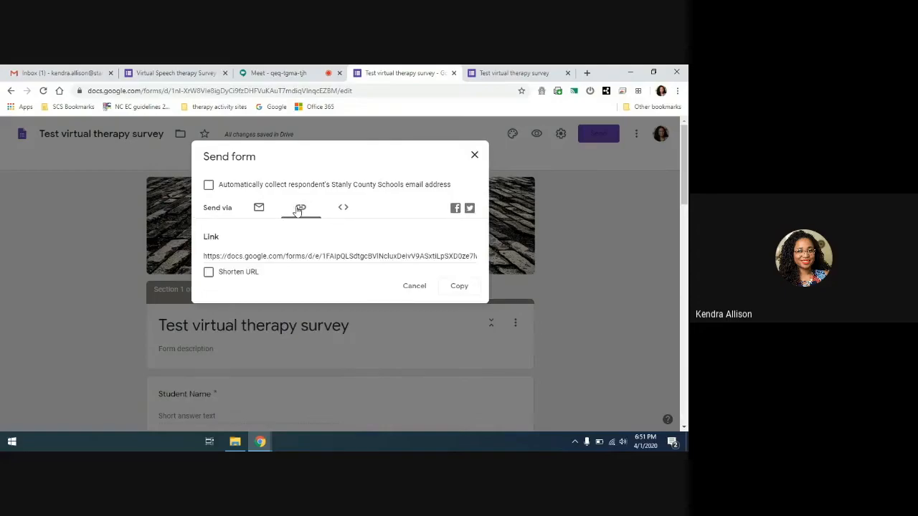
- Copy the test survey's form URL from the Send form dialog's Link tab
{"action": "left_click", "coordinate": [301, 207]}
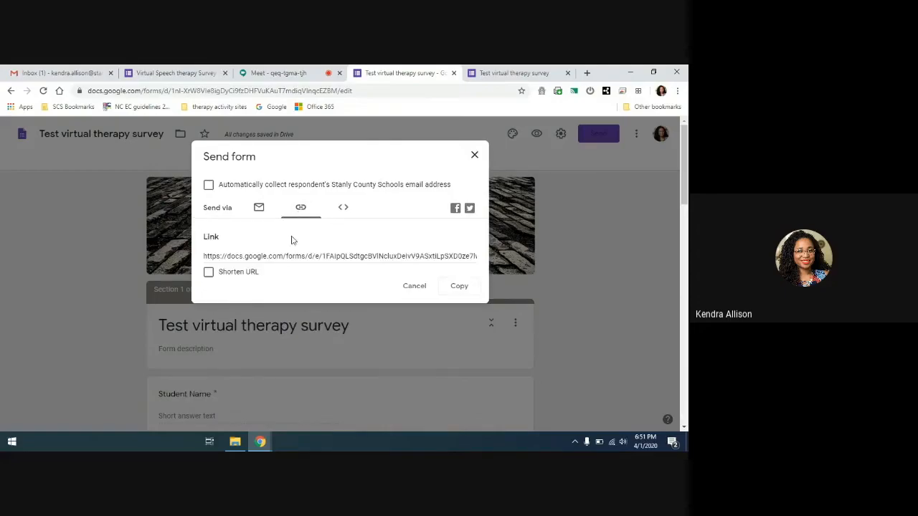
{"action": "left_click", "coordinate": [337, 256]}
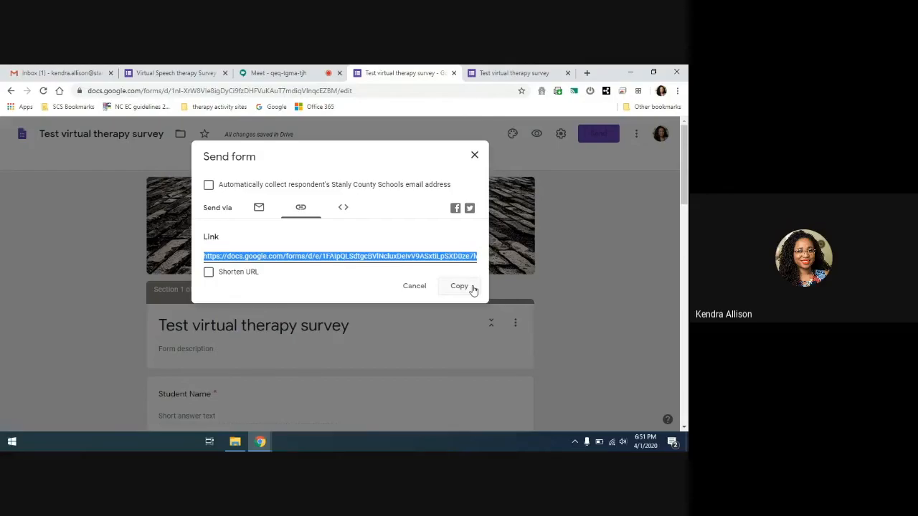
{"action": "left_click", "coordinate": [460, 286]}
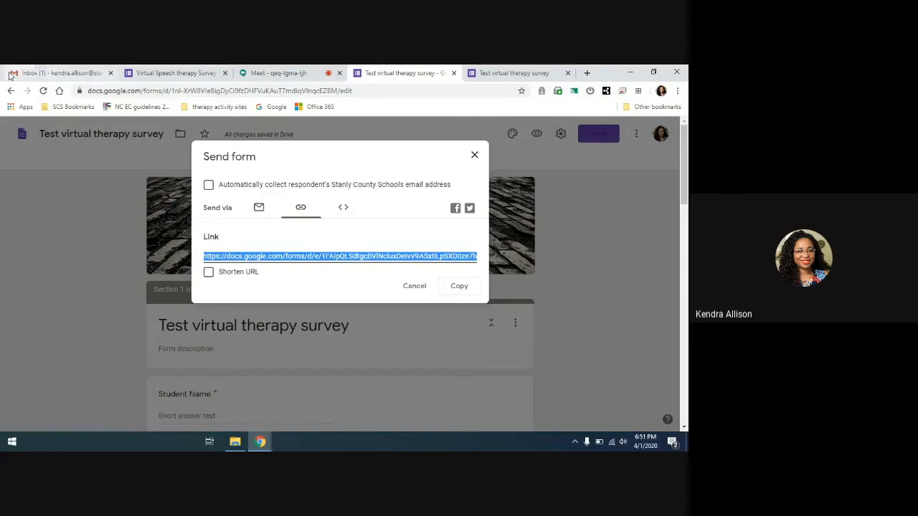
{"action": "mouse_move", "coordinate": [27, 72]}
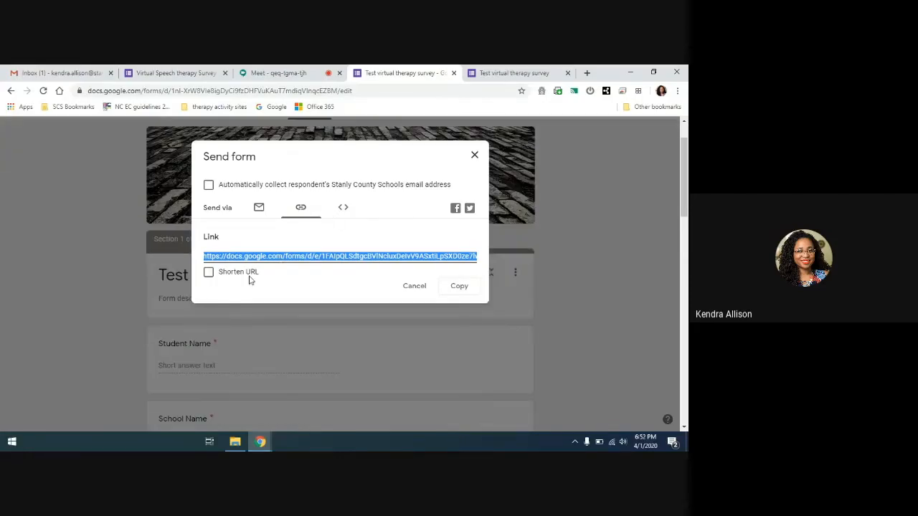
{"action": "mouse_move", "coordinate": [231, 267]}
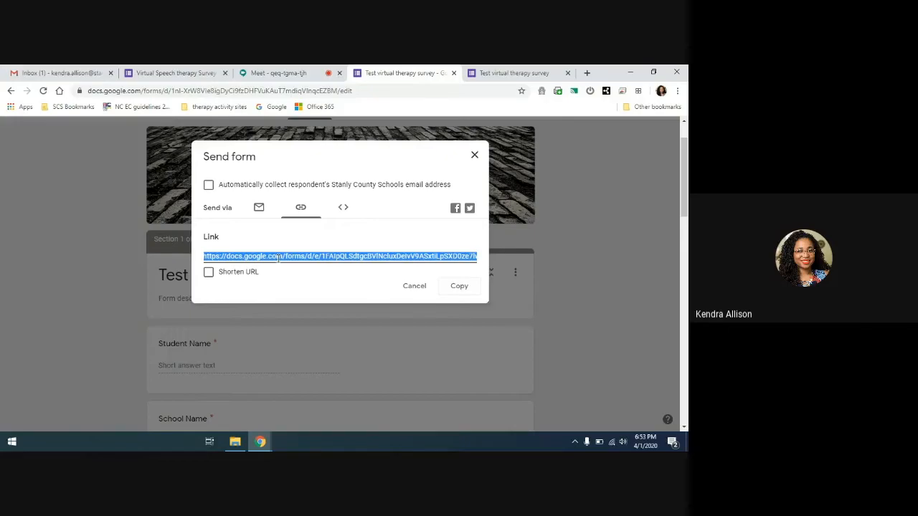
{"action": "mouse_move", "coordinate": [325, 249]}
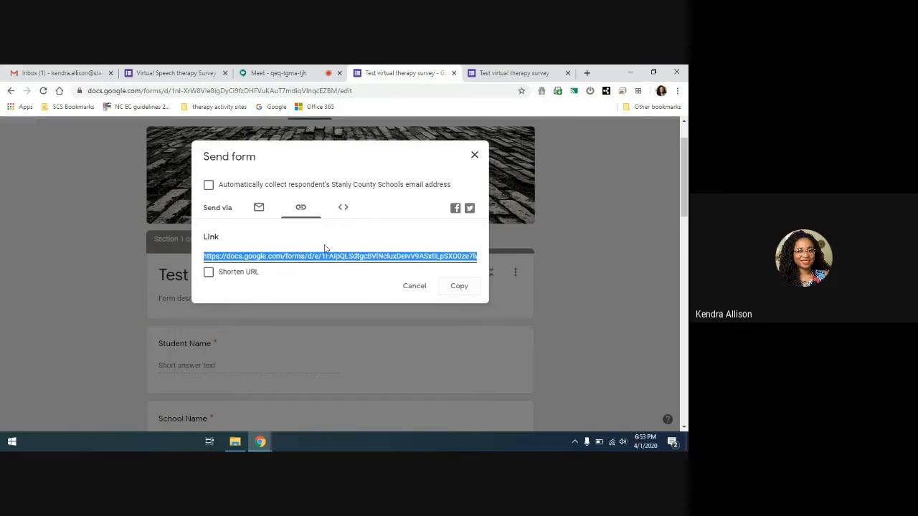
{"action": "mouse_move", "coordinate": [348, 272]}
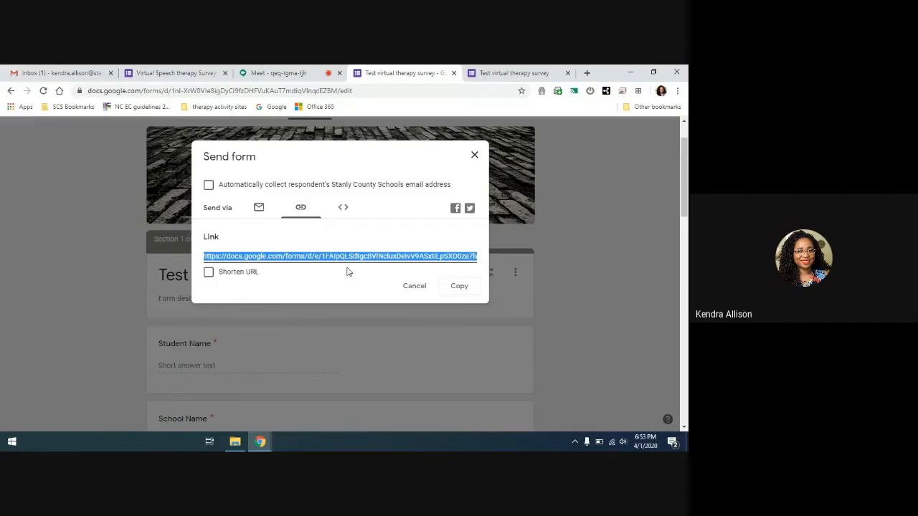
{"action": "mouse_move", "coordinate": [415, 286]}
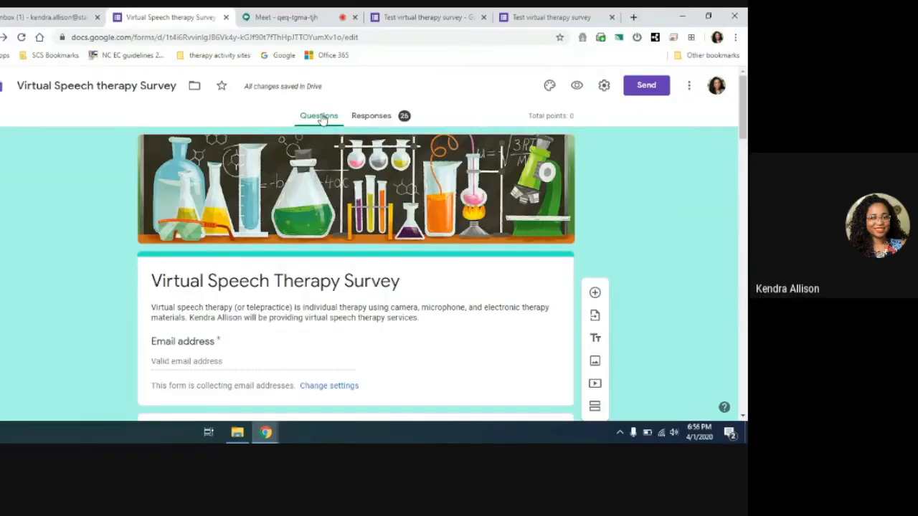
- Open the Virtual Speech therapy Survey's 26 responses, skim the Summary, and switch to Question view
{"action": "left_click", "coordinate": [371, 115]}
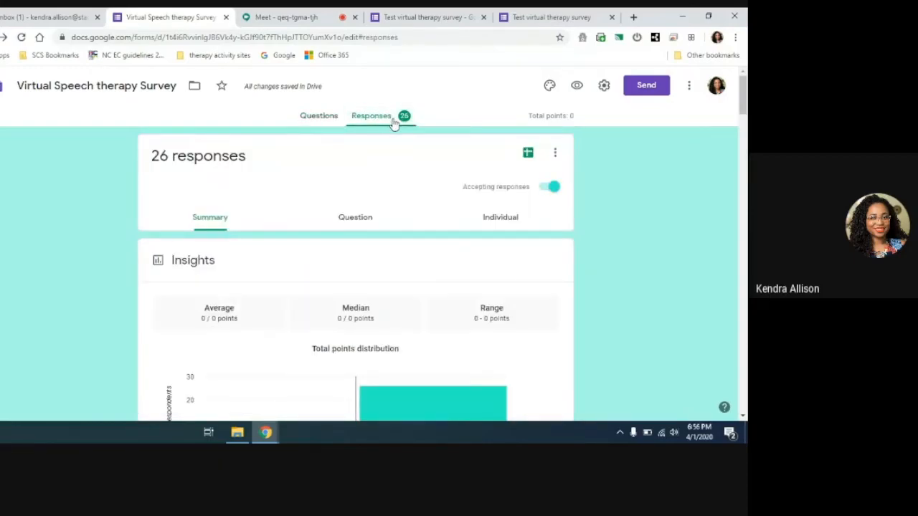
{"action": "mouse_move", "coordinate": [229, 217]}
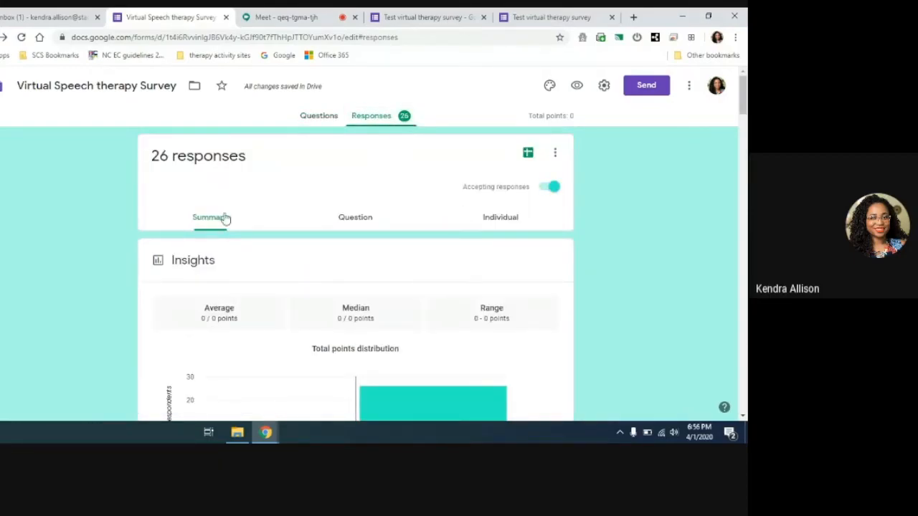
{"action": "scroll", "scroll_direction": "down", "scroll_amount": 3}
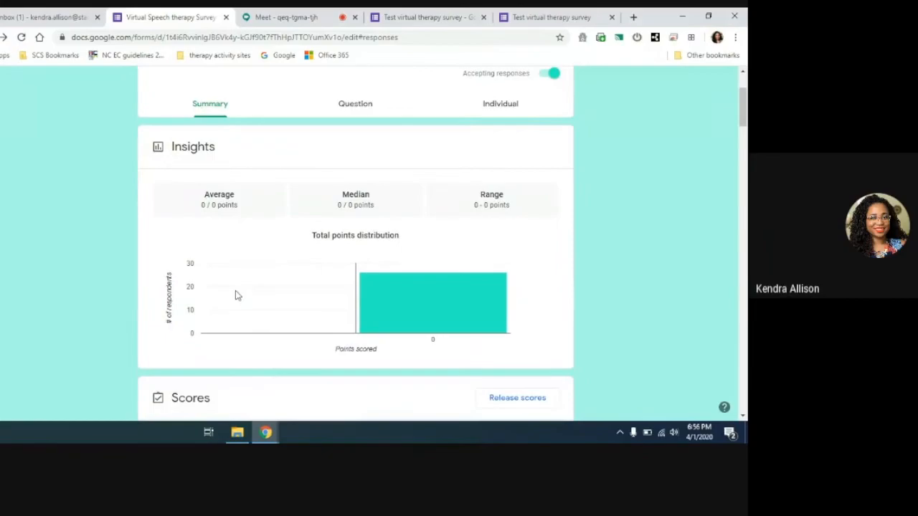
{"action": "scroll", "scroll_direction": "down", "scroll_amount": 3}
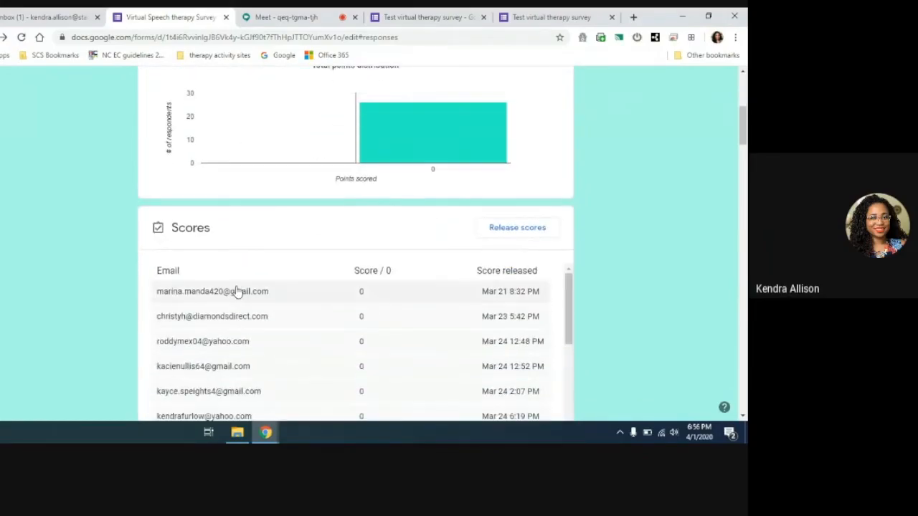
{"action": "scroll", "scroll_direction": "down", "scroll_amount": 3}
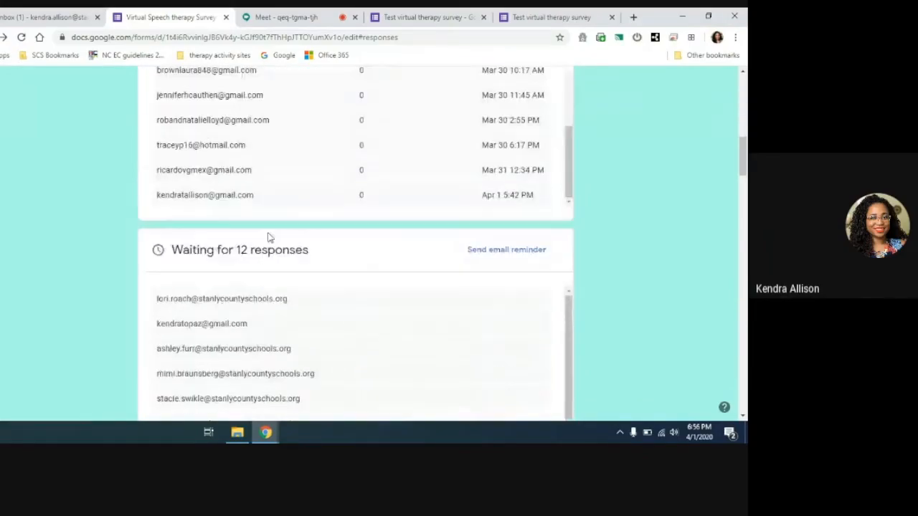
{"action": "left_click", "coordinate": [360, 217]}
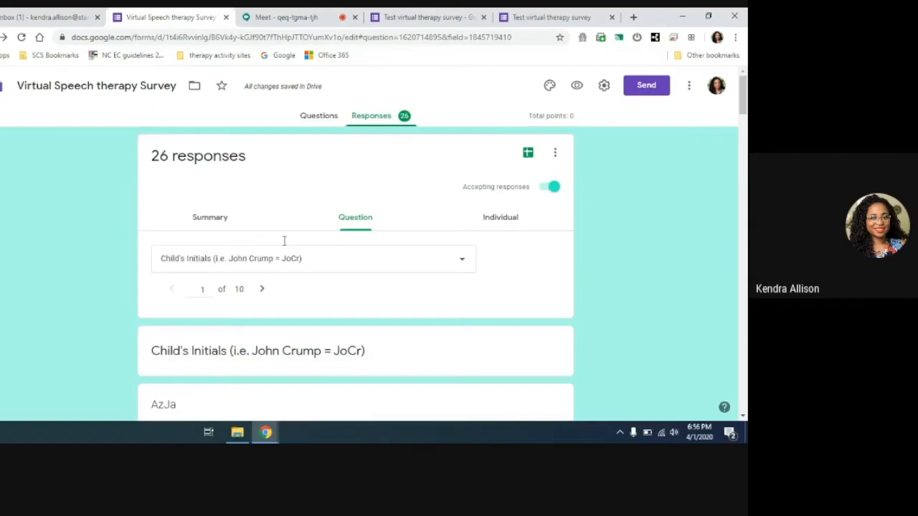
- Select Child's School and scroll its grouped answers, such as Stanfield elem and Oakboro Choice
{"action": "scroll", "scroll_direction": "down", "scroll_amount": 3}
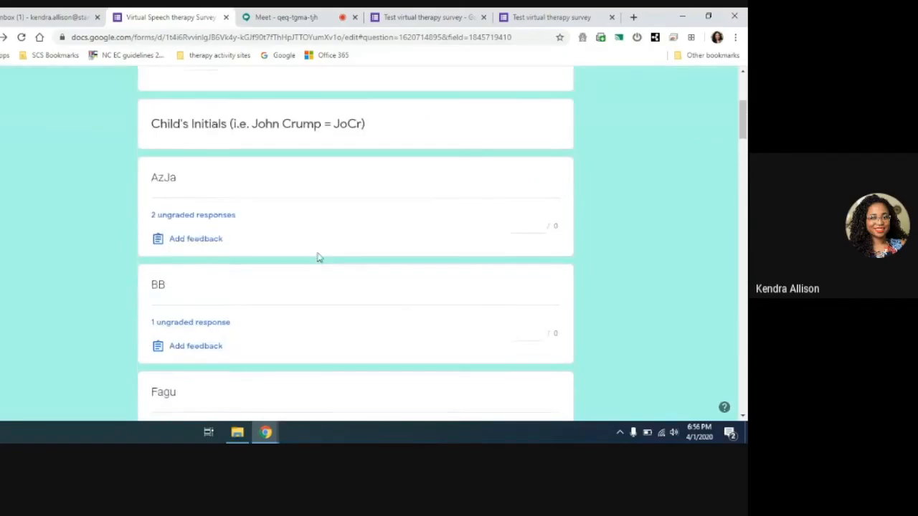
{"action": "scroll", "scroll_direction": "down", "scroll_amount": 3}
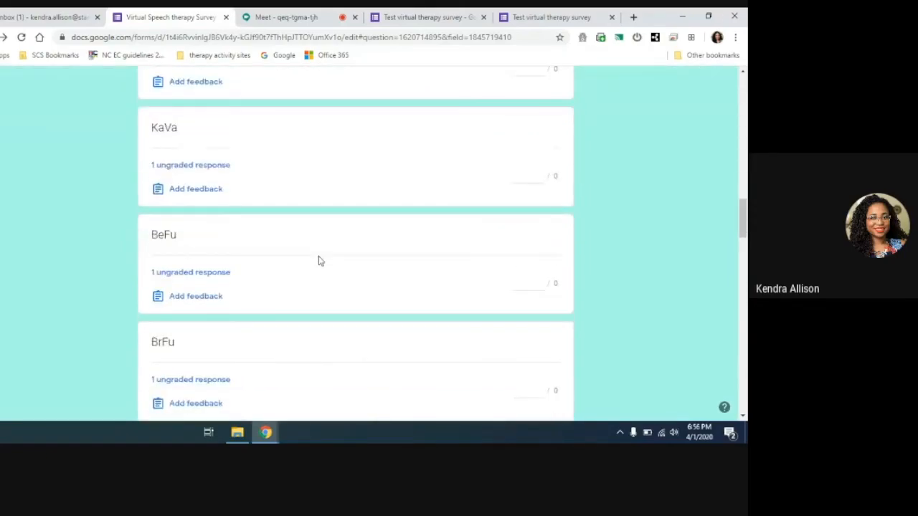
{"action": "scroll", "scroll_direction": "down", "scroll_amount": 3}
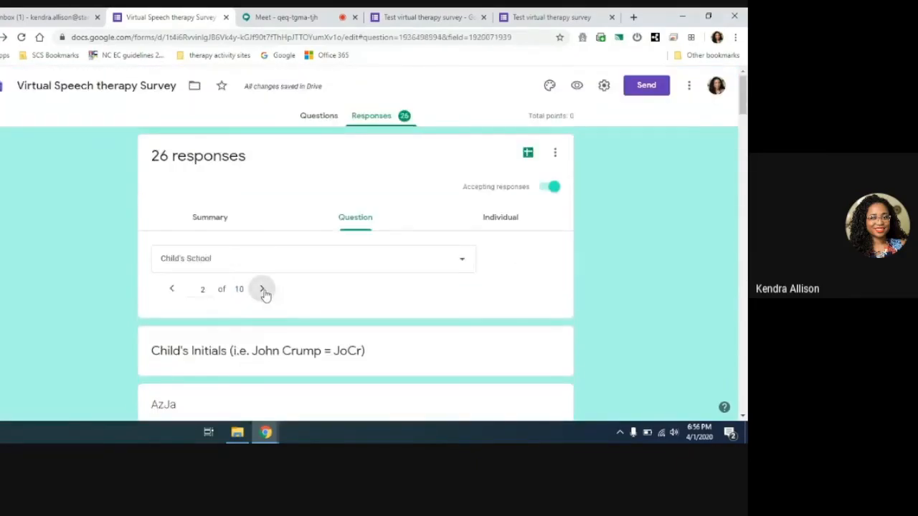
{"action": "left_click", "coordinate": [262, 289]}
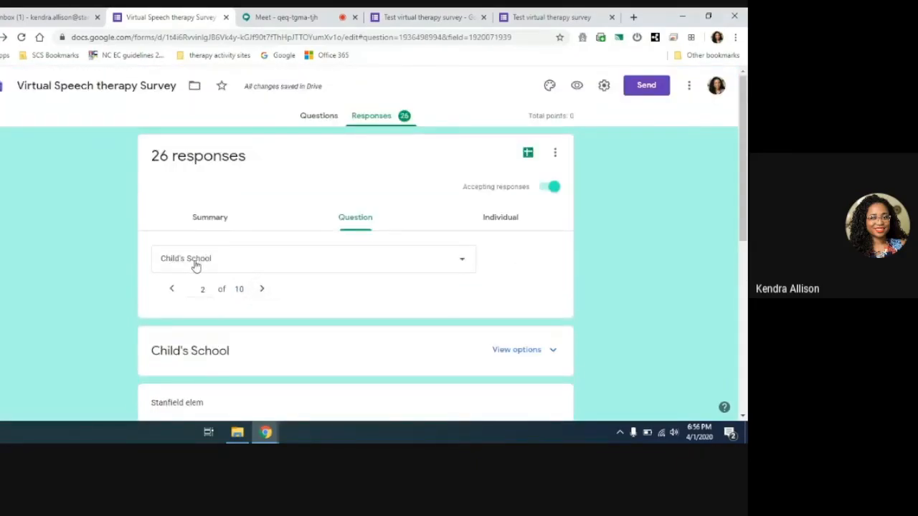
{"action": "scroll", "scroll_direction": "down", "scroll_amount": 3}
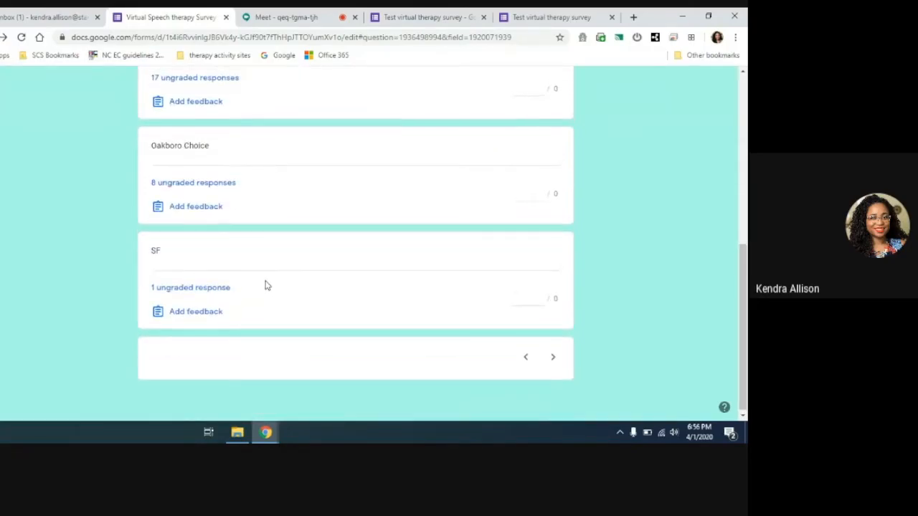
{"action": "left_click", "coordinate": [500, 217]}
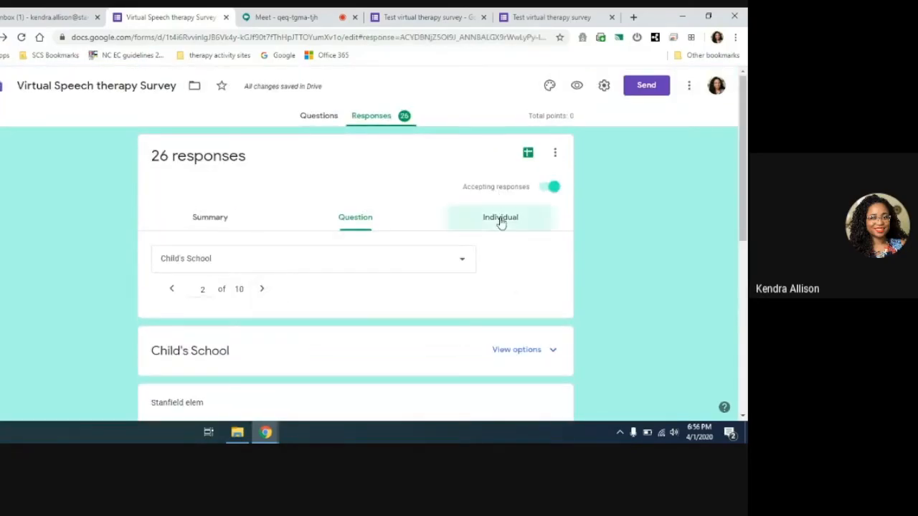
{"action": "left_click", "coordinate": [500, 217]}
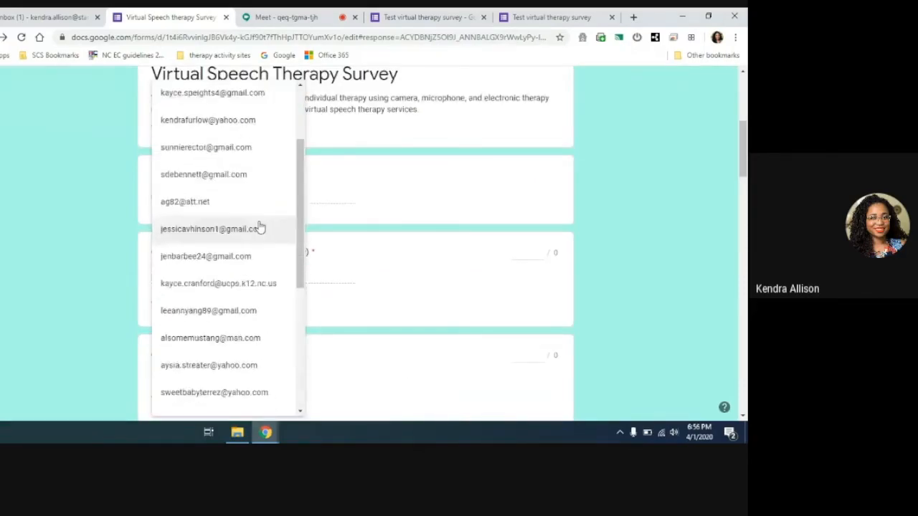
{"action": "scroll", "scroll_direction": "down", "scroll_amount": 3}
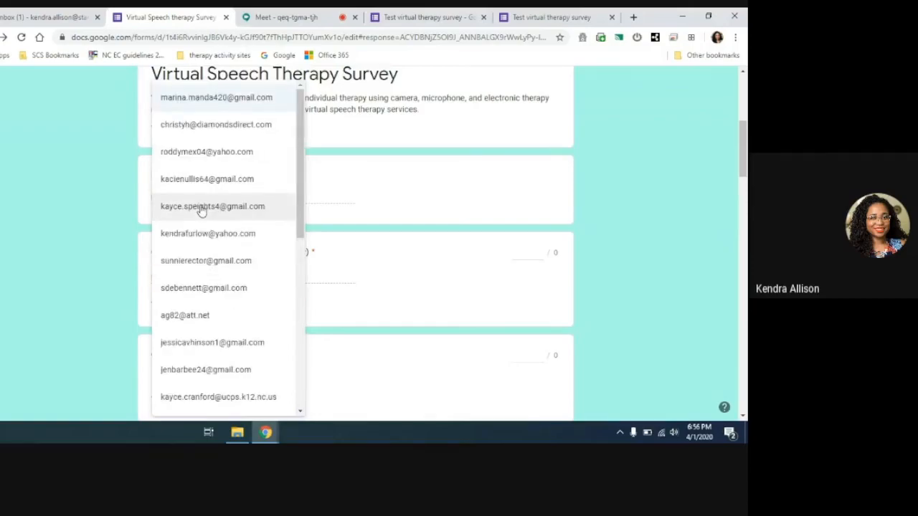
{"action": "scroll", "scroll_direction": "down", "scroll_amount": 3}
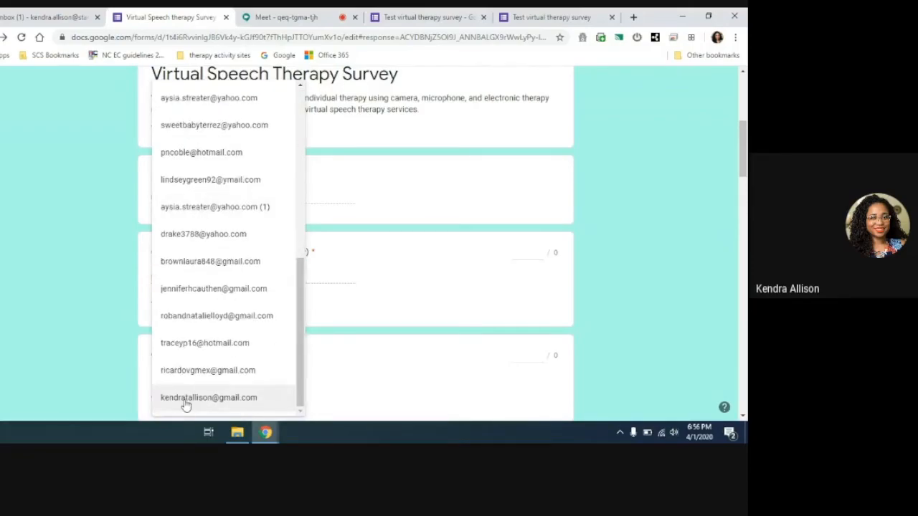
{"action": "left_click", "coordinate": [209, 398]}
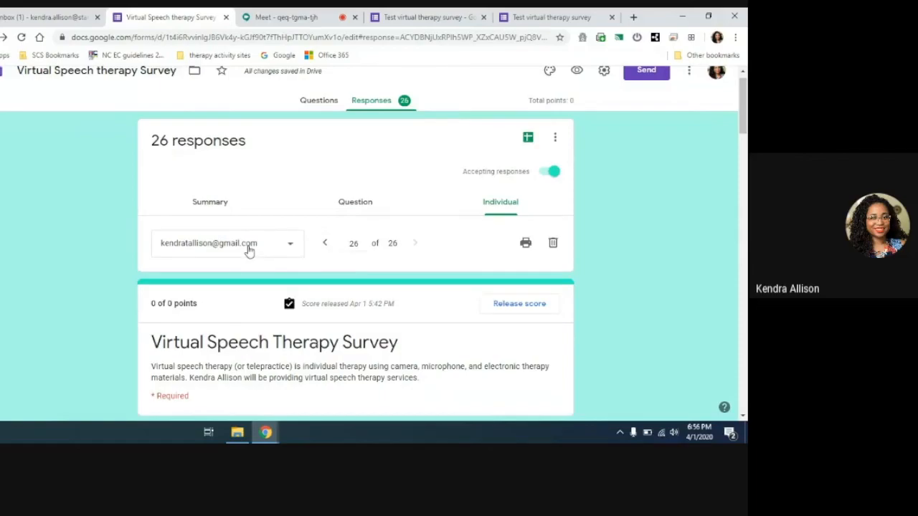
{"action": "mouse_move", "coordinate": [425, 277]}
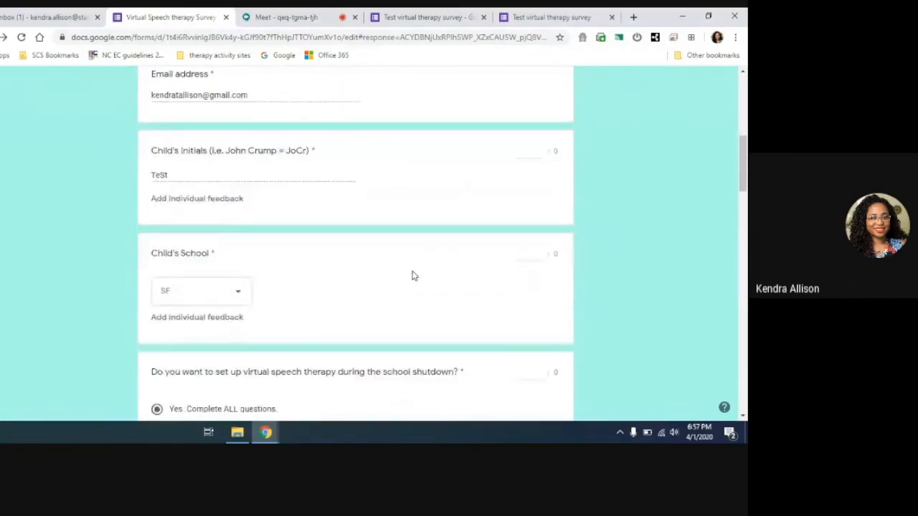
{"action": "scroll", "scroll_direction": "down", "scroll_amount": 3}
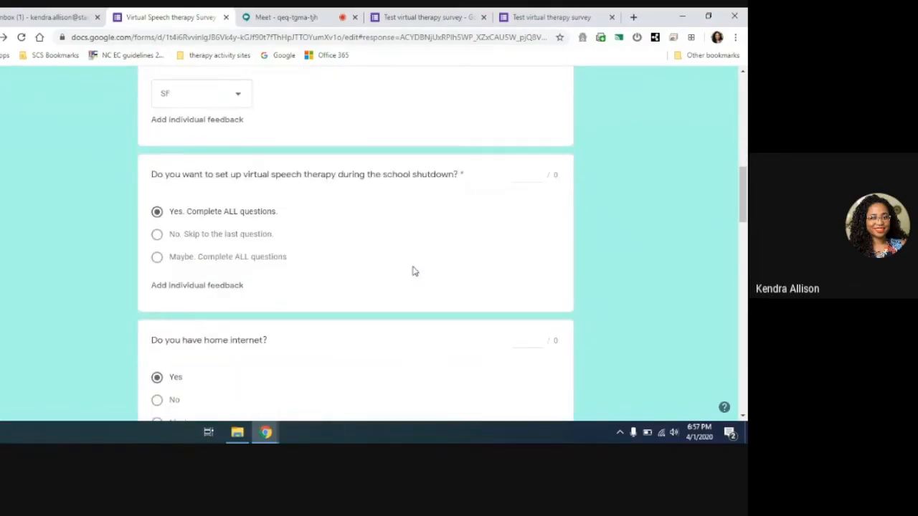
{"action": "scroll", "scroll_direction": "down", "scroll_amount": 3}
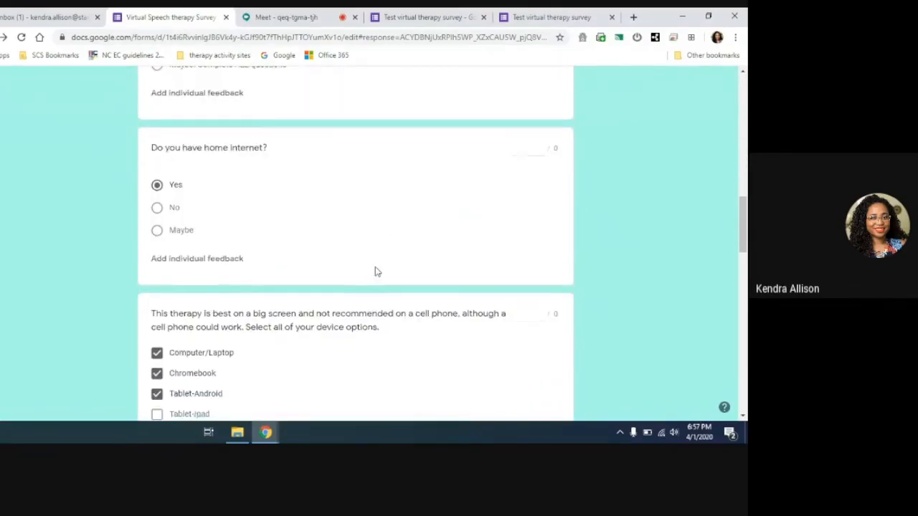
{"action": "scroll", "scroll_direction": "down", "scroll_amount": 3}
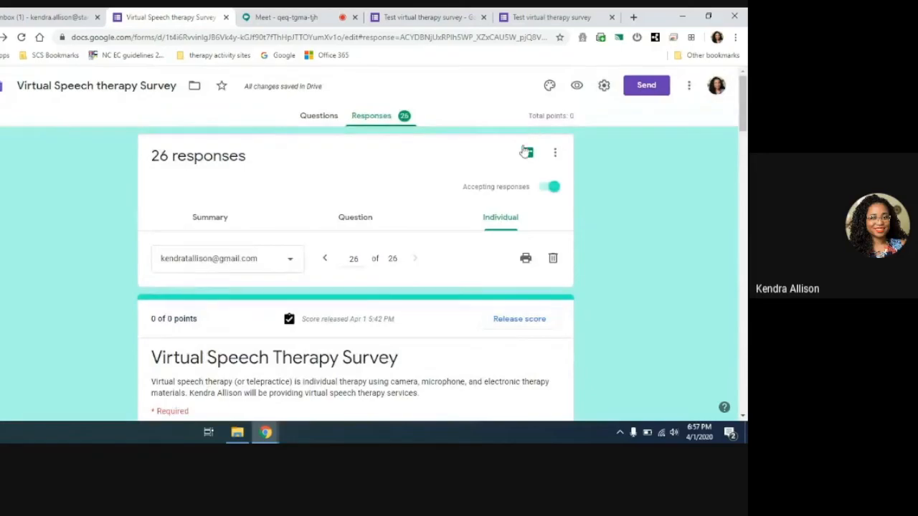
{"action": "mouse_move", "coordinate": [527, 153]}
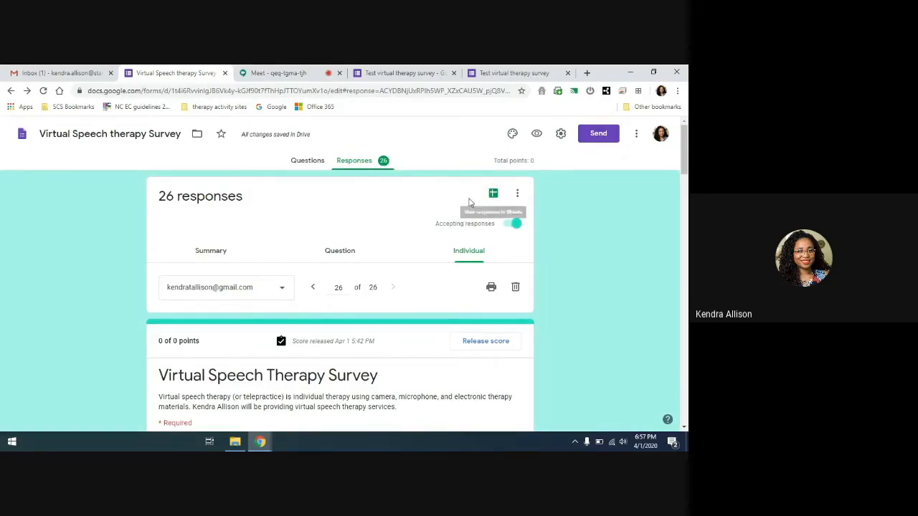
{"action": "mouse_move", "coordinate": [409, 81]}
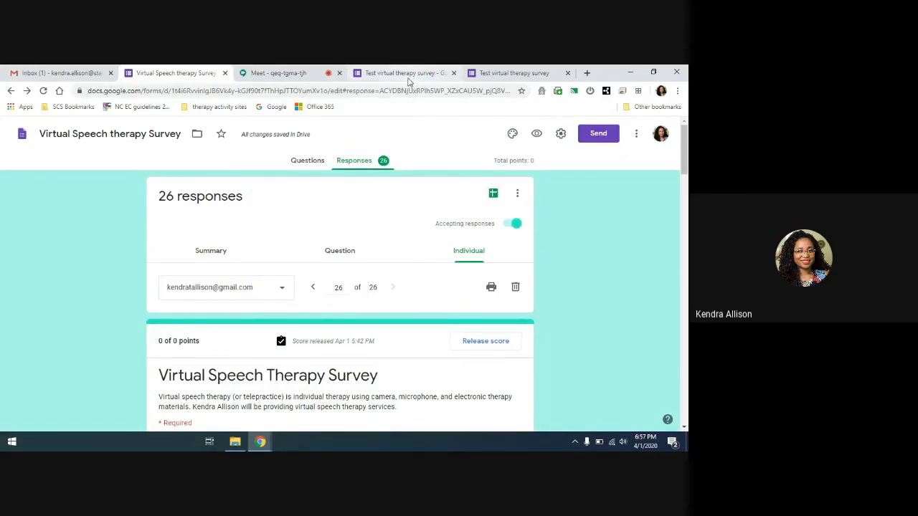
- Switch to the Test virtual therapy survey tab showing its one recorded response
{"action": "left_click", "coordinate": [401, 73]}
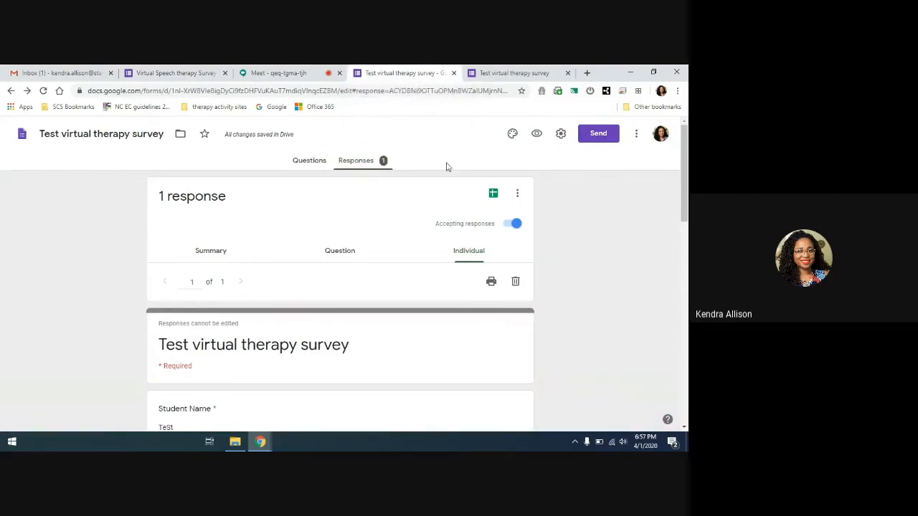
{"action": "mouse_move", "coordinate": [463, 240]}
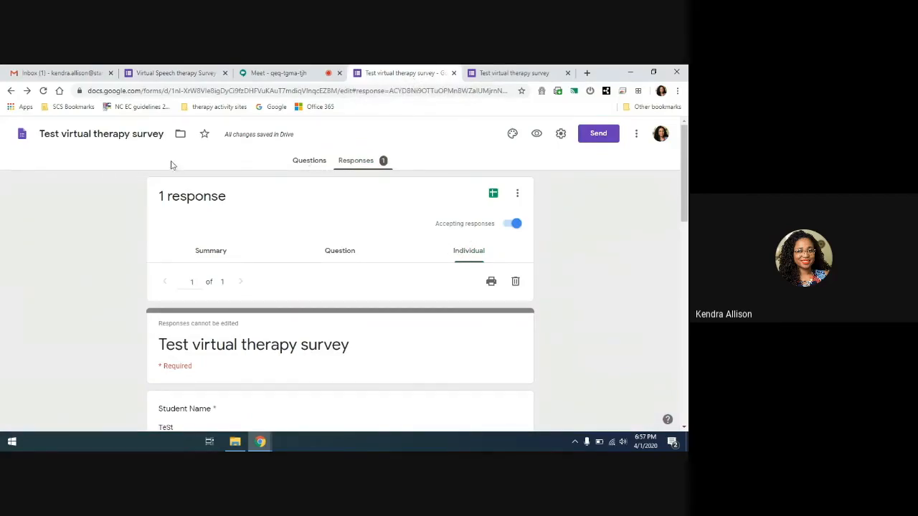
{"action": "mouse_move", "coordinate": [401, 177]}
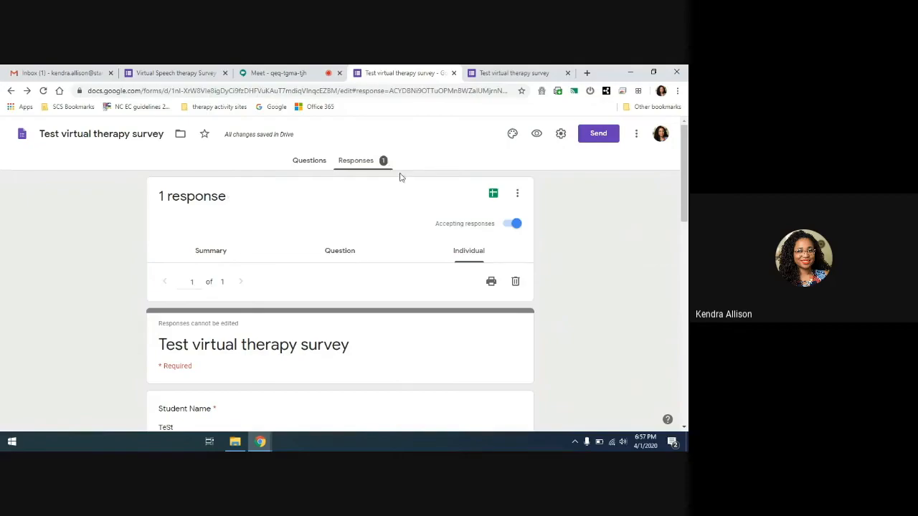
{"action": "mouse_move", "coordinate": [276, 335]}
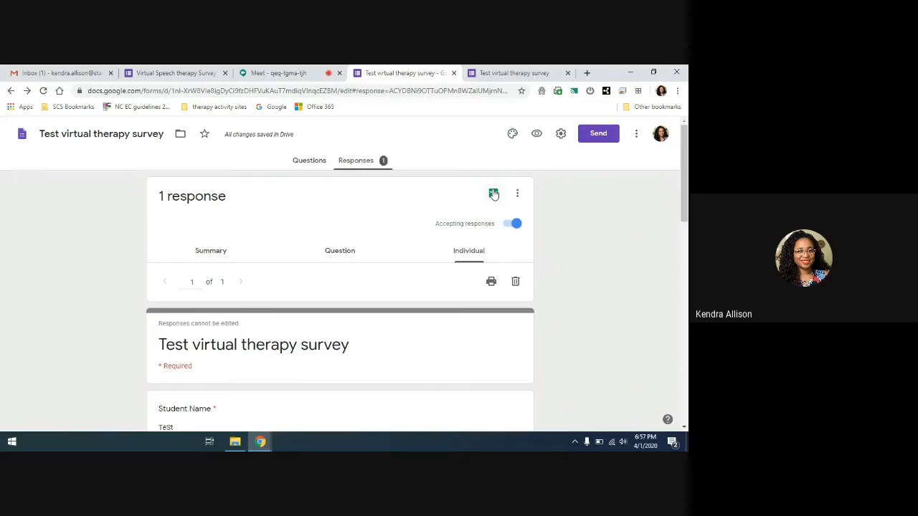
- Link the responses to a new spreadsheet, 'Test virtual therapy survey (Responses)'
{"action": "left_click", "coordinate": [493, 194]}
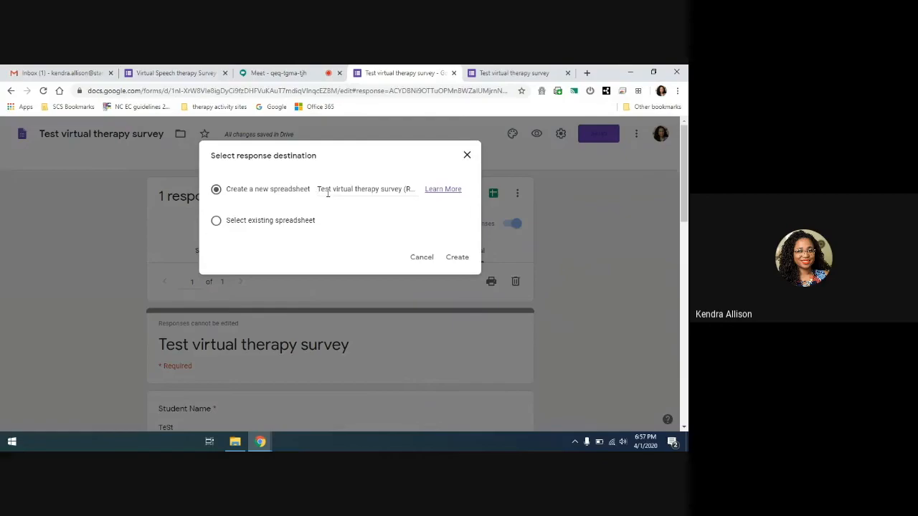
{"action": "left_click", "coordinate": [455, 256]}
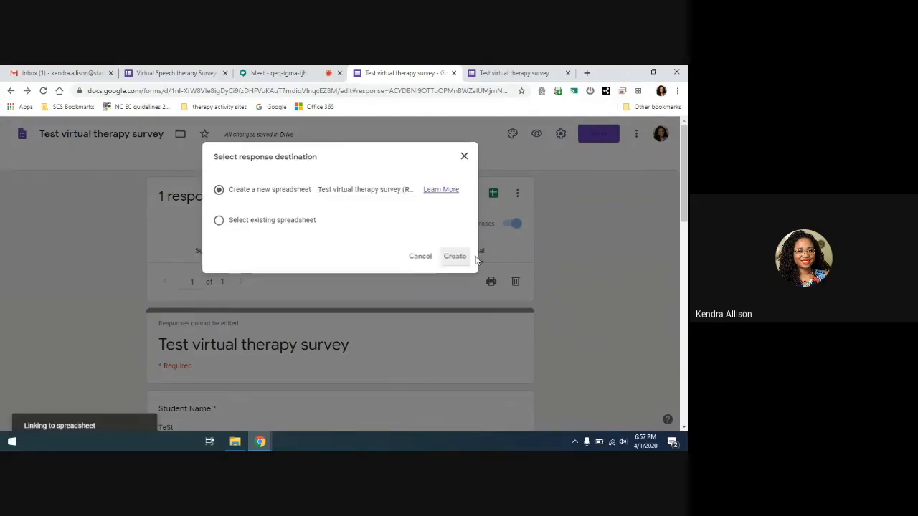
{"action": "left_click", "coordinate": [454, 256]}
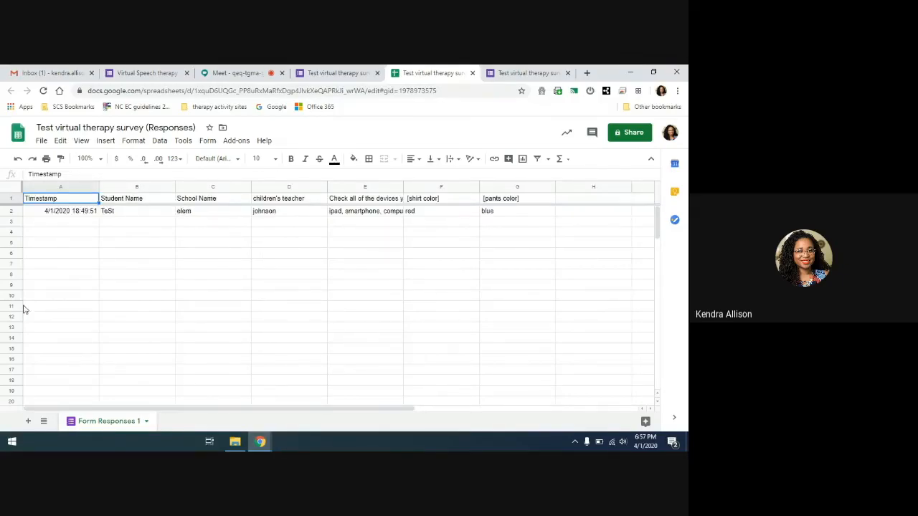
{"action": "mouse_move", "coordinate": [127, 289]}
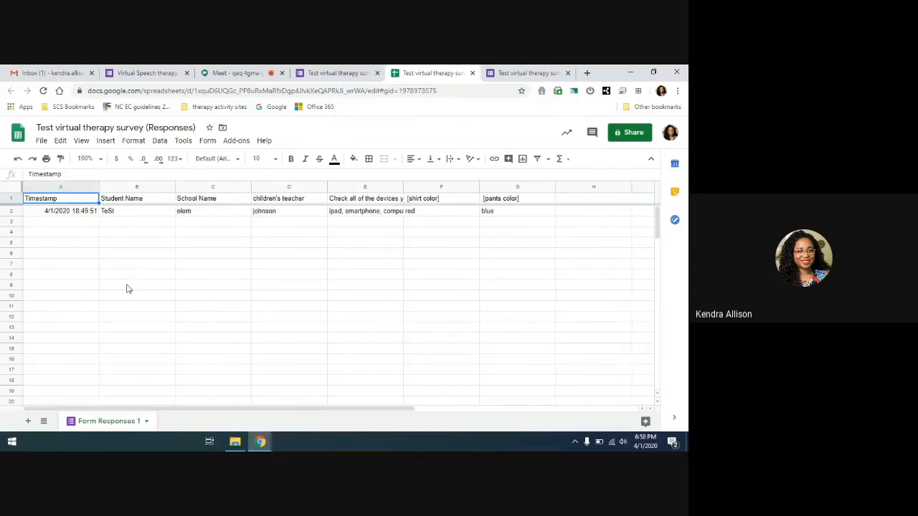
- Inspect the Form Responses 1 header and test row, then return to the form editor
{"action": "left_click_drag", "start_coordinate": [137, 327], "coordinate": [137, 351]}
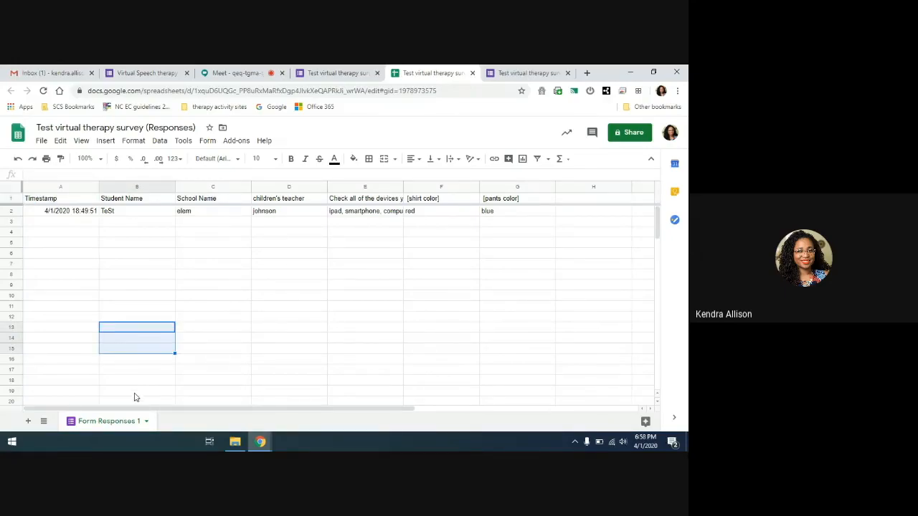
{"action": "mouse_move", "coordinate": [153, 227]}
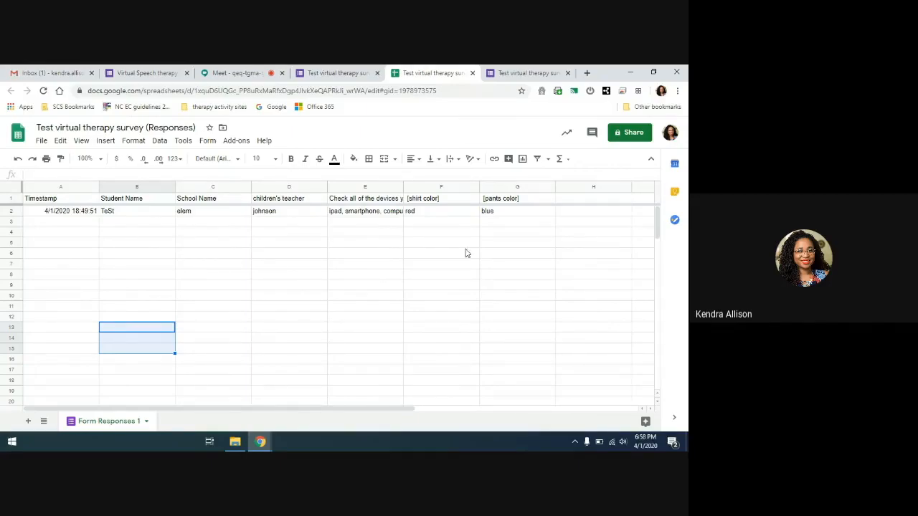
{"action": "left_click", "coordinate": [337, 72]}
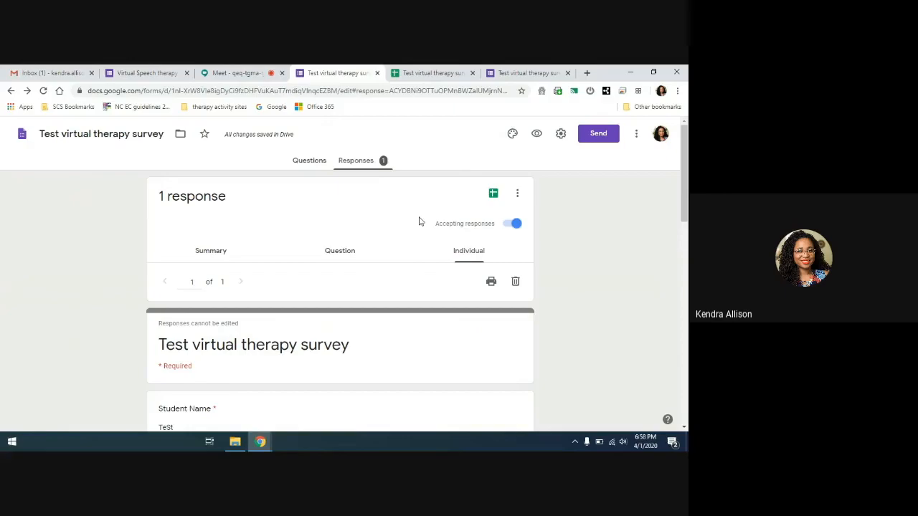
{"action": "mouse_move", "coordinate": [362, 208]}
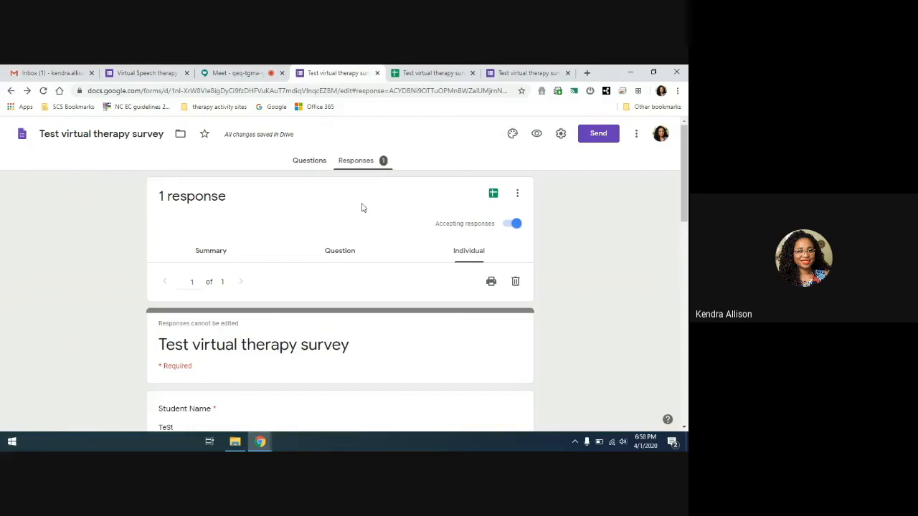
{"action": "mouse_move", "coordinate": [285, 198]}
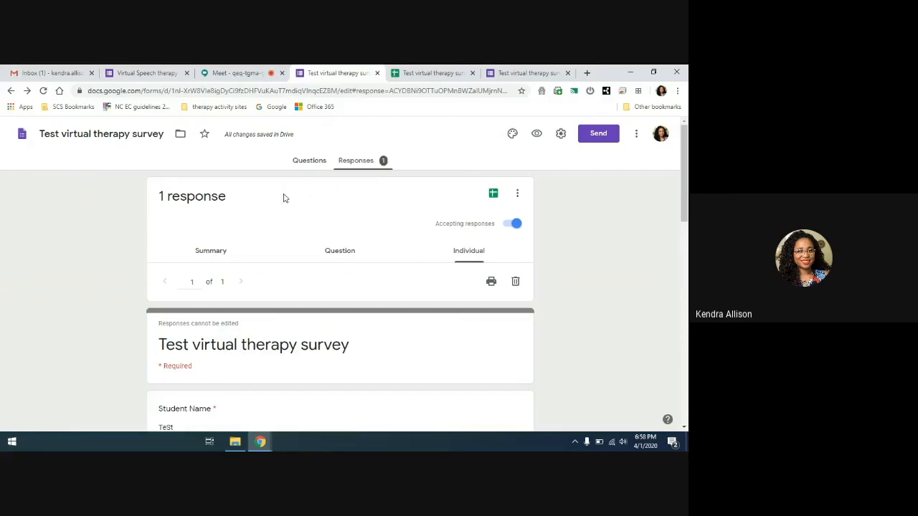
{"action": "mouse_move", "coordinate": [291, 178]}
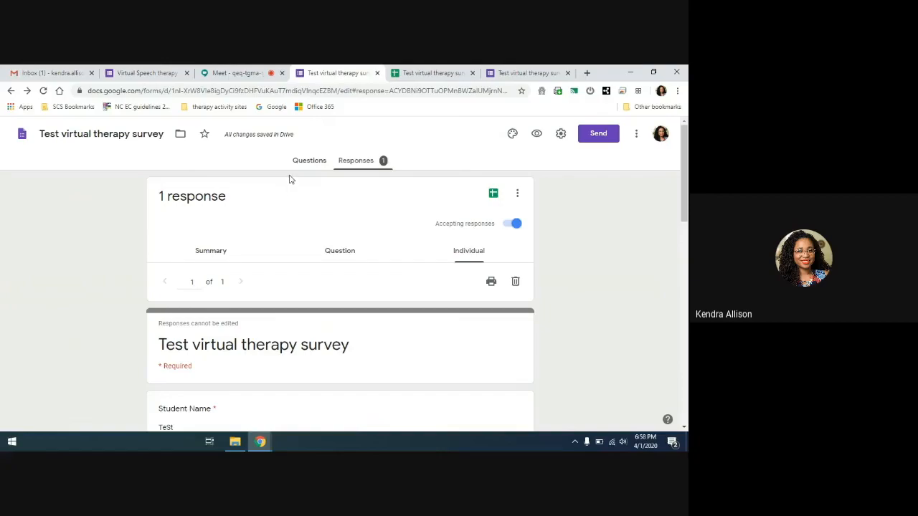